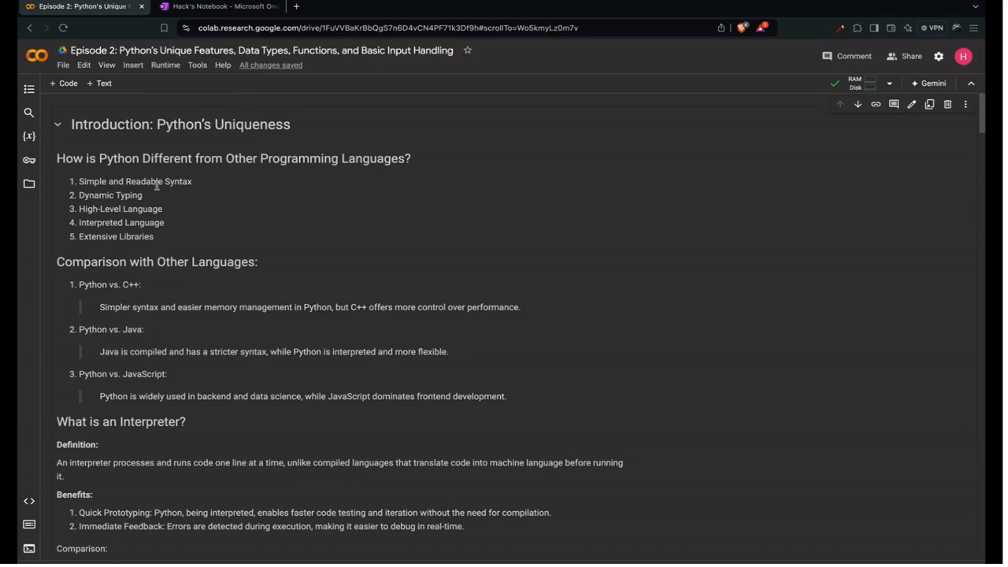
Scroll past the interpreter notes to the string type() cell returning str
scroll(down, 3)
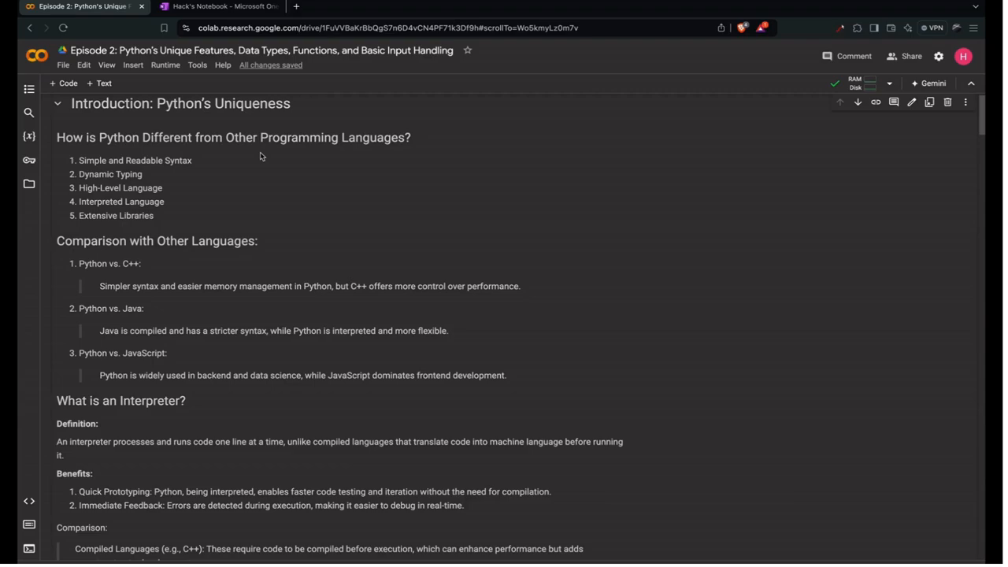
mouse_move(199, 185)
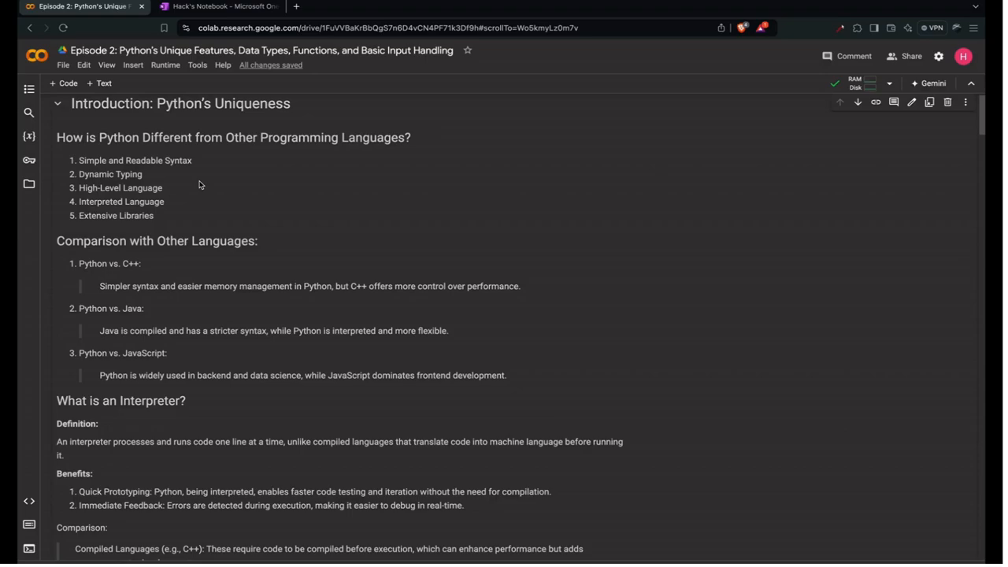
mouse_move(202, 199)
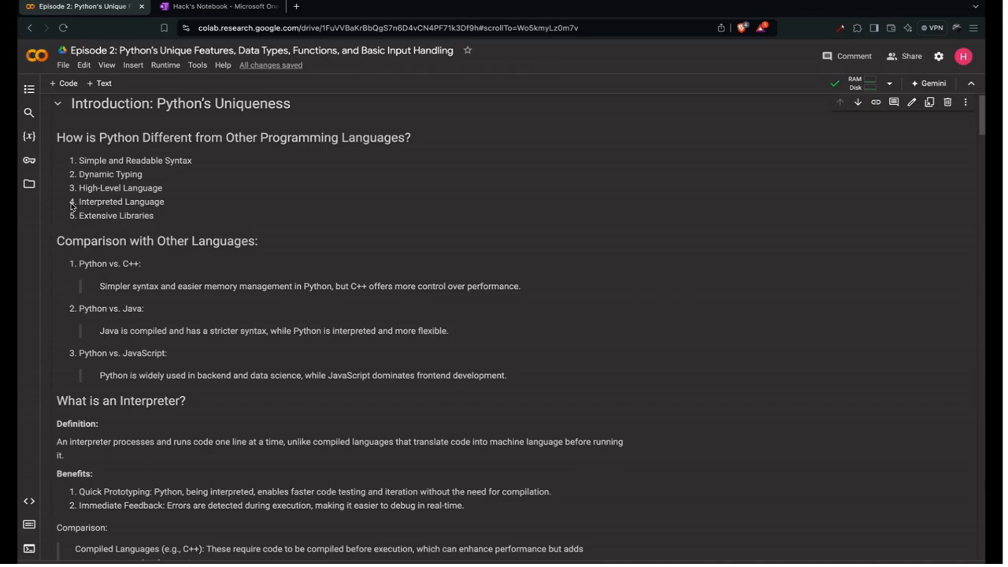
scroll(up, 3)
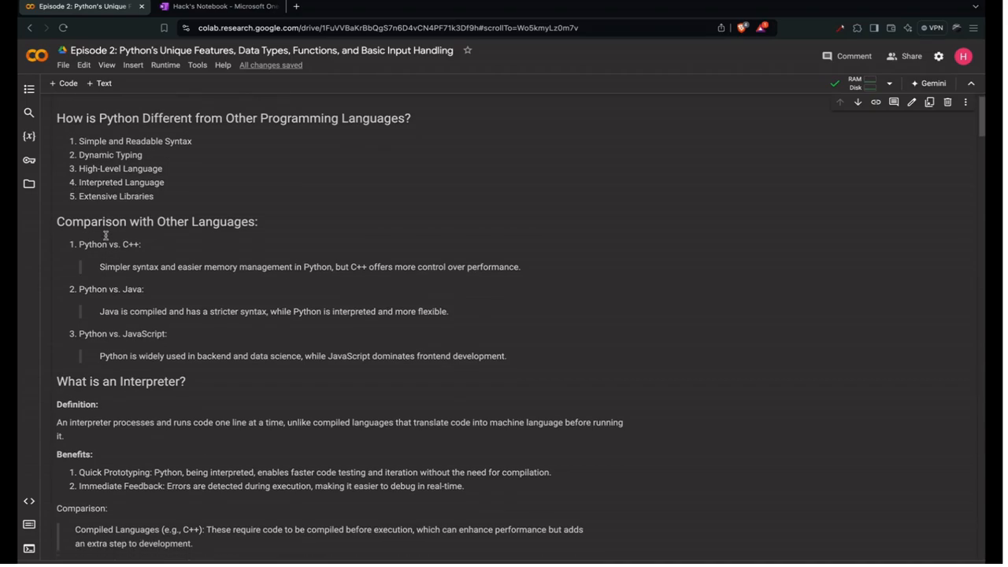
mouse_move(109, 204)
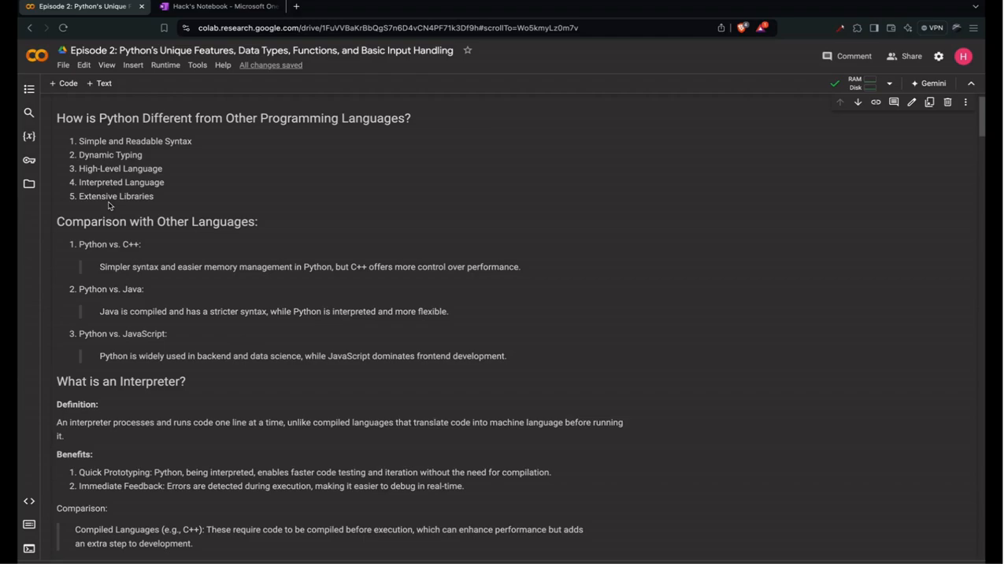
scroll(down, 3)
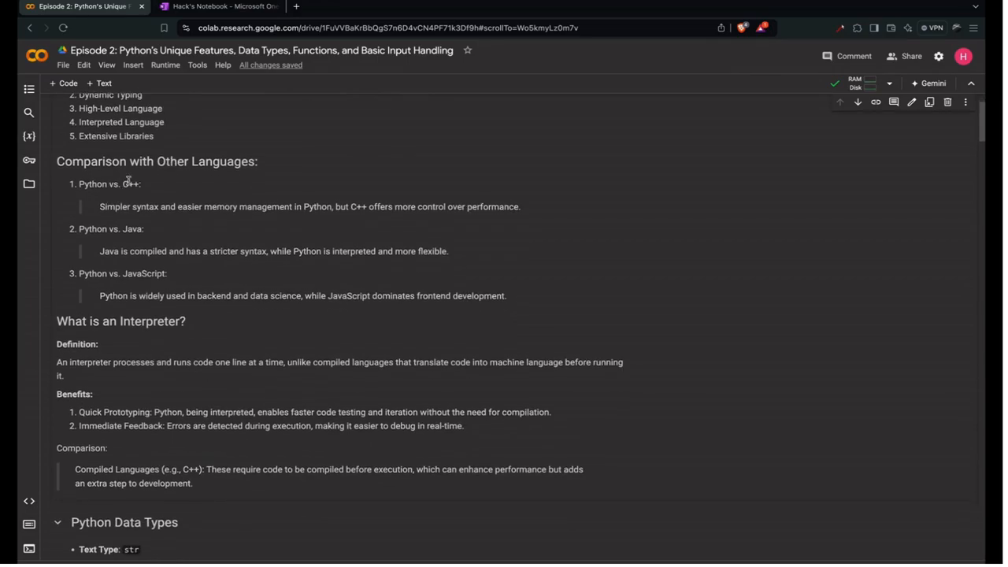
mouse_move(154, 194)
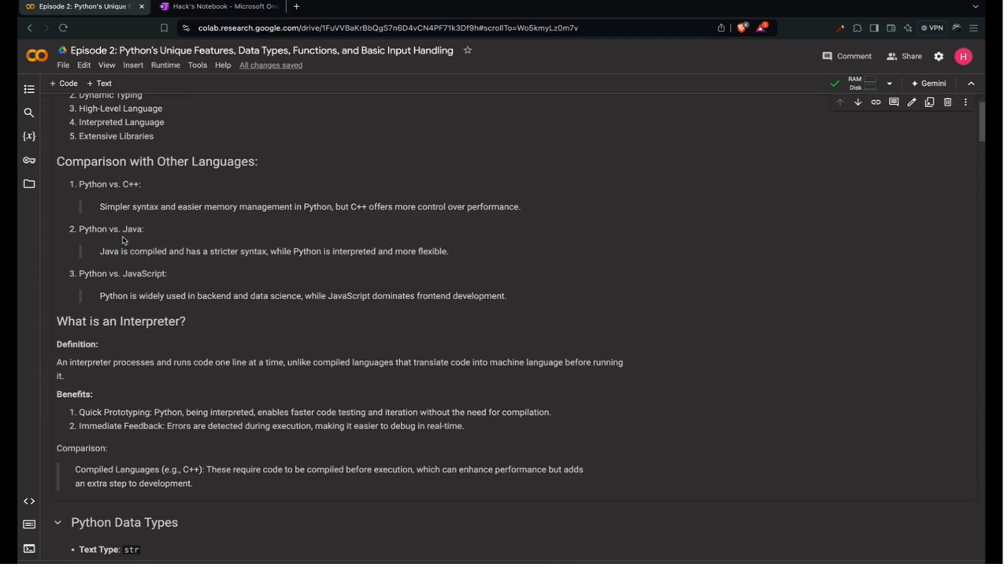
mouse_move(313, 262)
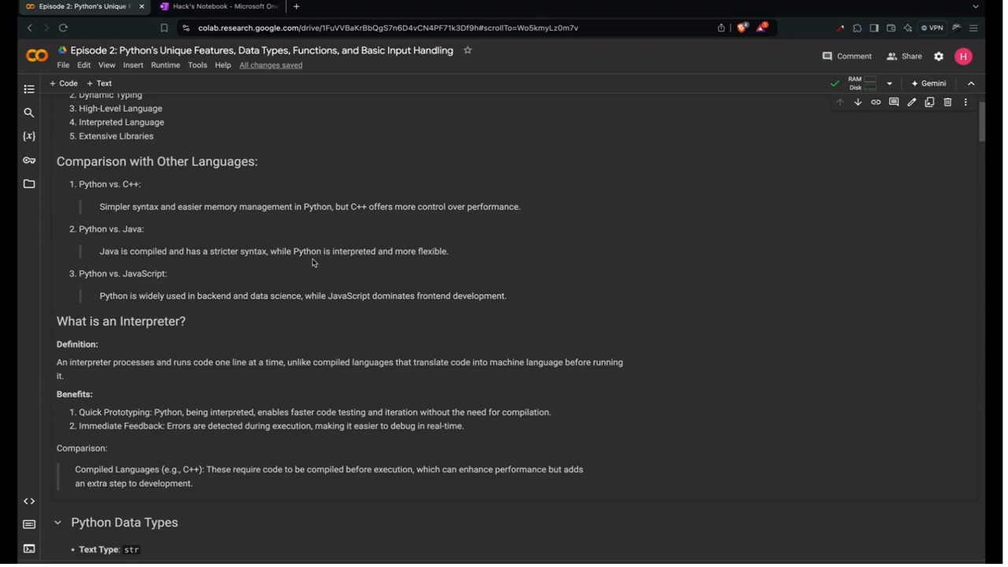
mouse_move(182, 229)
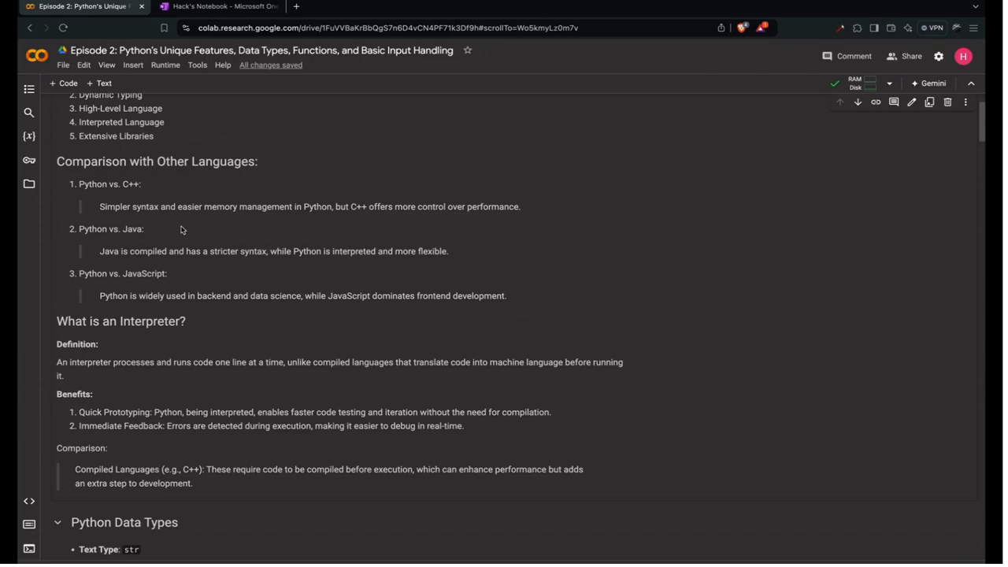
scroll(down, 3)
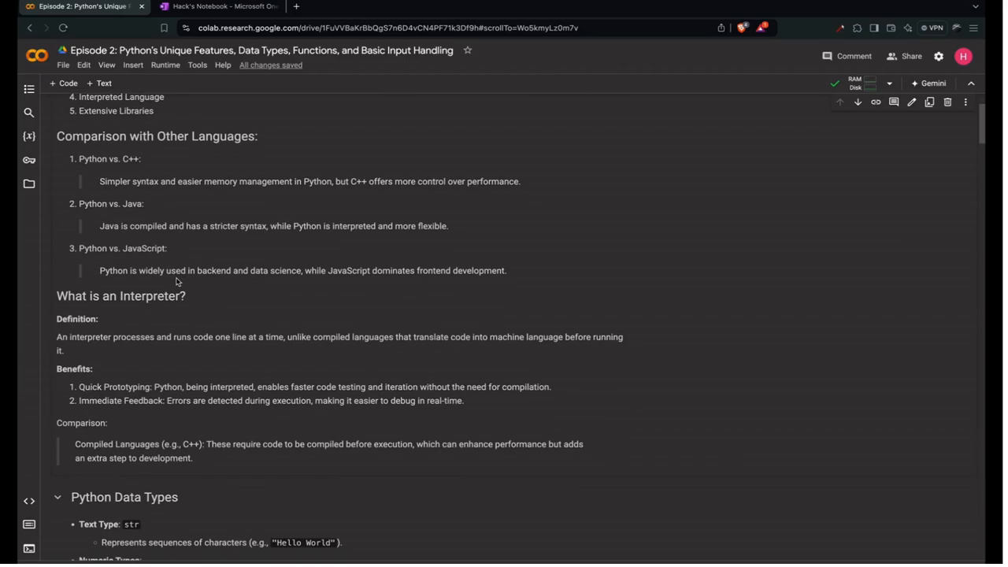
mouse_move(275, 274)
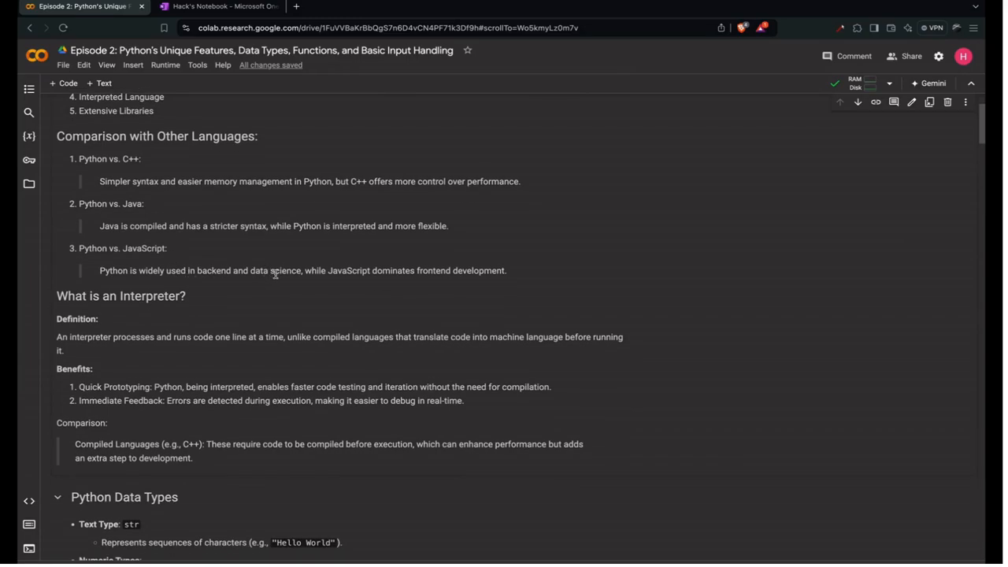
mouse_move(494, 270)
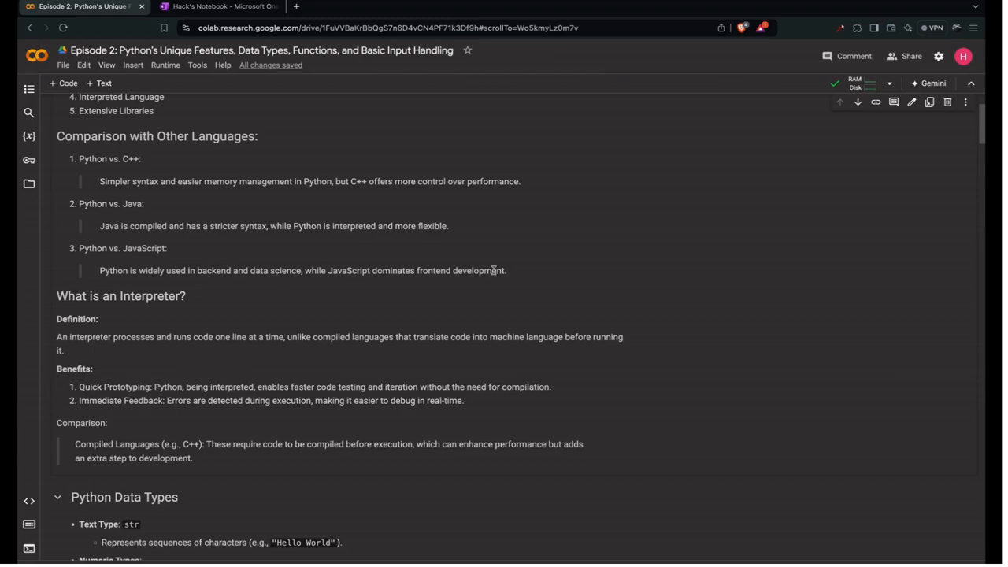
scroll(down, 3)
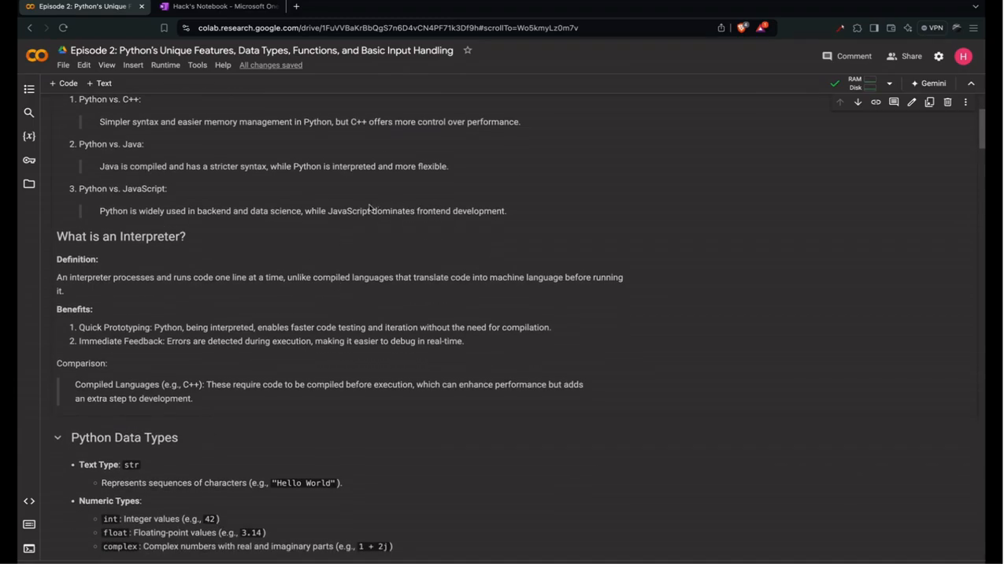
scroll(down, 3)
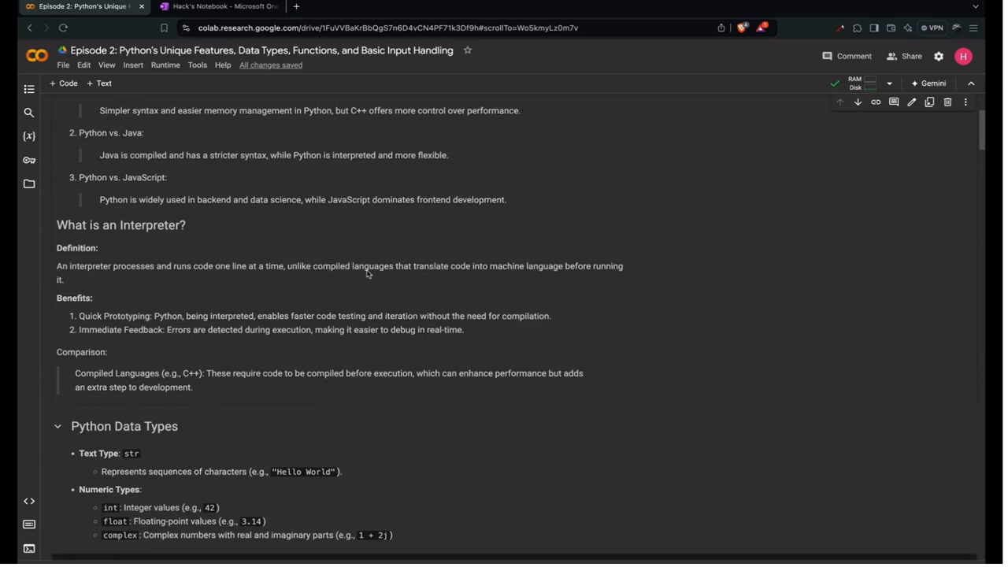
scroll(down, 3)
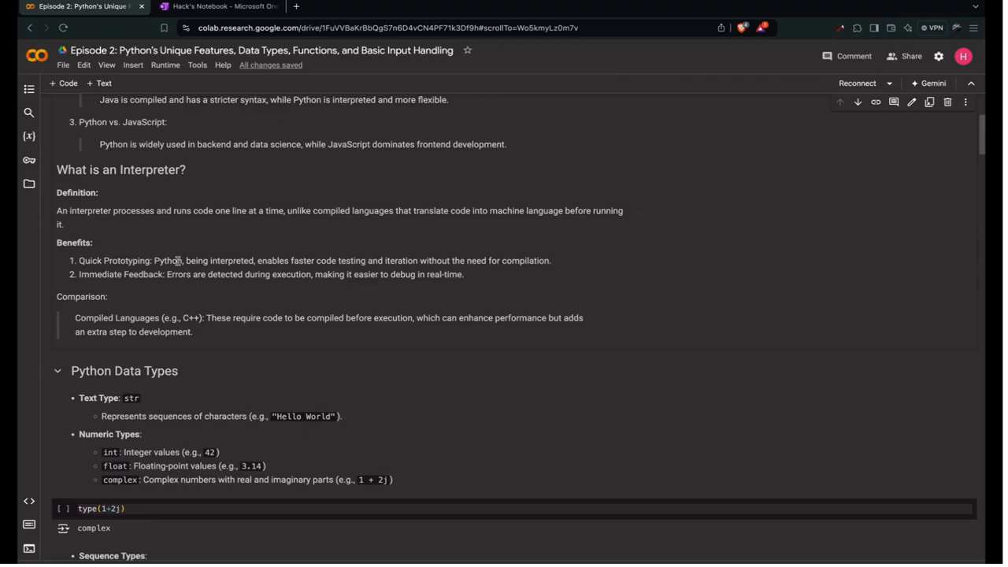
scroll(down, 3)
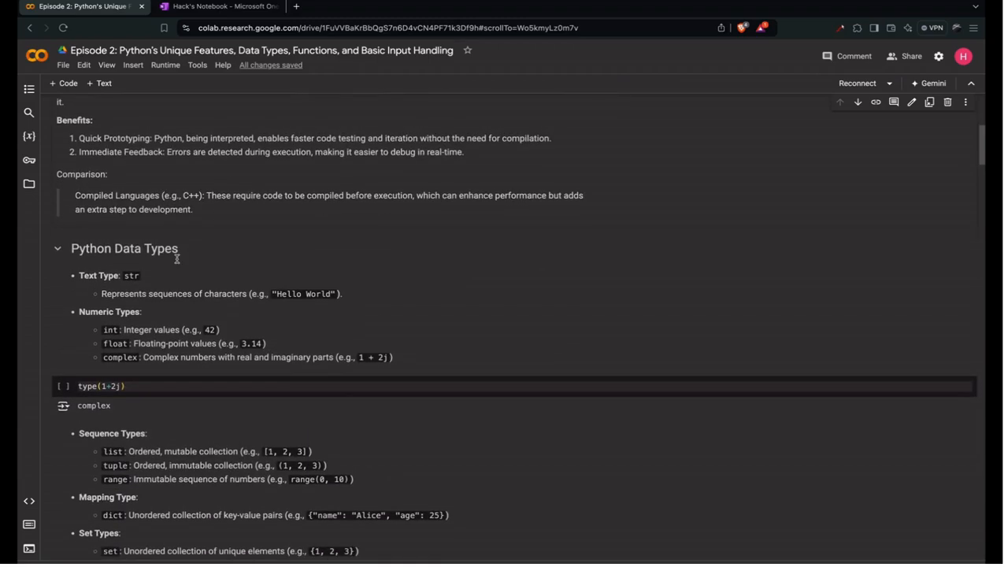
scroll(up, 3)
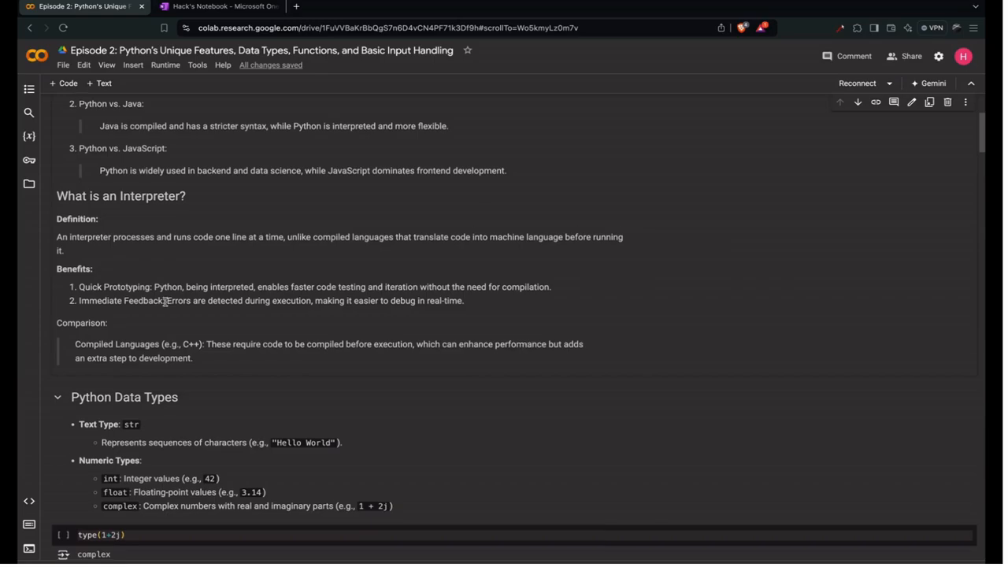
scroll(down, 3)
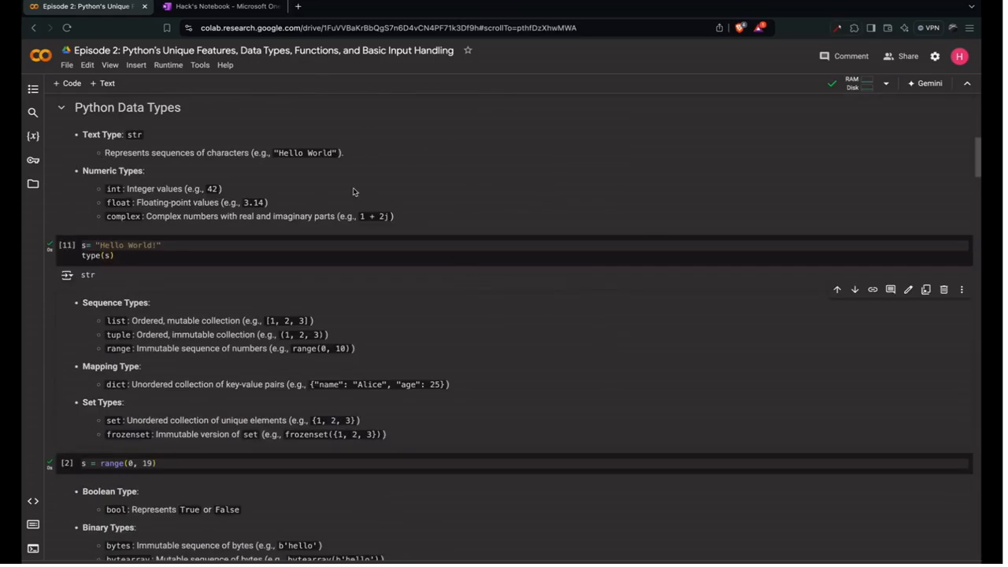
Change the string to "H", rerun type(s) to get str, then clear the cell
scroll(up, 3)
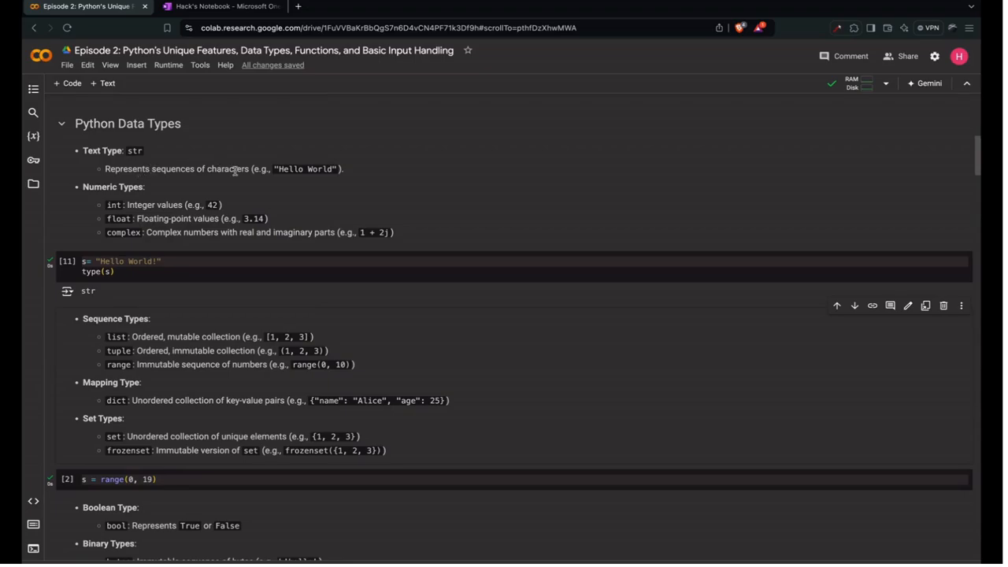
mouse_move(270, 164)
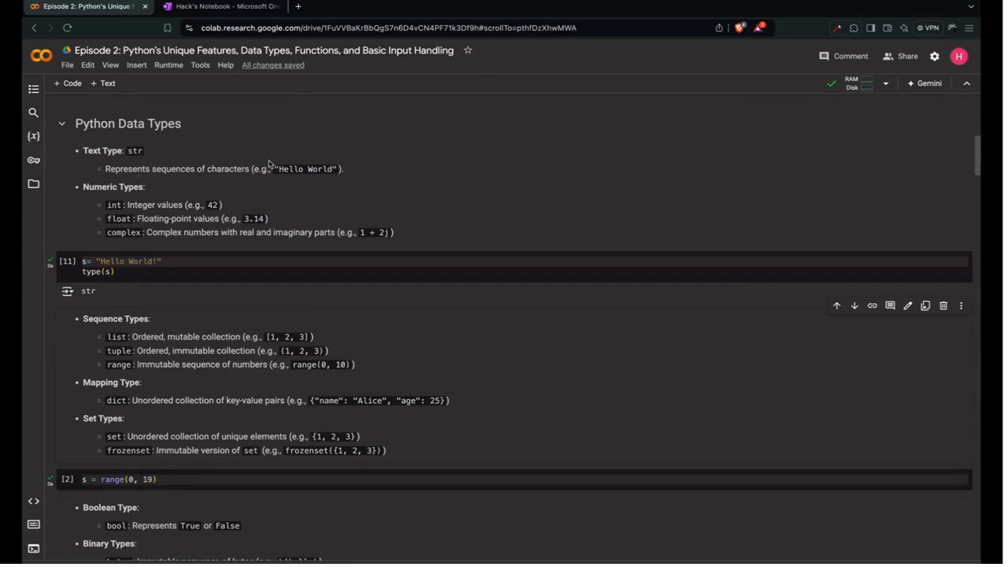
click(138, 272)
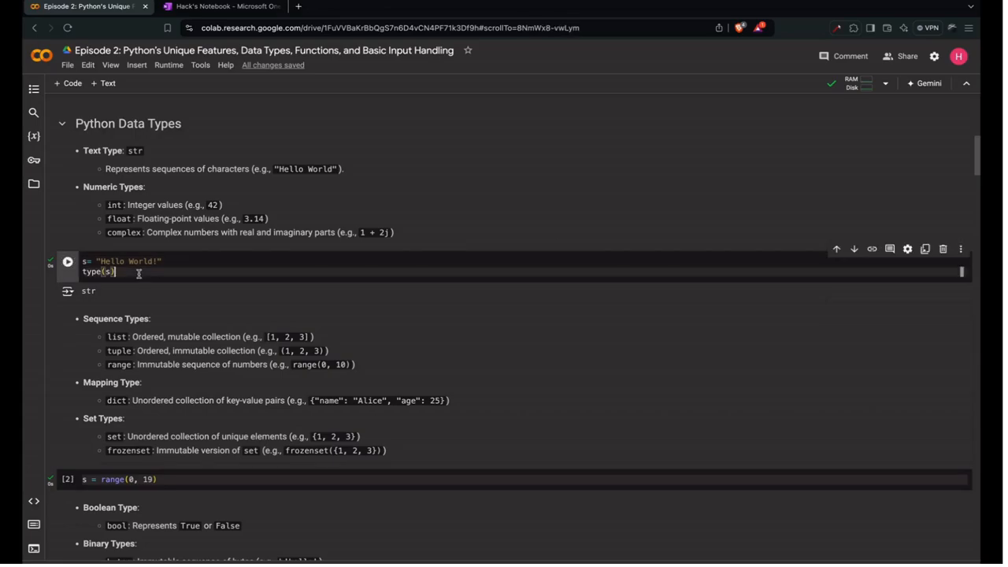
click(68, 262)
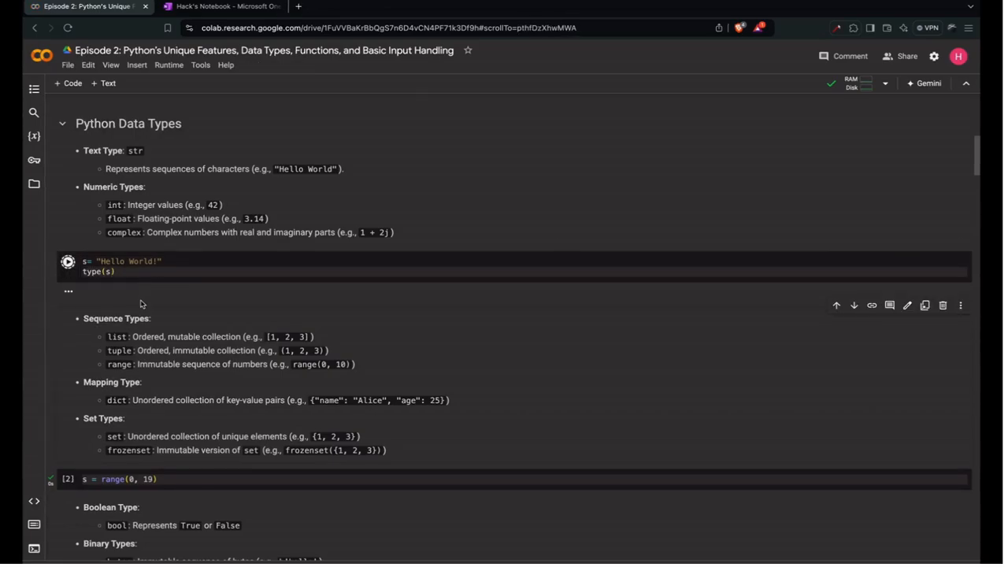
click(68, 261)
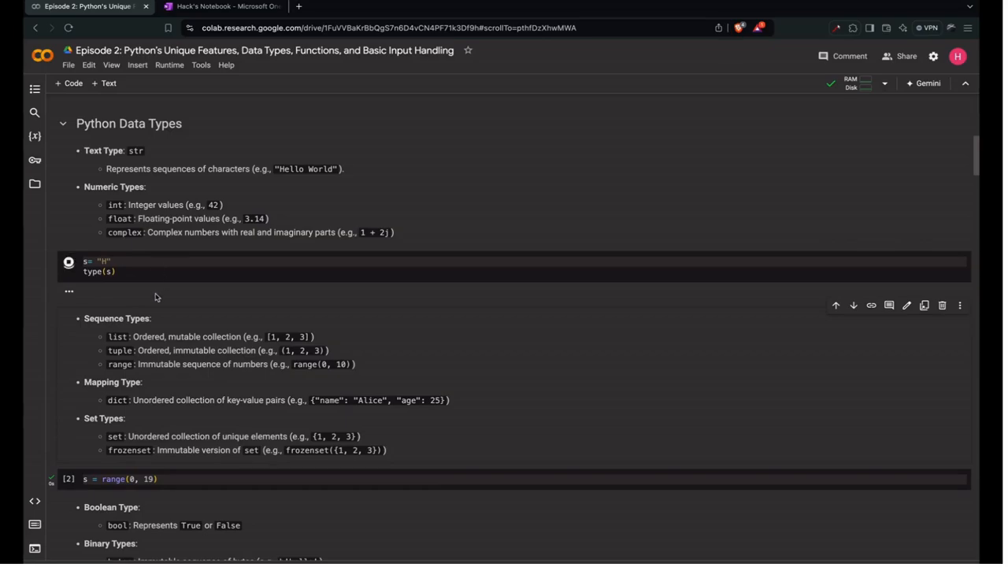
click(68, 261)
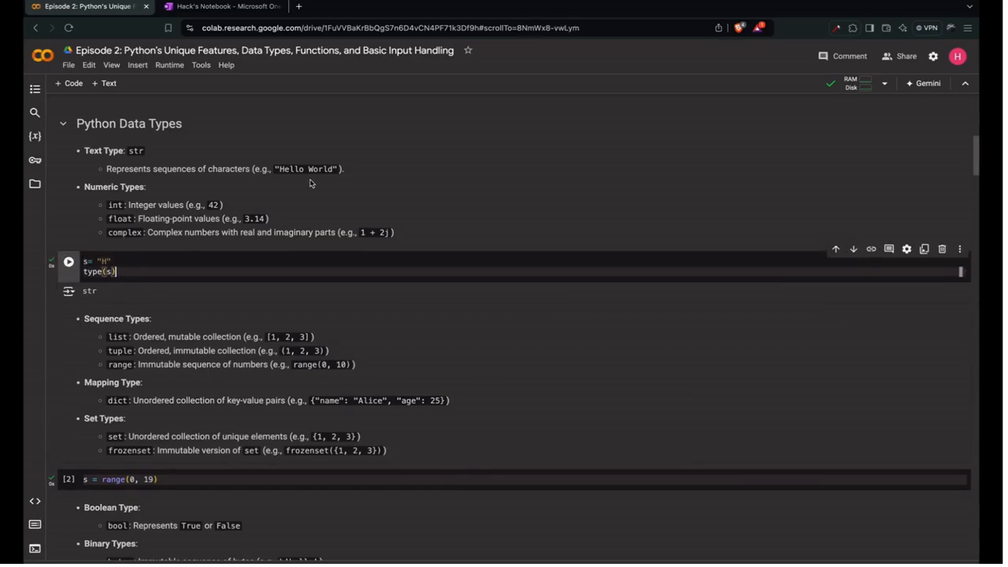
mouse_move(275, 174)
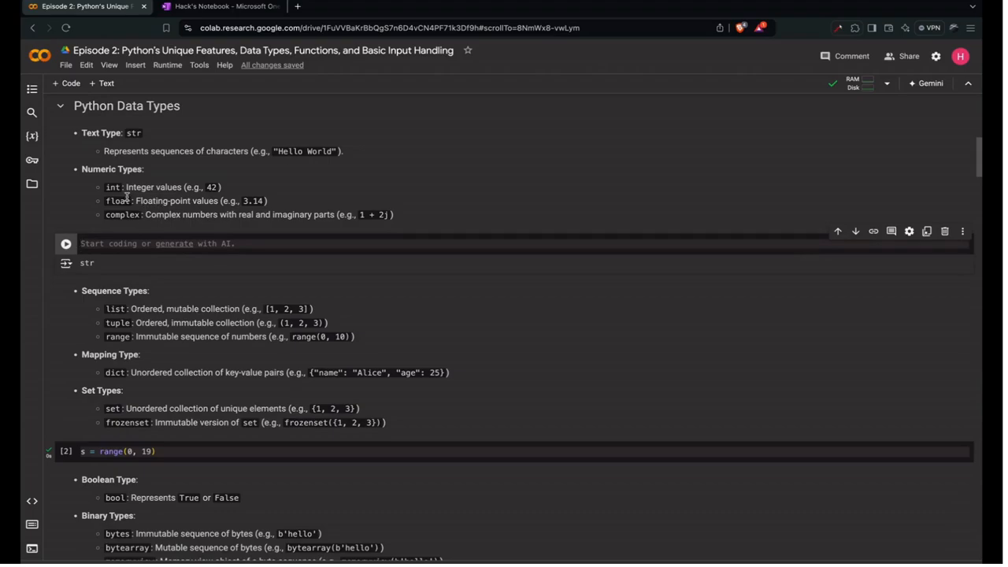
mouse_move(175, 191)
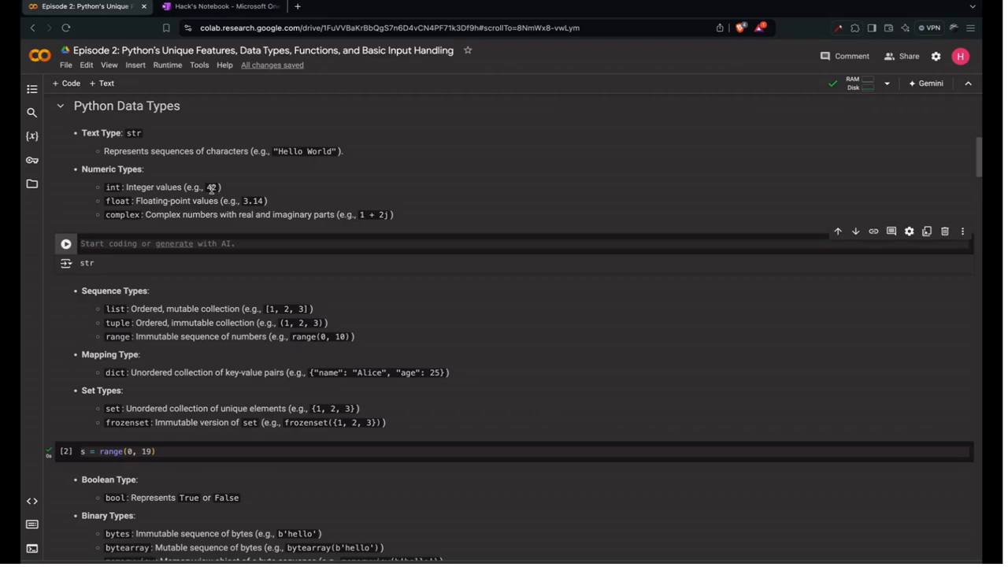
mouse_move(244, 201)
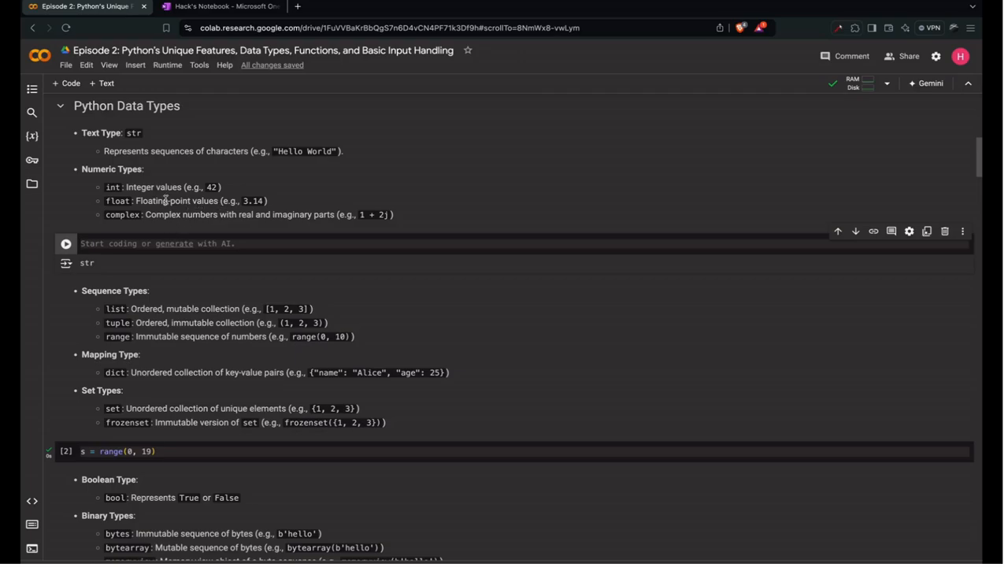
mouse_move(162, 209)
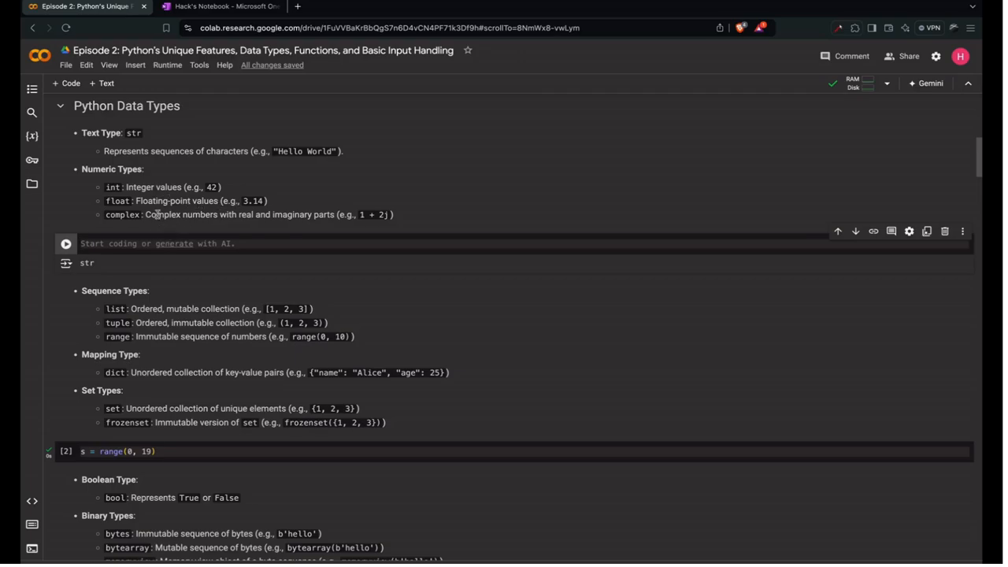
mouse_move(209, 214)
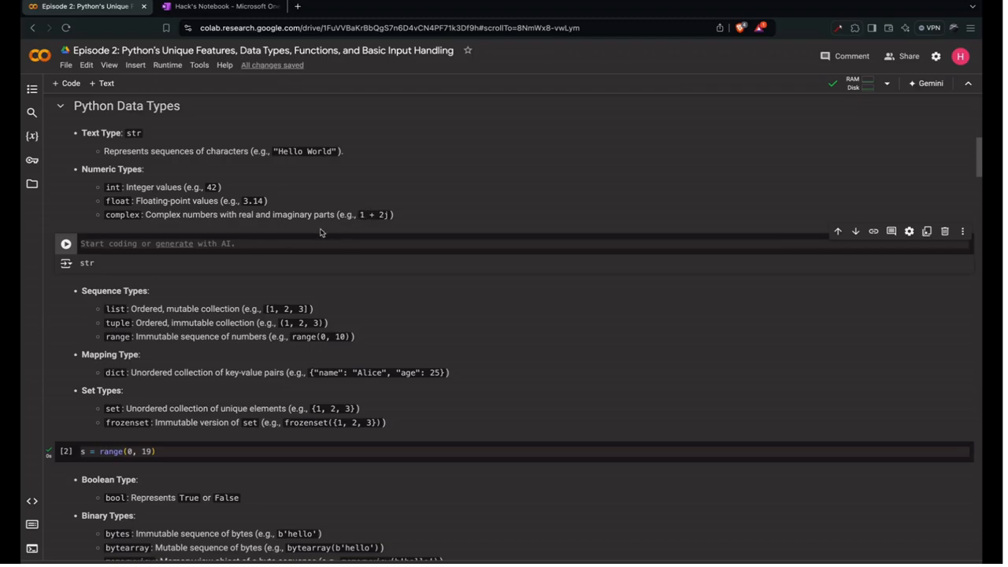
Enter type(1+2j) in the emptied cell and run it, returning complex
click(173, 243)
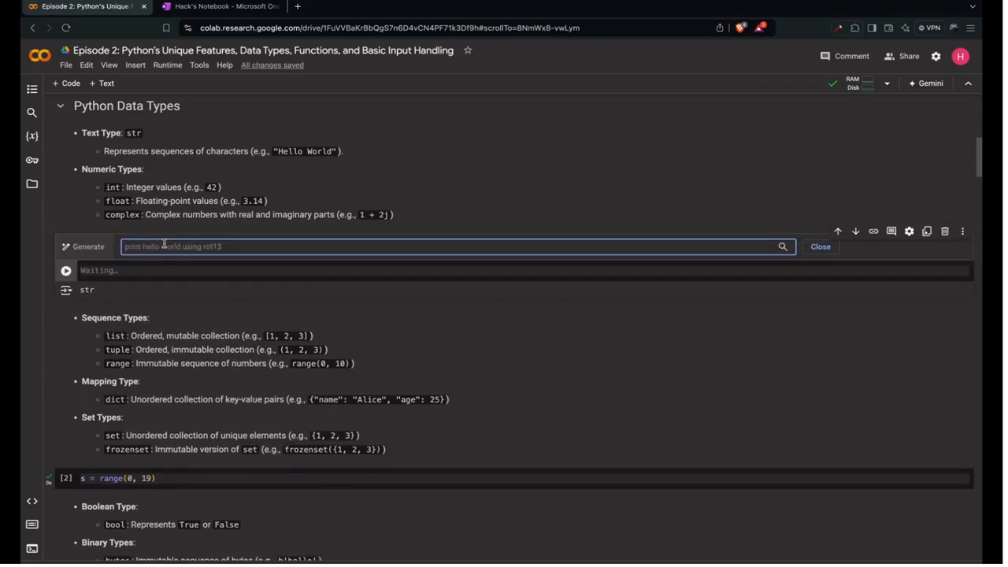
text(tyope)
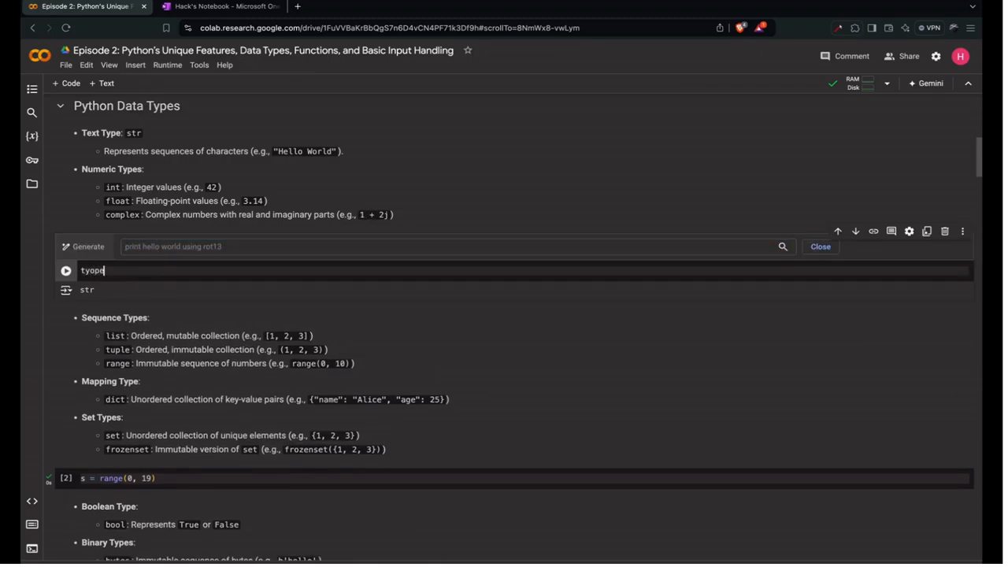
text(type())
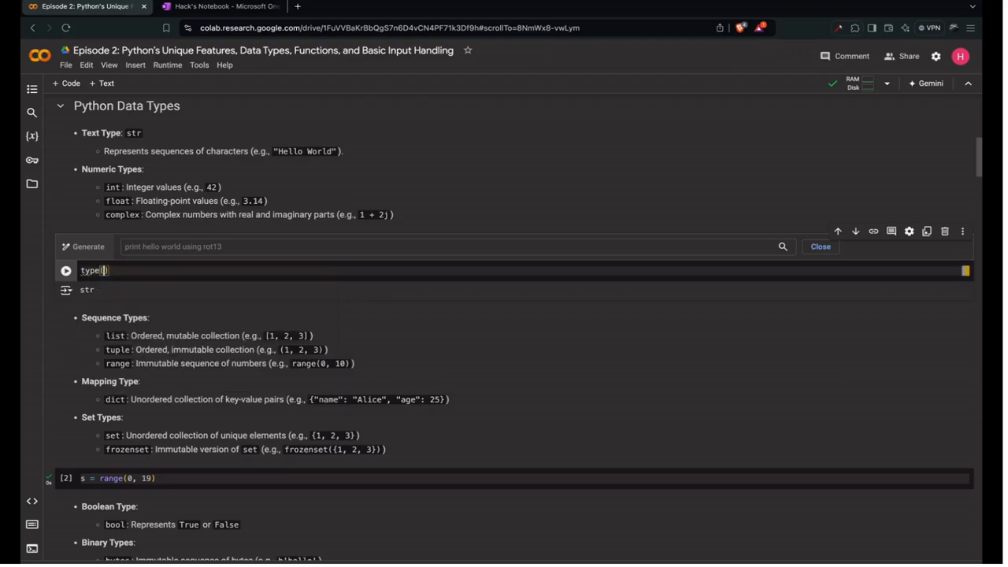
text(1+2j)
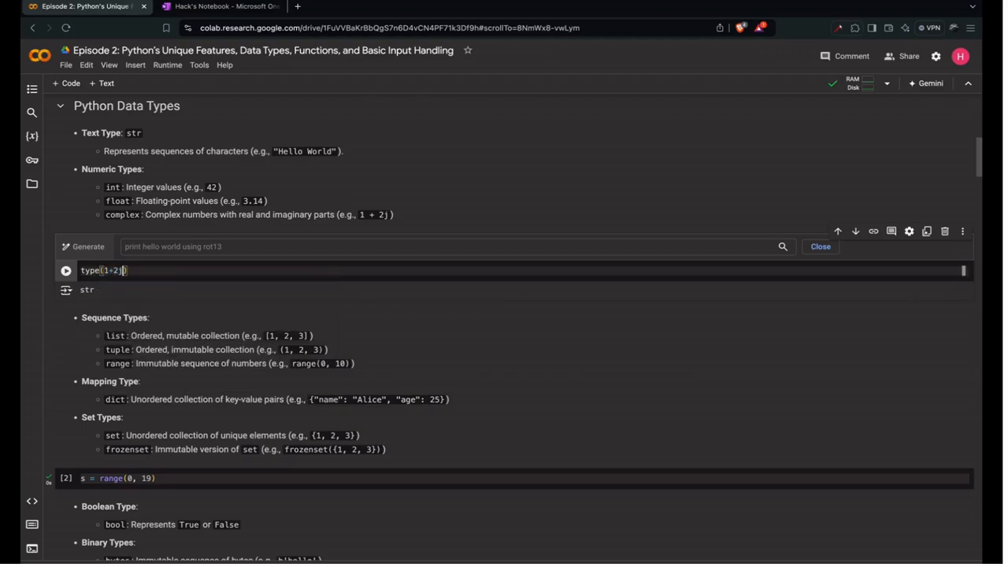
click(66, 270)
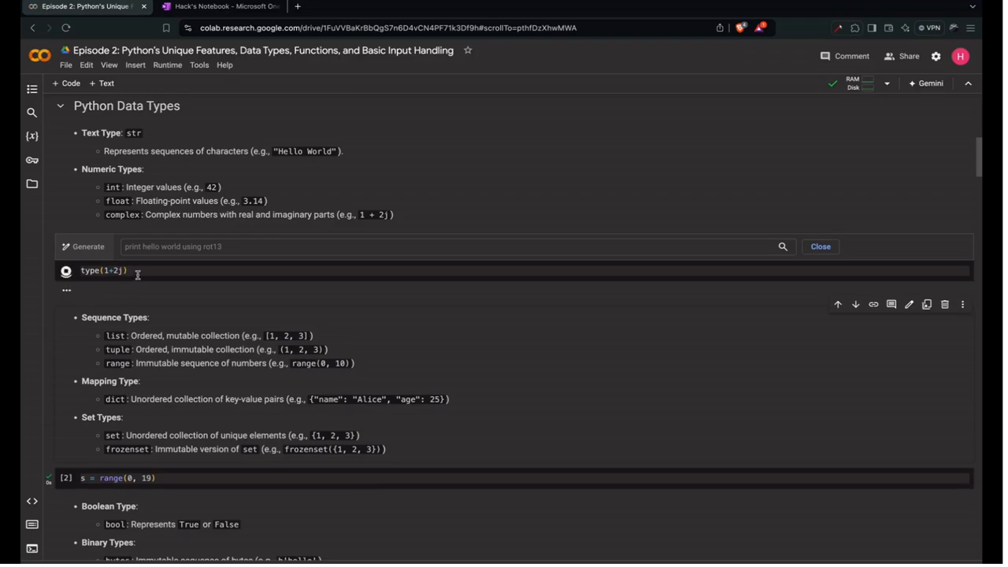
click(66, 270)
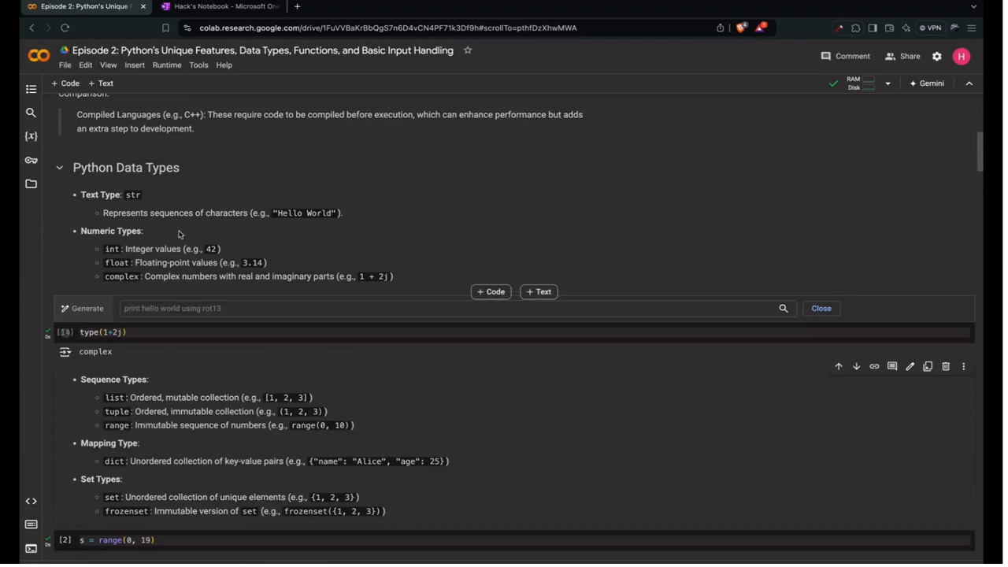
scroll(down, 3)
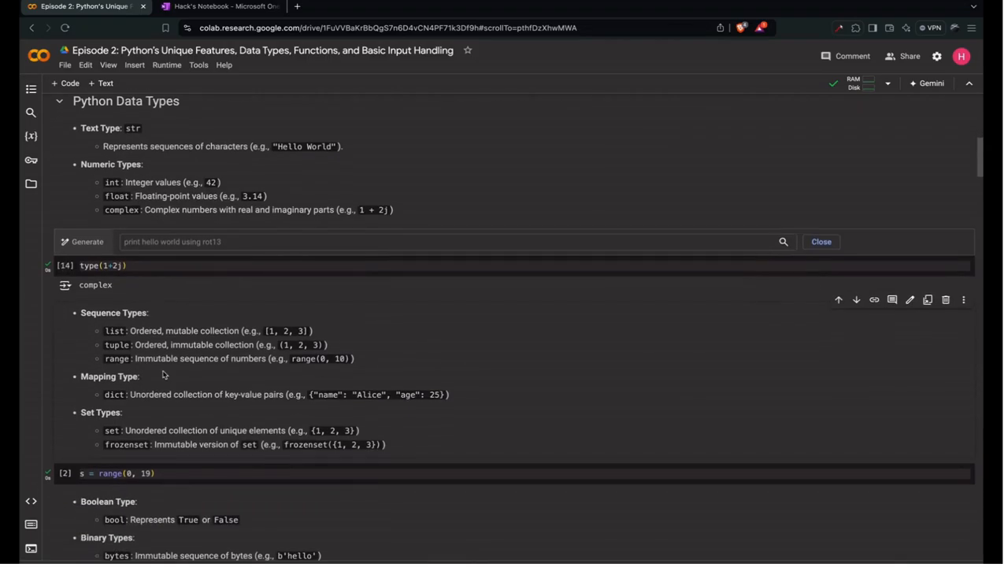
Define s = [1,2,3] and confirm type(s) returns list
scroll(down, 3)
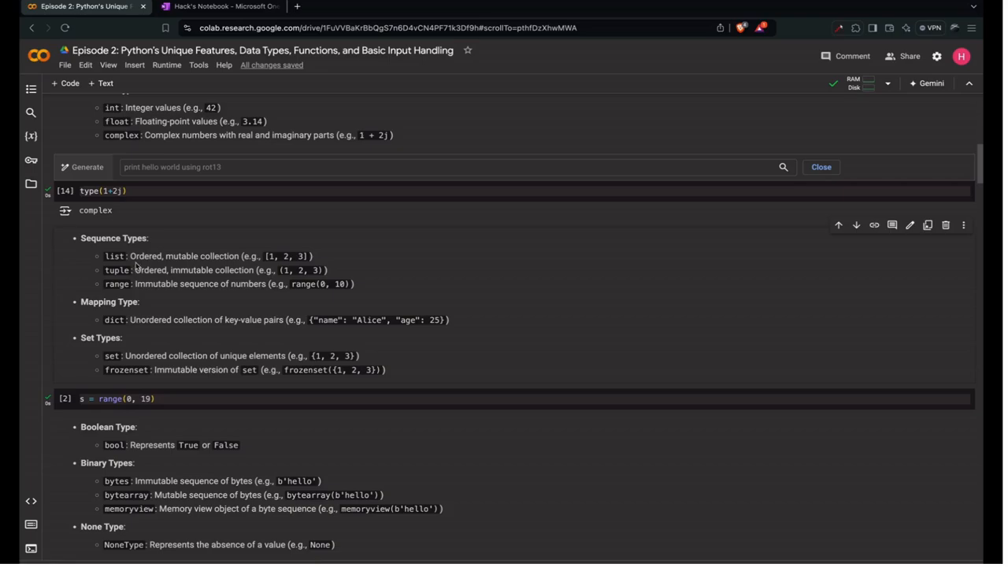
mouse_move(289, 259)
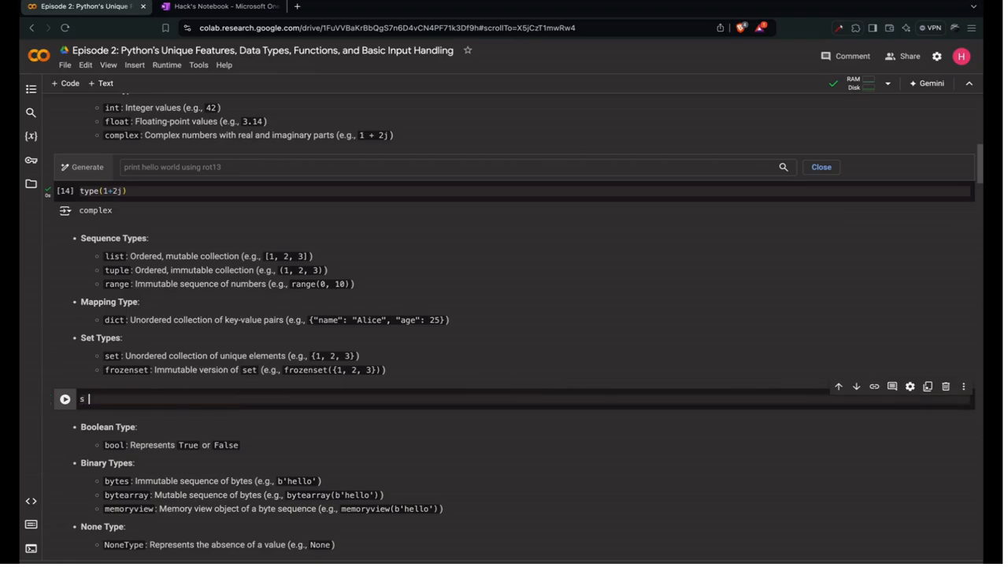
text(= [1,2,3)
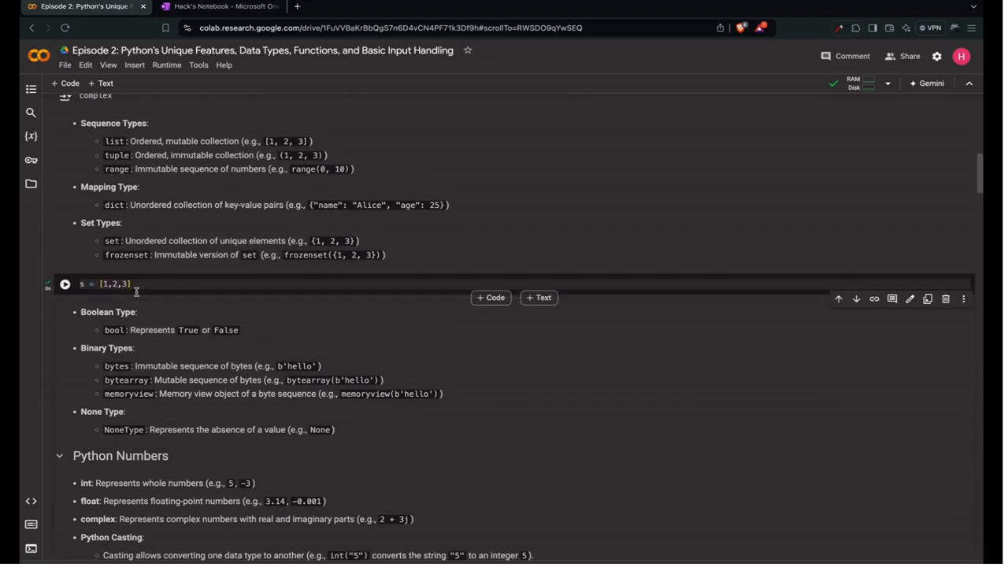
text(type(s)
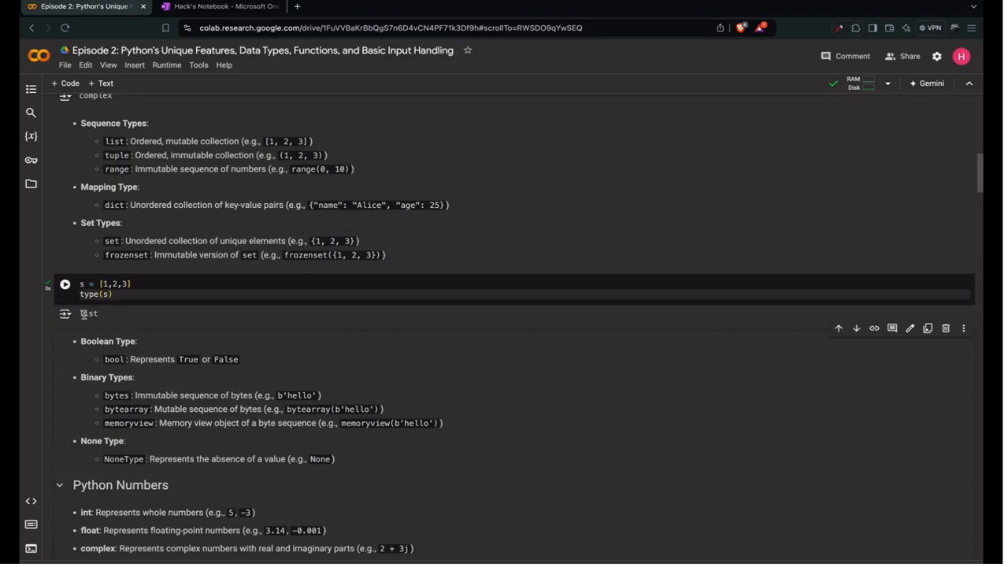
click(65, 284)
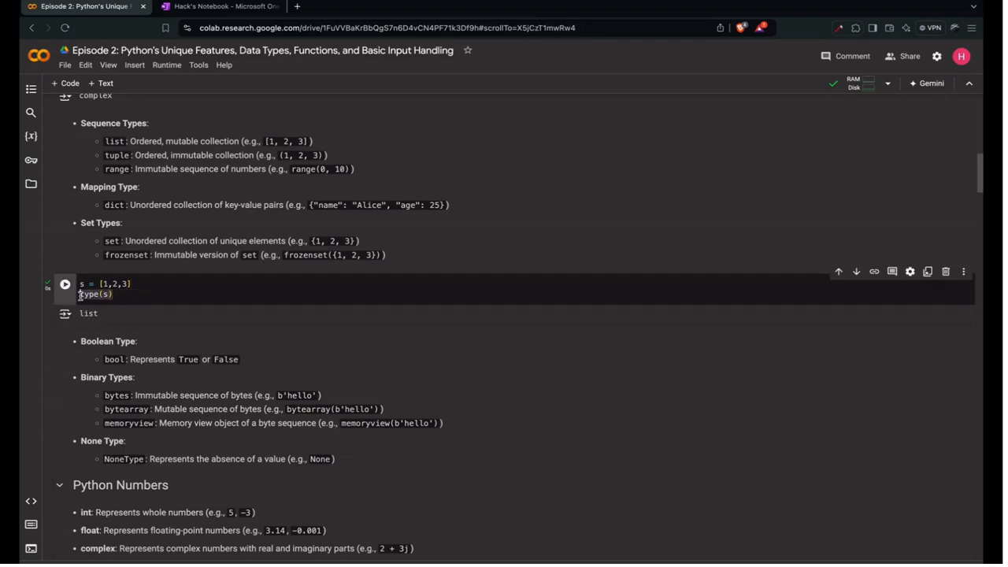
Replace the code with a for loop printing each element: 1, 2, 3
text(for.)
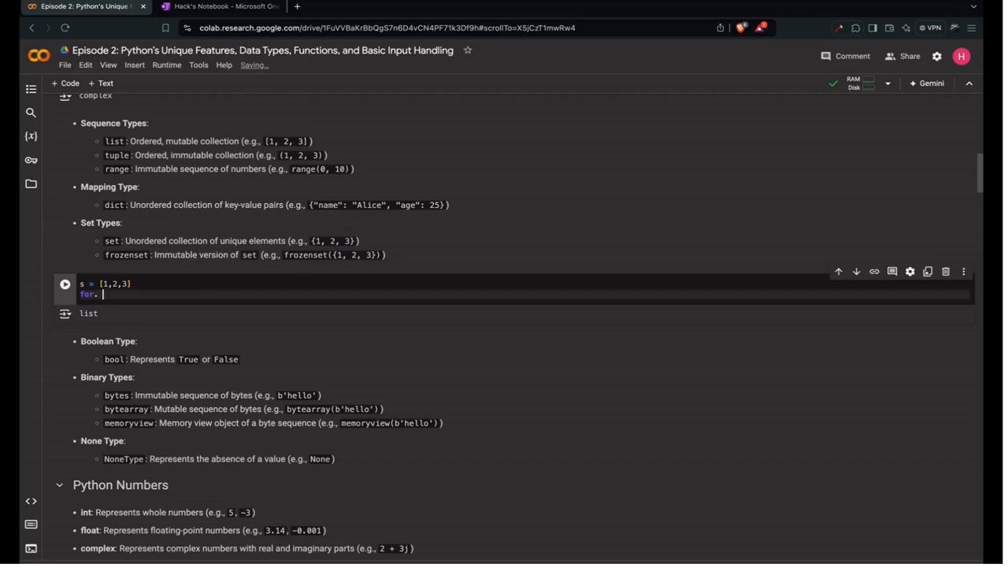
text(i in s:)
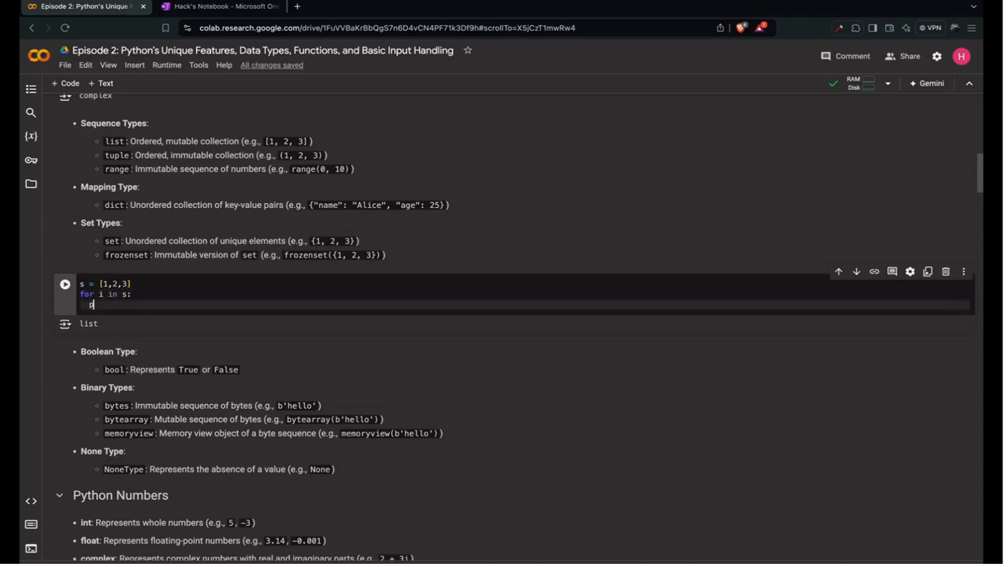
text(print(s))
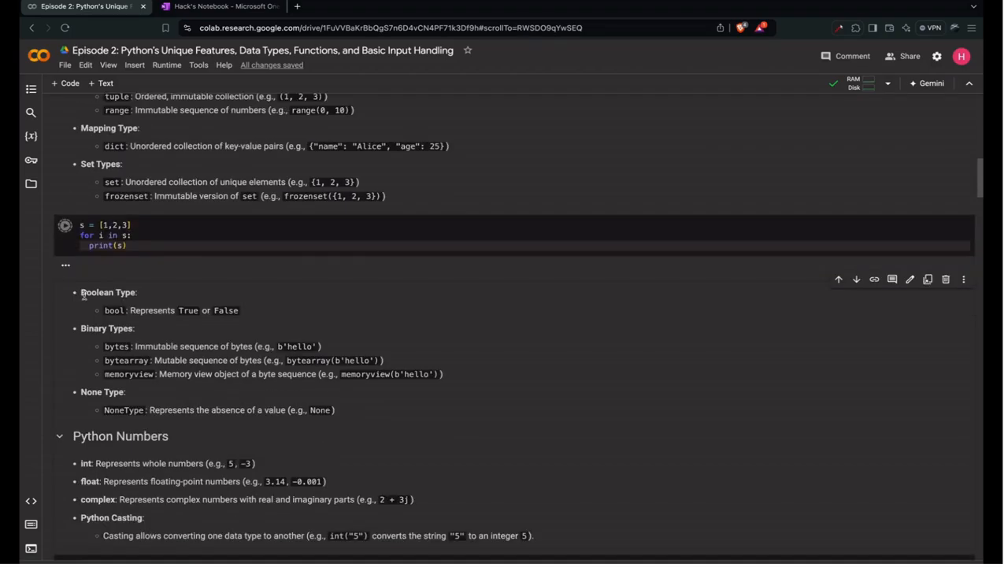
click(66, 225)
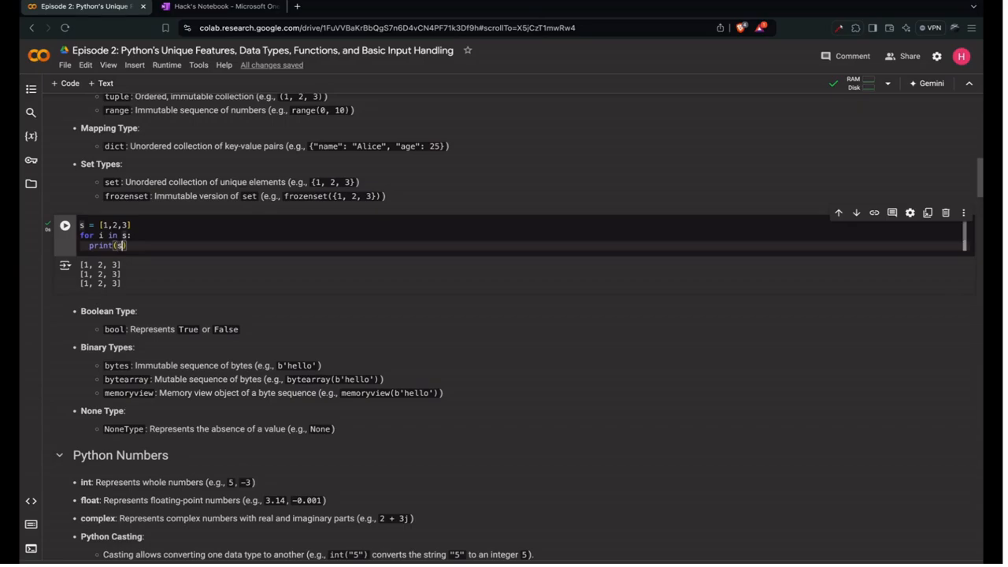
click(65, 225)
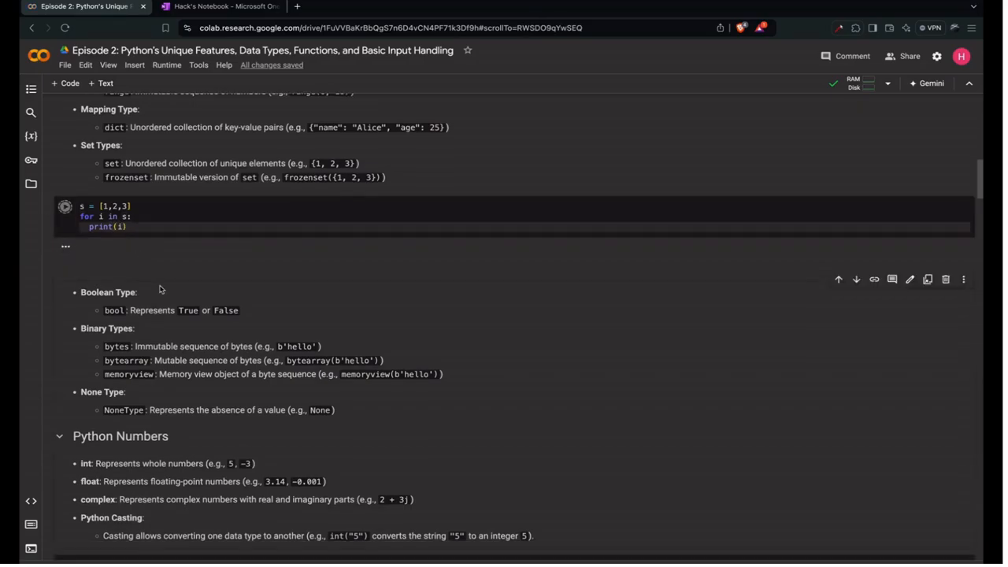
click(64, 210)
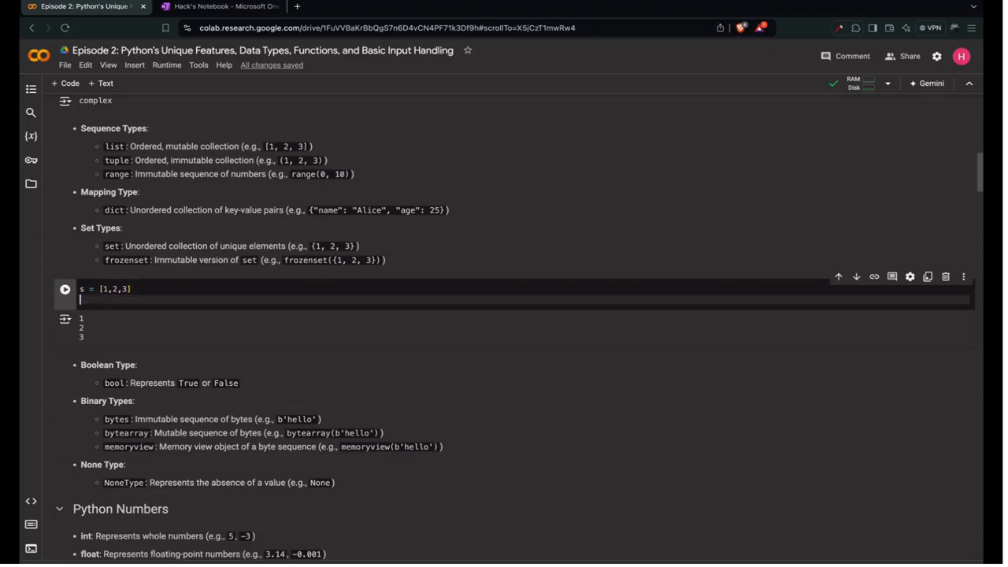
Reassign s[0] = -1 and print it (-1), then begin rewriting s as (1,2,3)
text(s[])
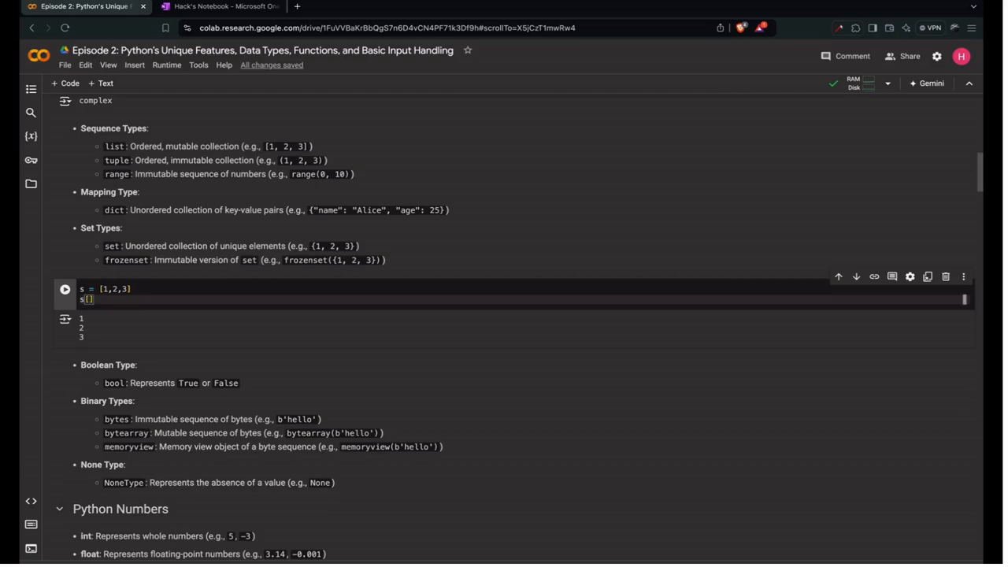
text(0)
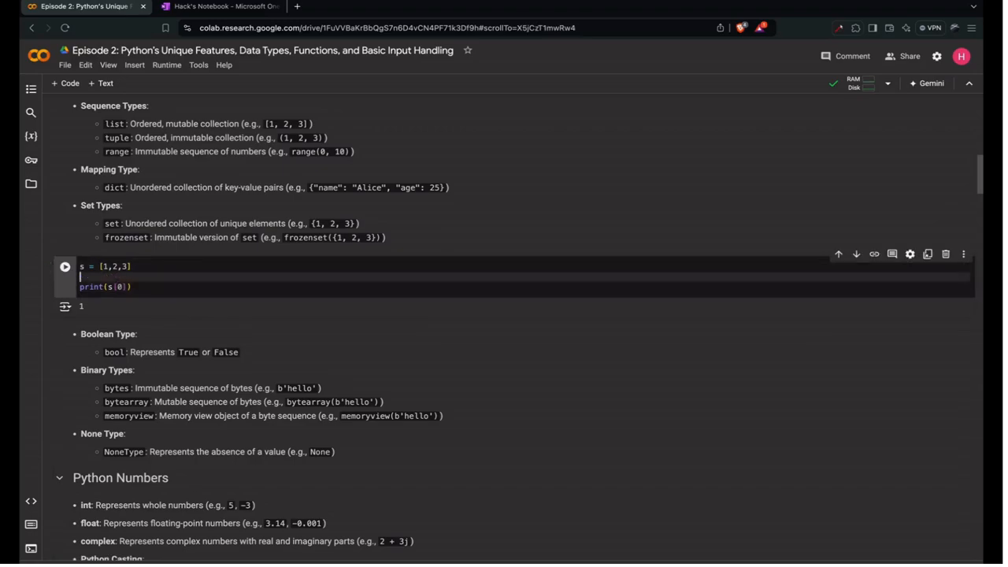
text(s[0] = -1)
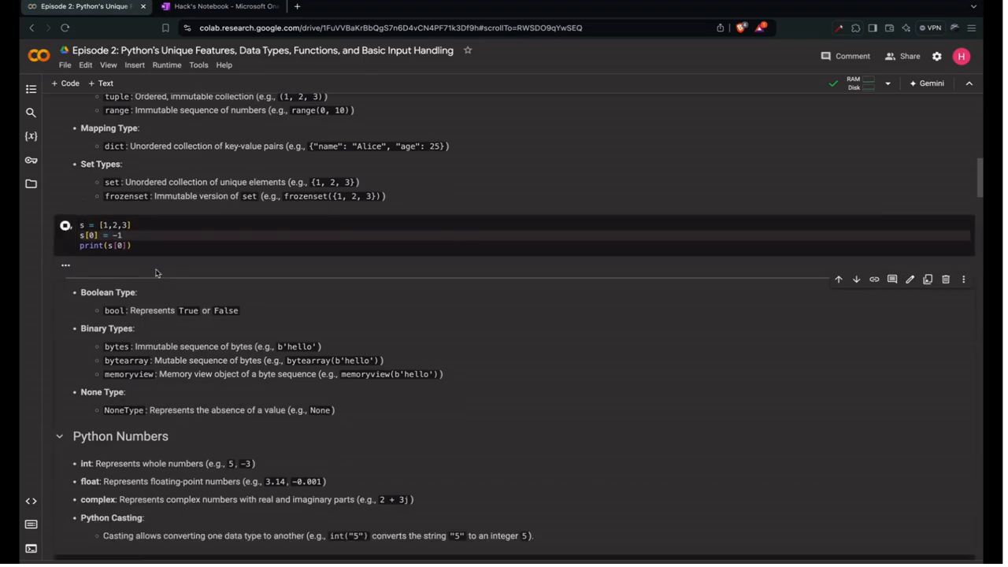
click(66, 224)
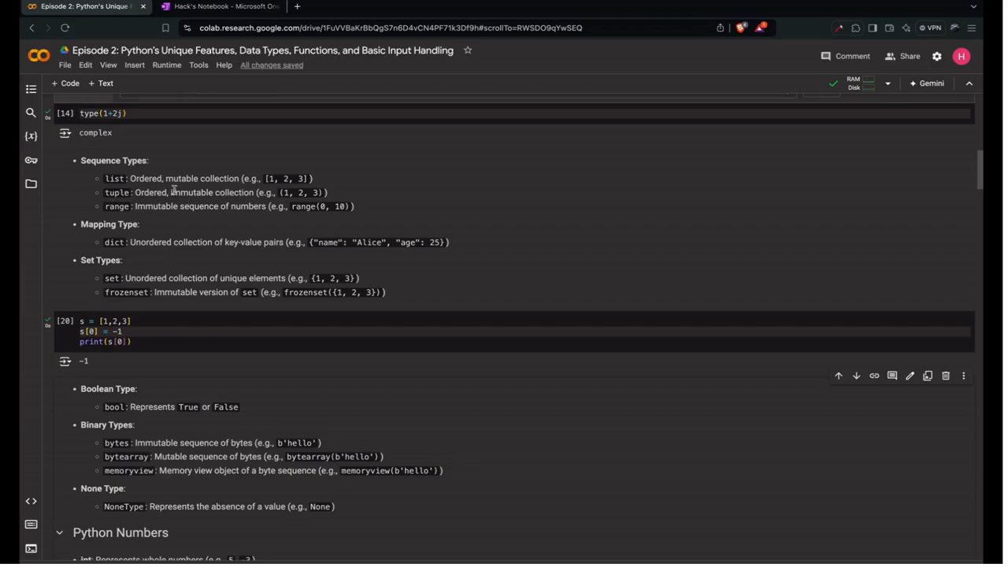
mouse_move(251, 203)
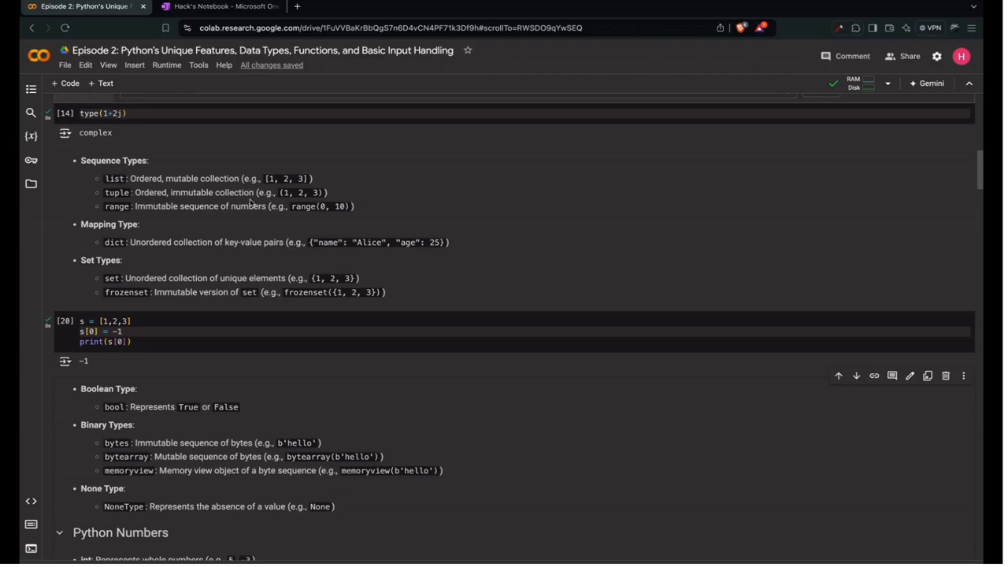
click(119, 331)
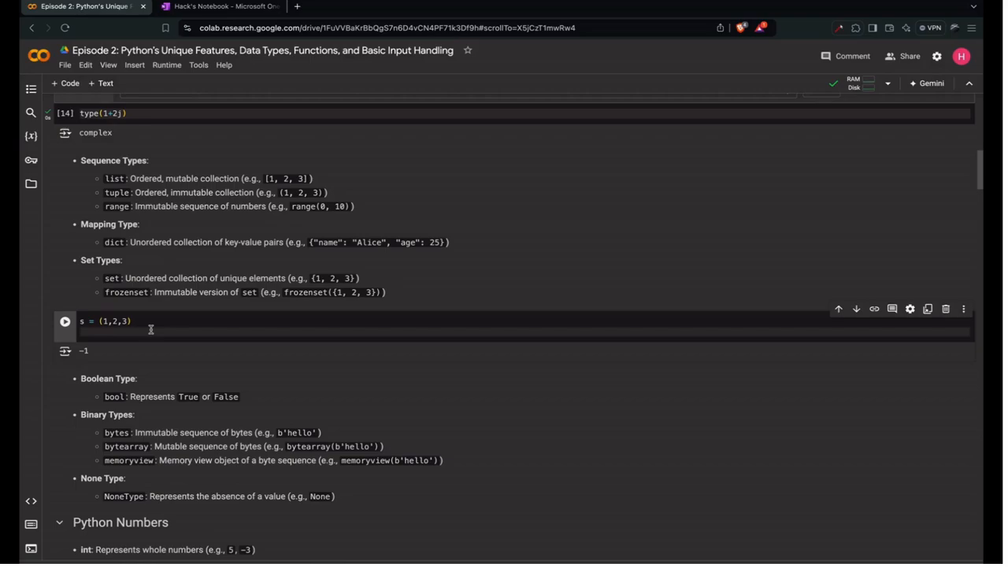
Confirm the tuple (1,2,3) type, loop printing its items, then evaluate range(0,10)
text(type)
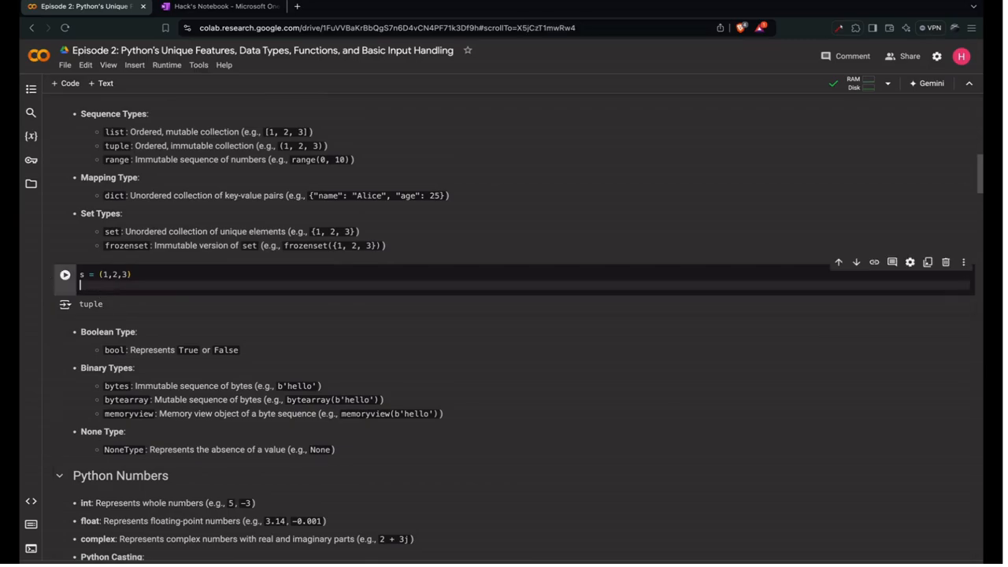
text(for i in s:)
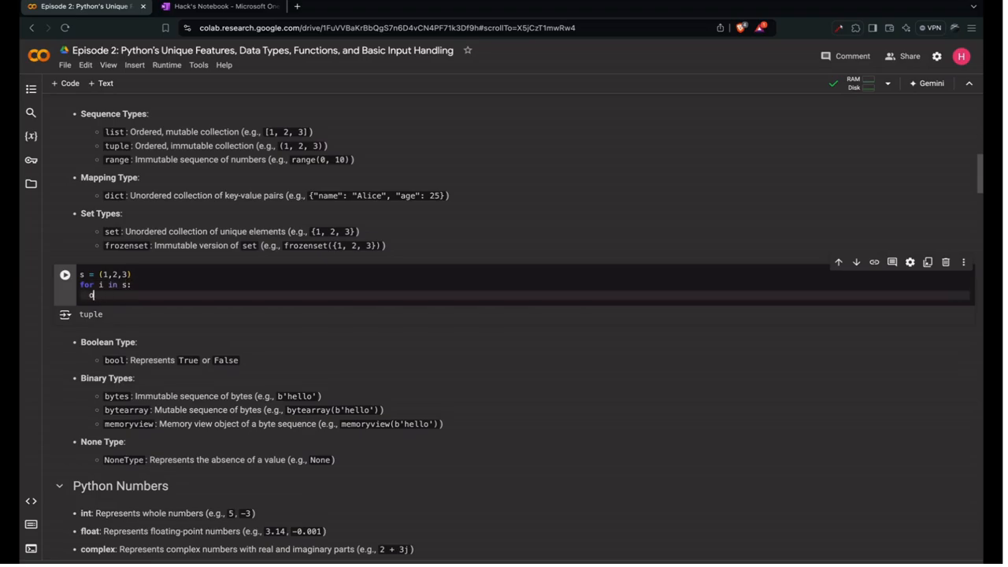
text(print(i))
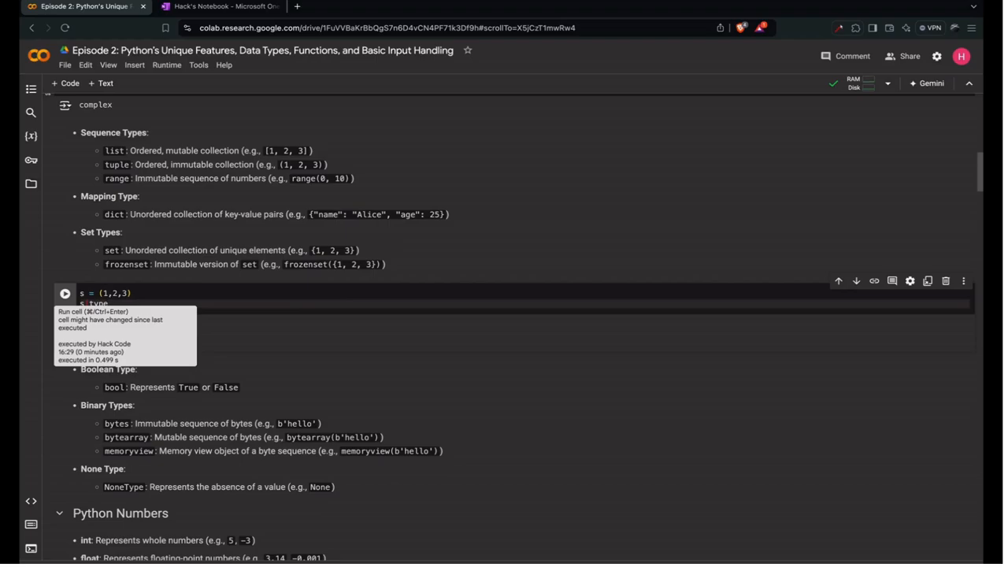
click(64, 293)
text(s[0)
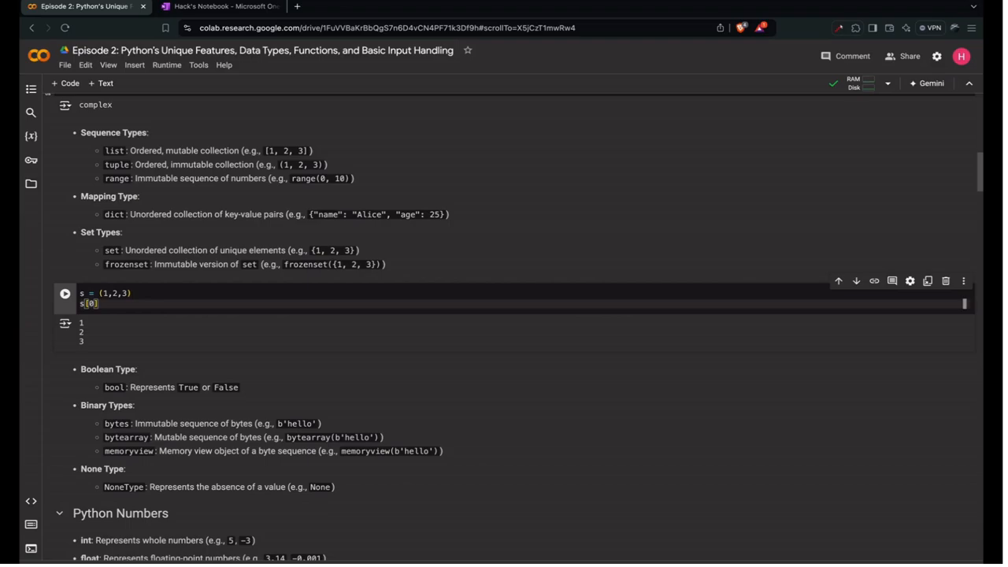
text(pr)
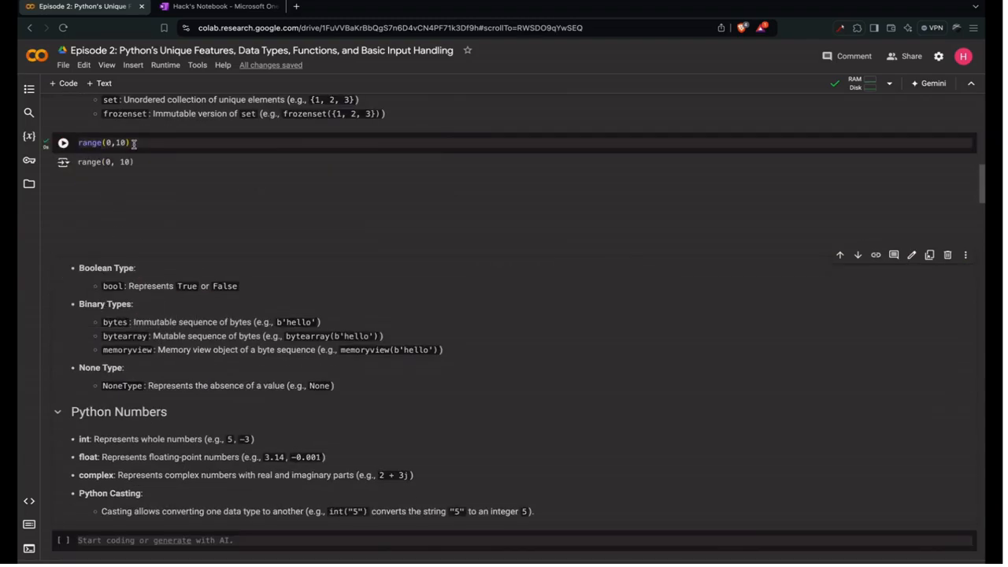
Check the range's type and read s[0], which returns 0
scroll(down, 3)
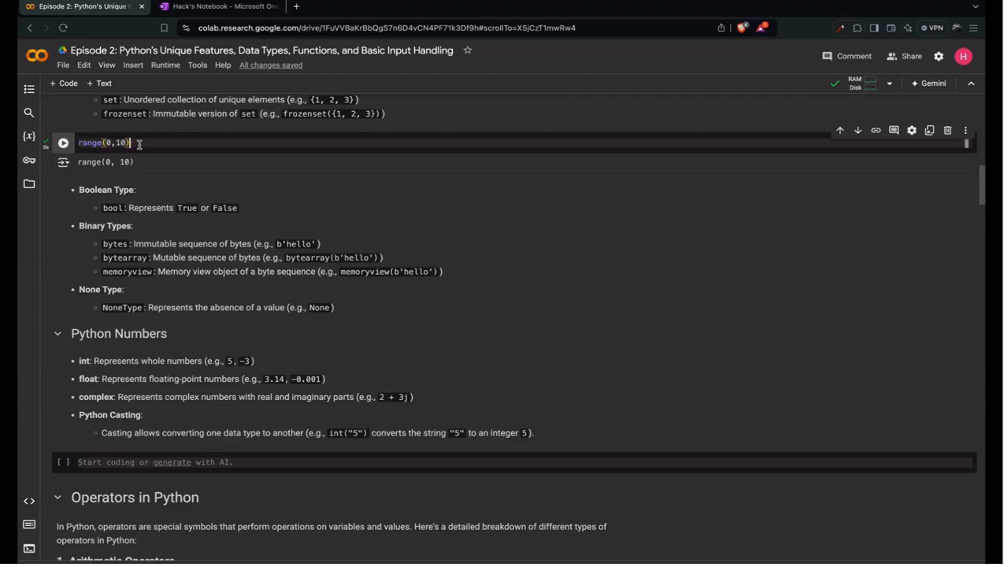
text(type()
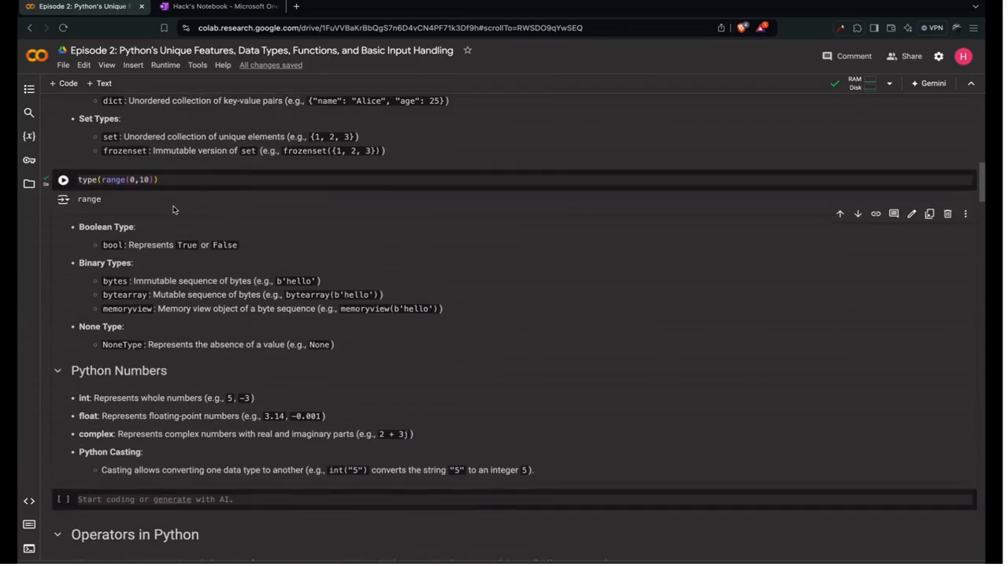
click(118, 179)
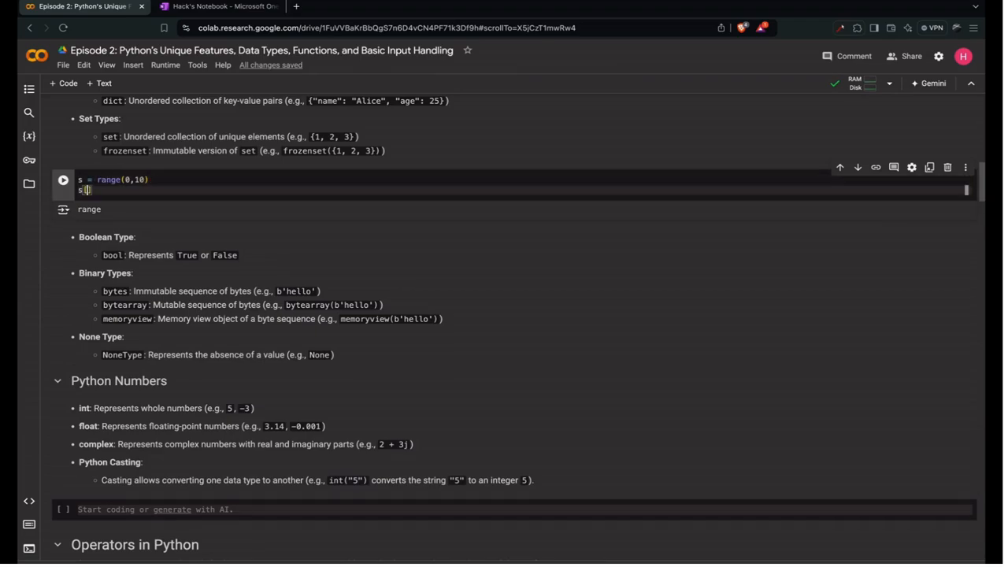
click(63, 180)
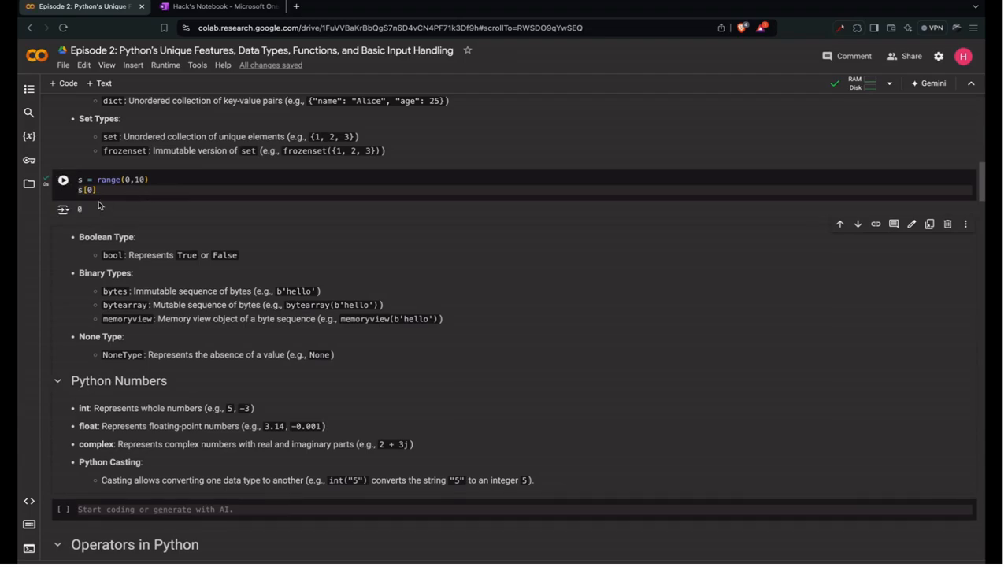
Try s[0] = -1, hitting TypeError, then loop over s printing 0 through 9
text(= -1)
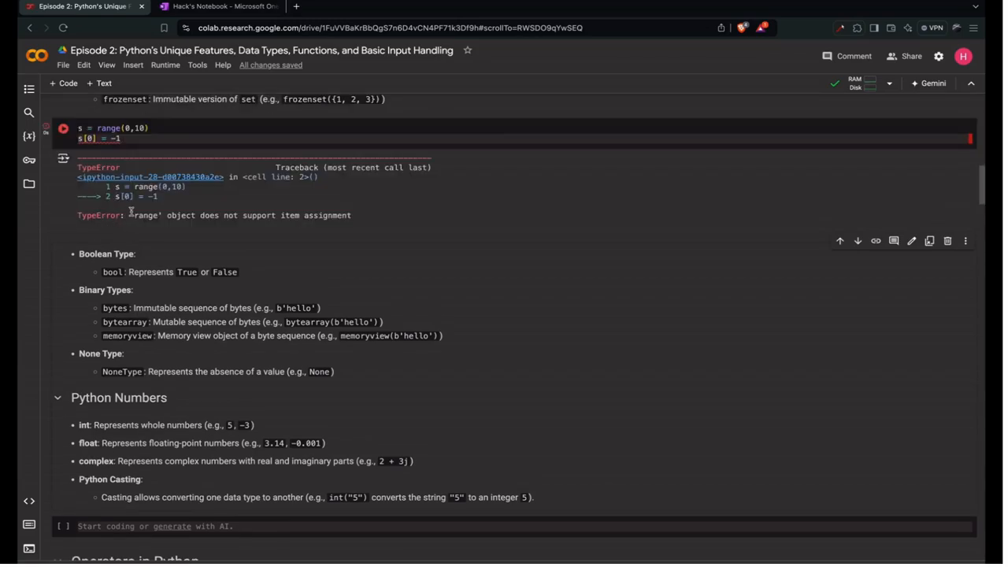
scroll(up, 3)
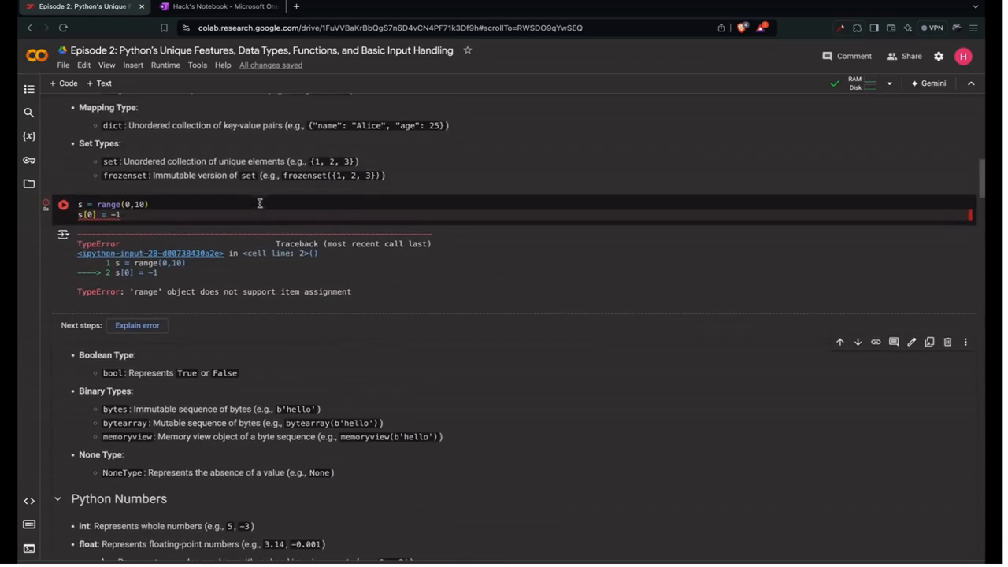
scroll(up, 3)
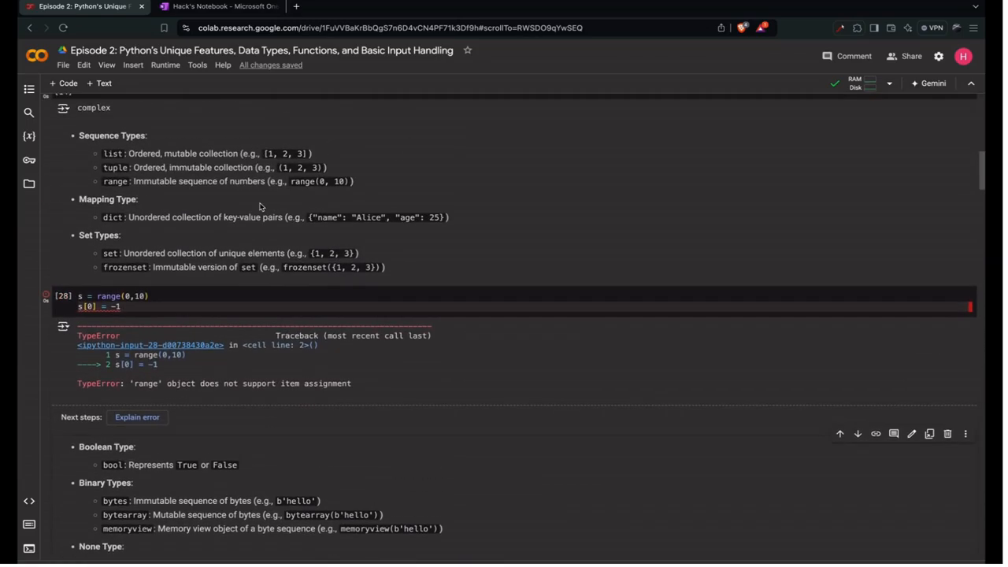
scroll(up, 3)
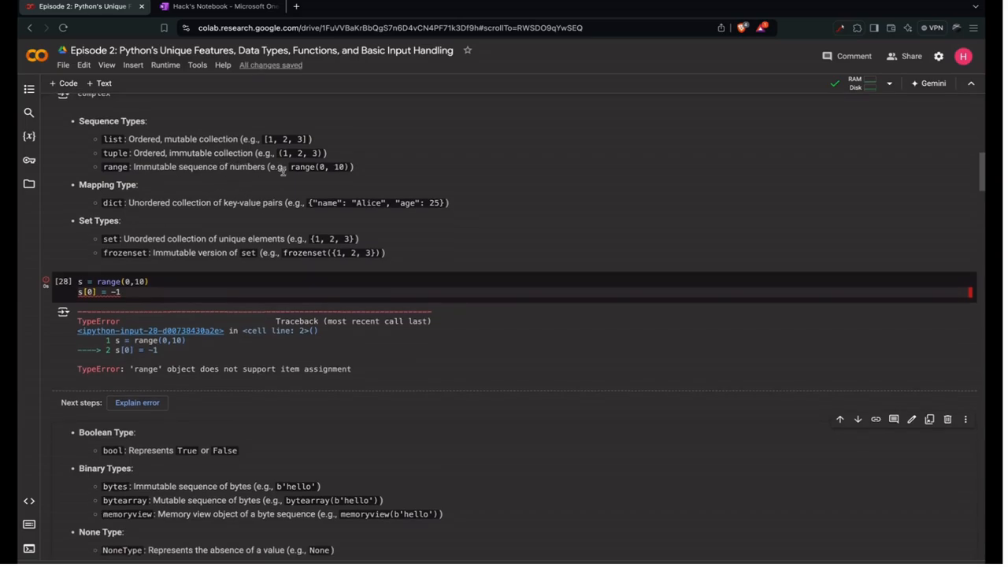
mouse_move(312, 179)
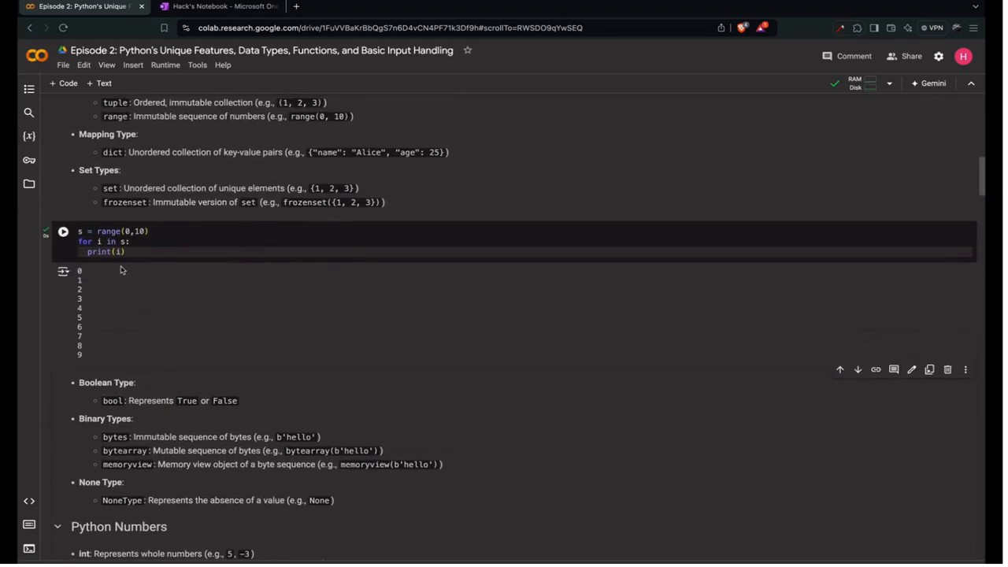
scroll(up, 3)
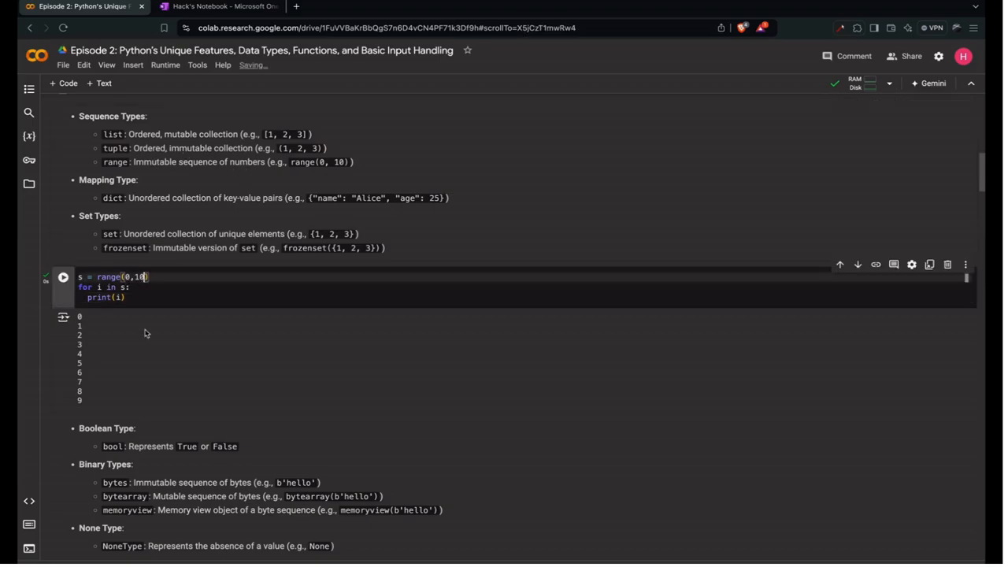
Change to range(0,10,2) so the loop prints 0, 2, 4, 6, 8, then clear the cell
text(,2)
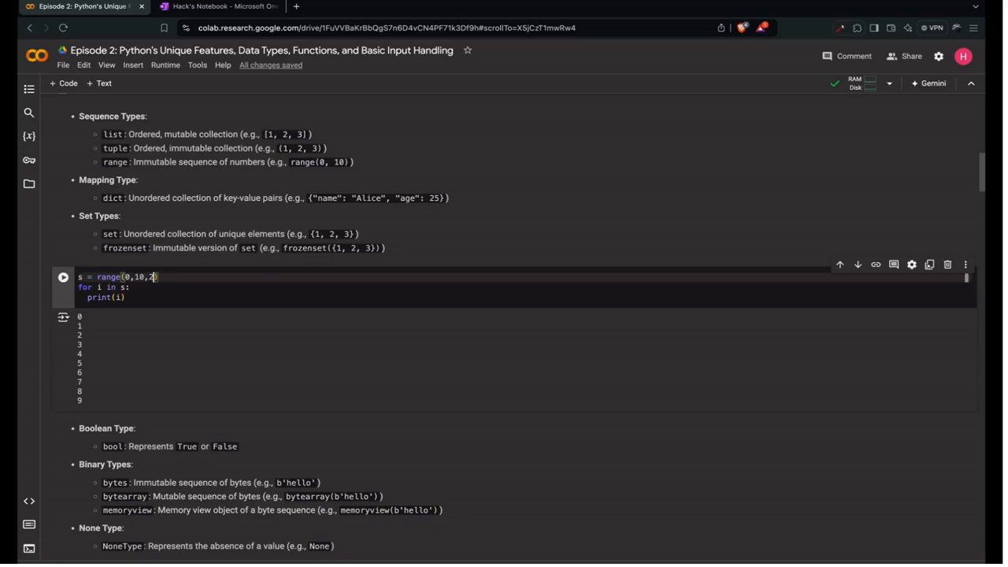
click(63, 276)
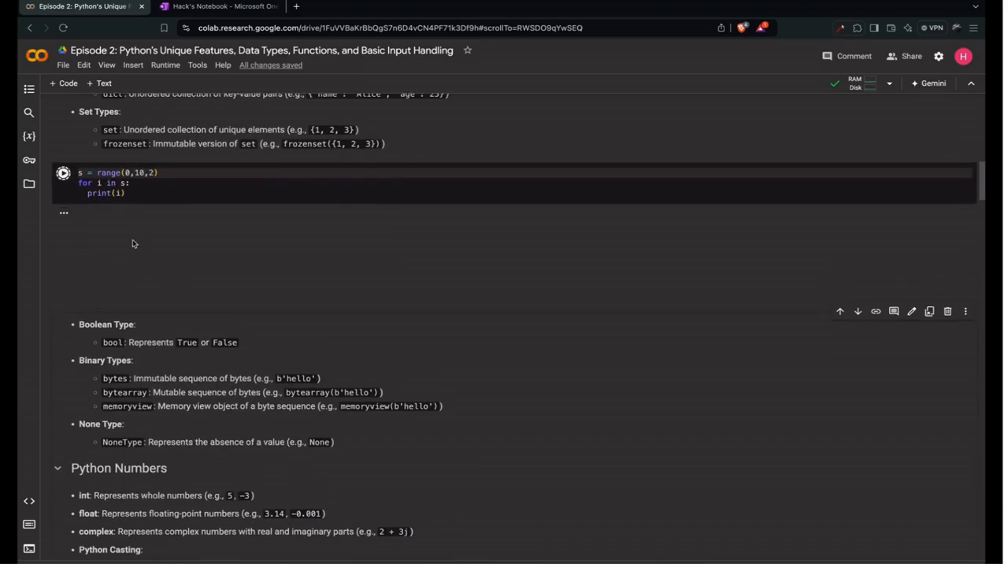
click(63, 172)
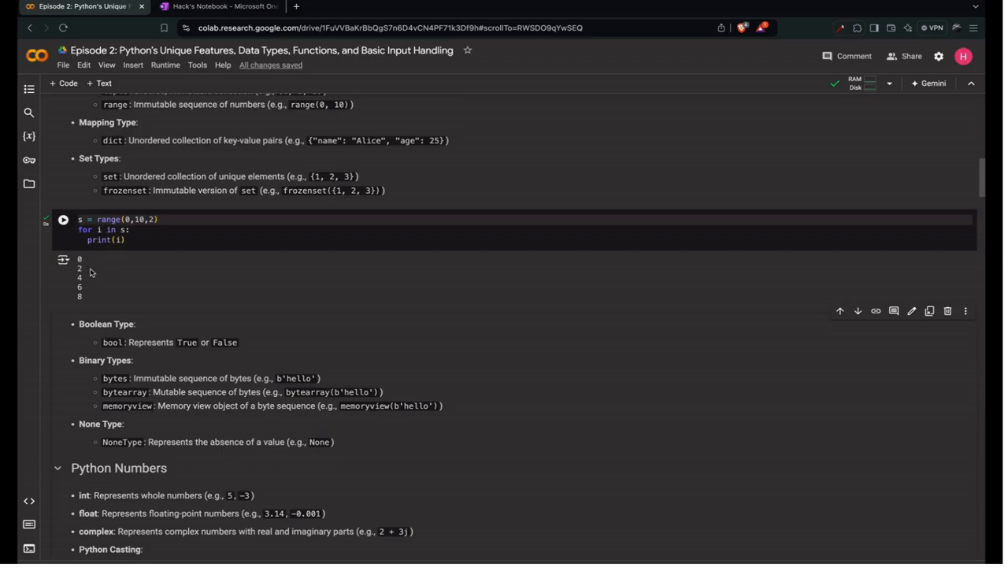
mouse_move(121, 297)
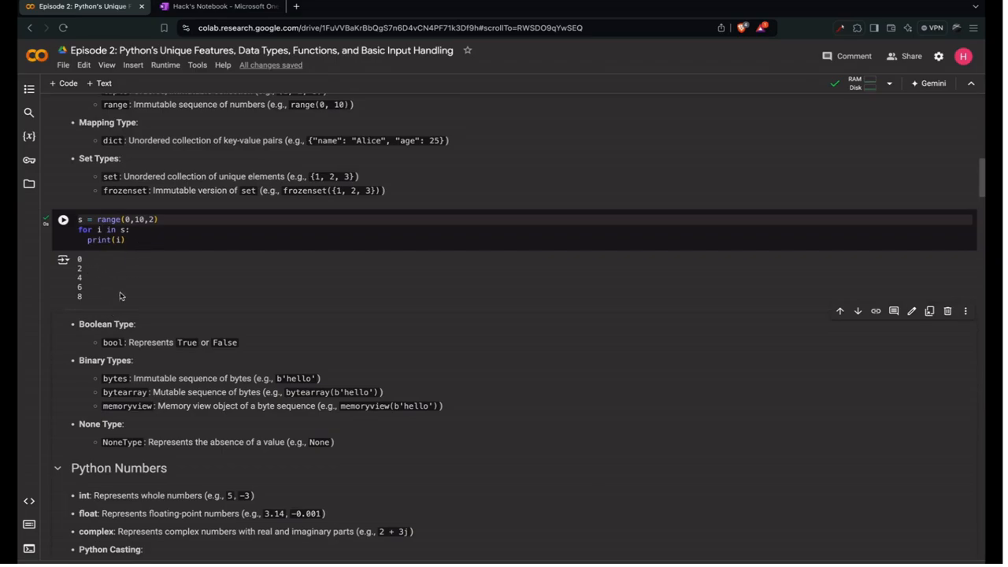
mouse_move(126, 287)
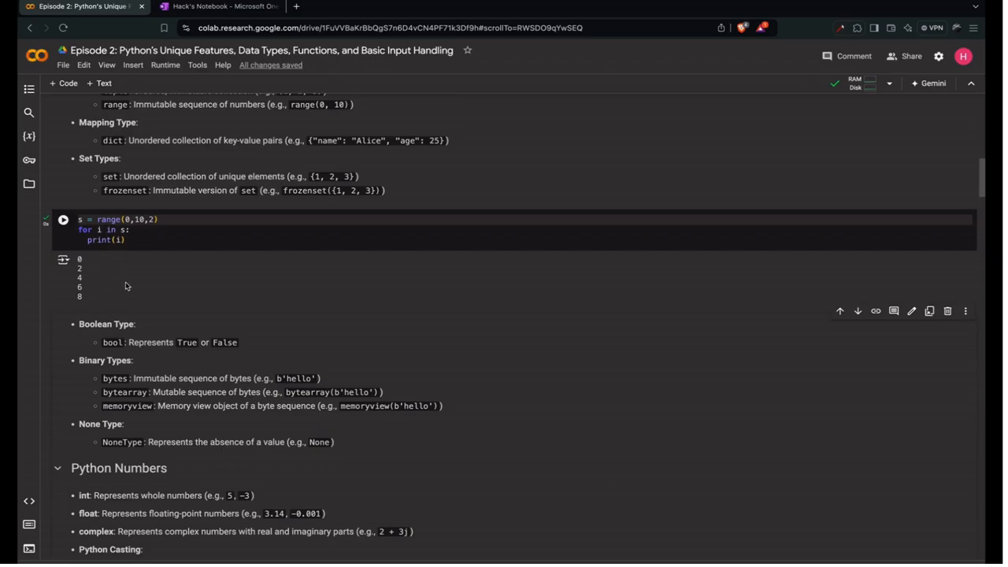
scroll(up, 3)
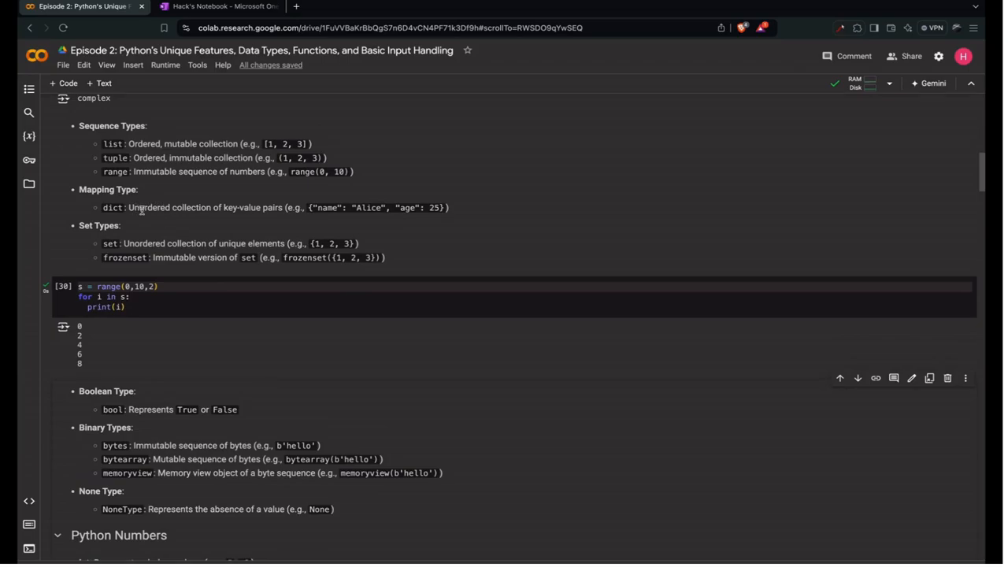
mouse_move(307, 220)
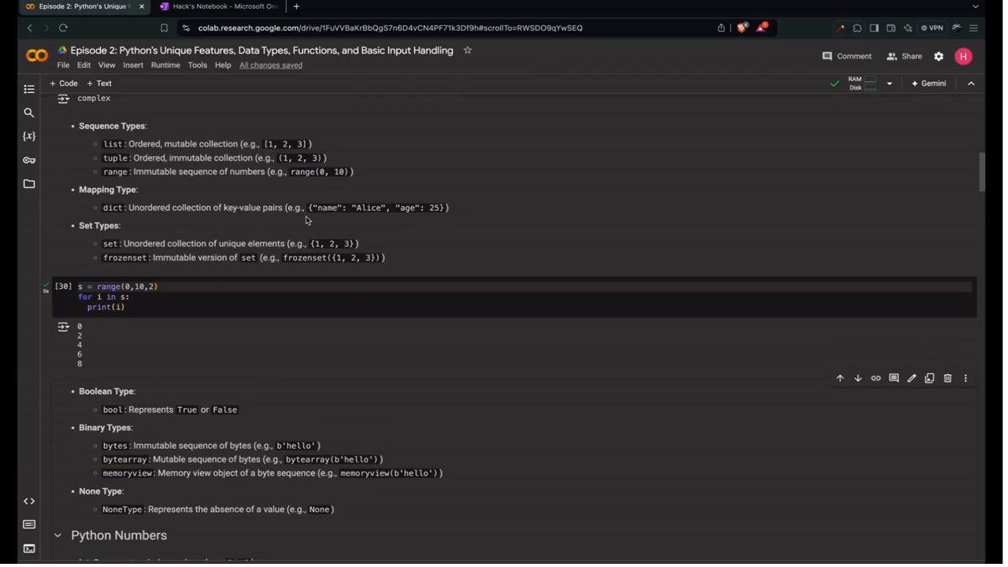
mouse_move(341, 211)
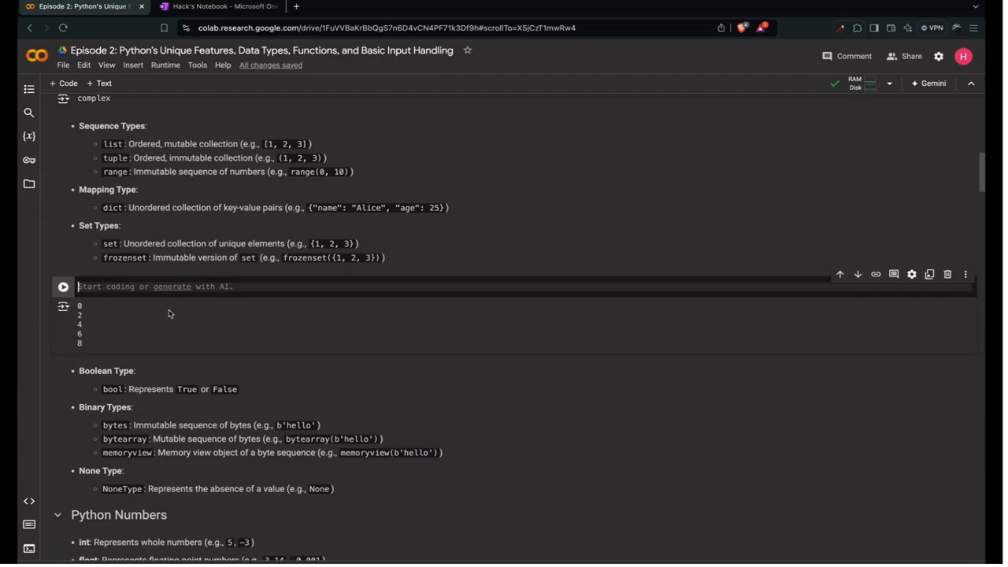
Define d = {"name": "Alice", "age": 25}, print it and confirm type dict
text(d)
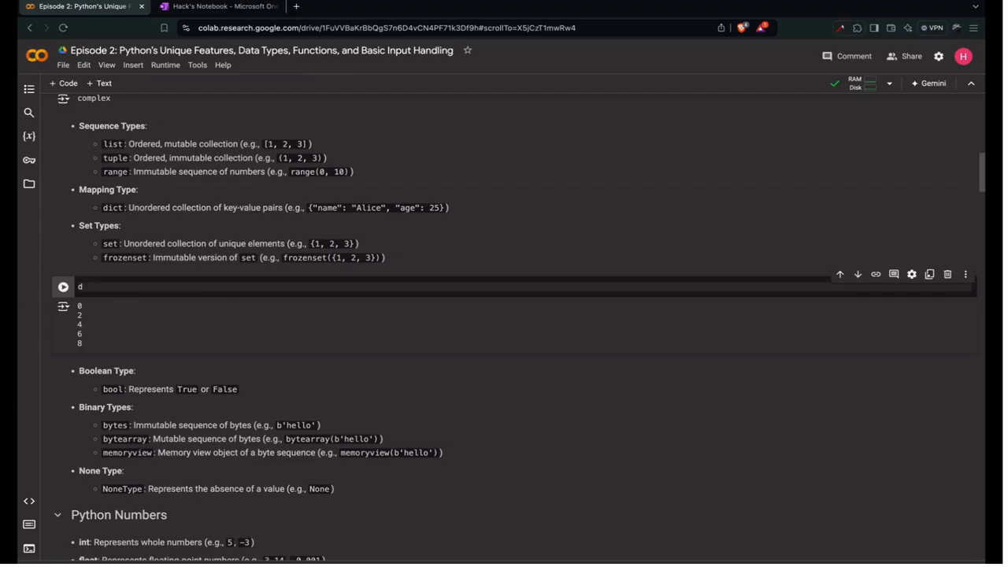
text(= {"name": "Alice", "age": 25})
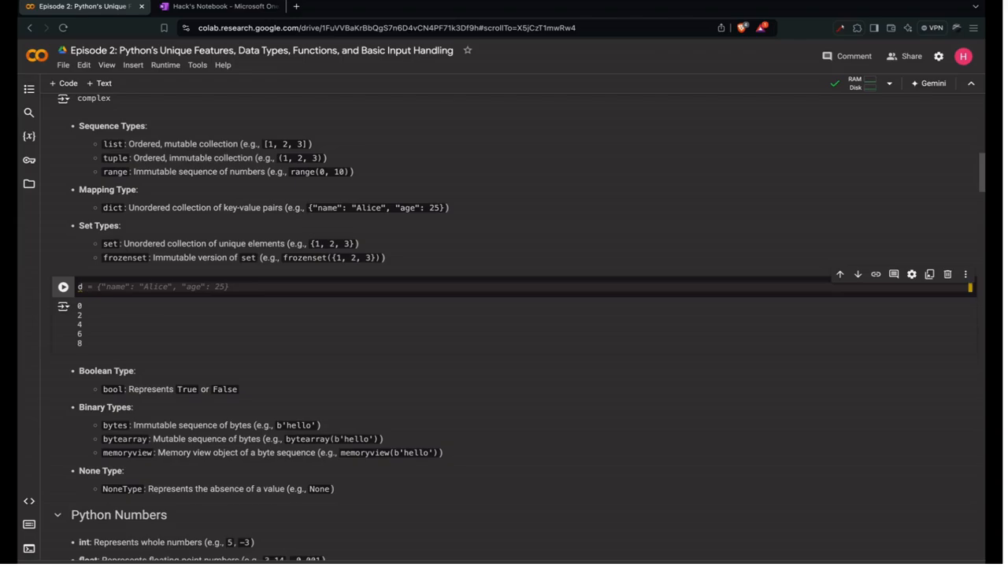
text(print(d)
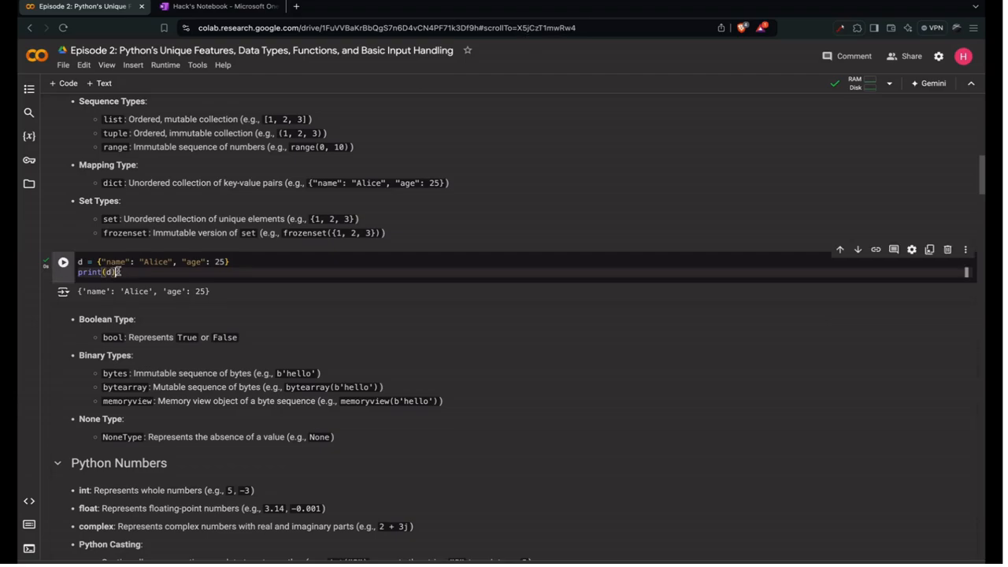
text(type)
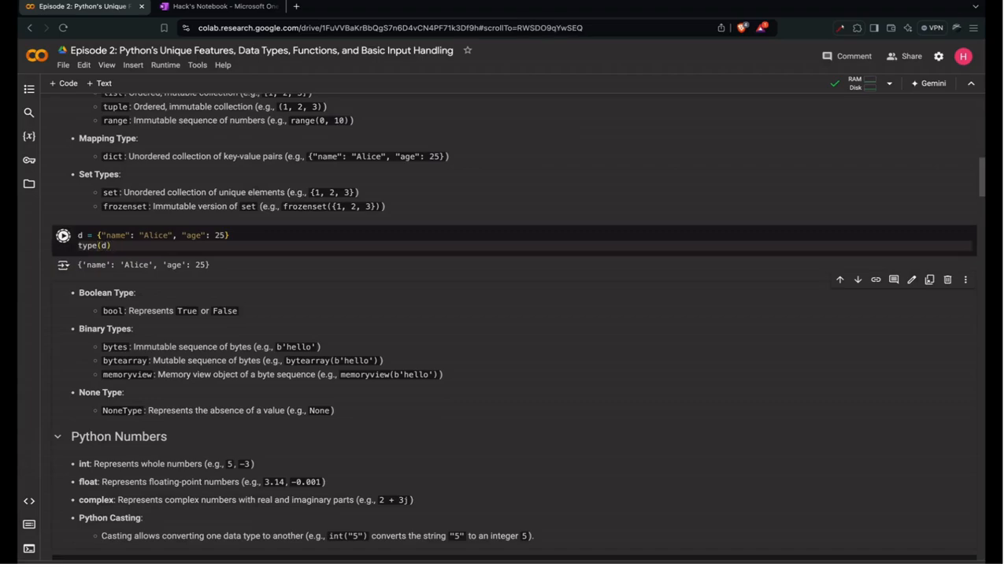
click(63, 236)
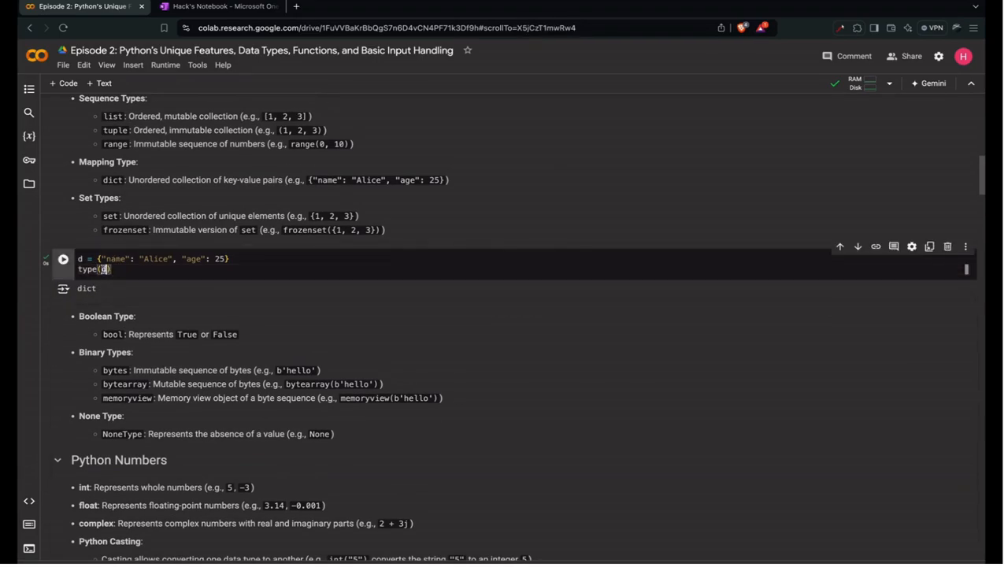
Look up d["name"] returning 'Alice' and d["age"] returning 25
text(d[")
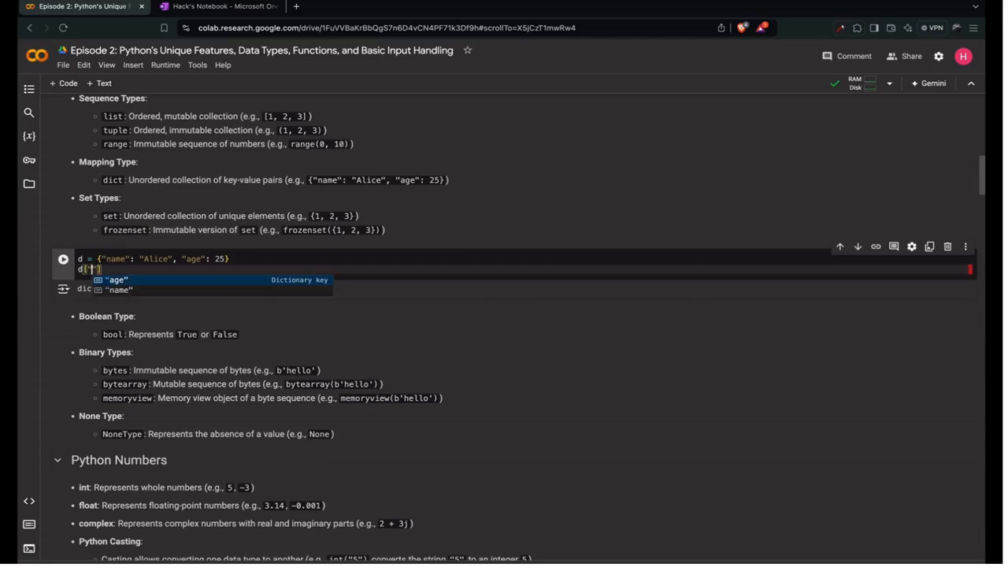
click(116, 280)
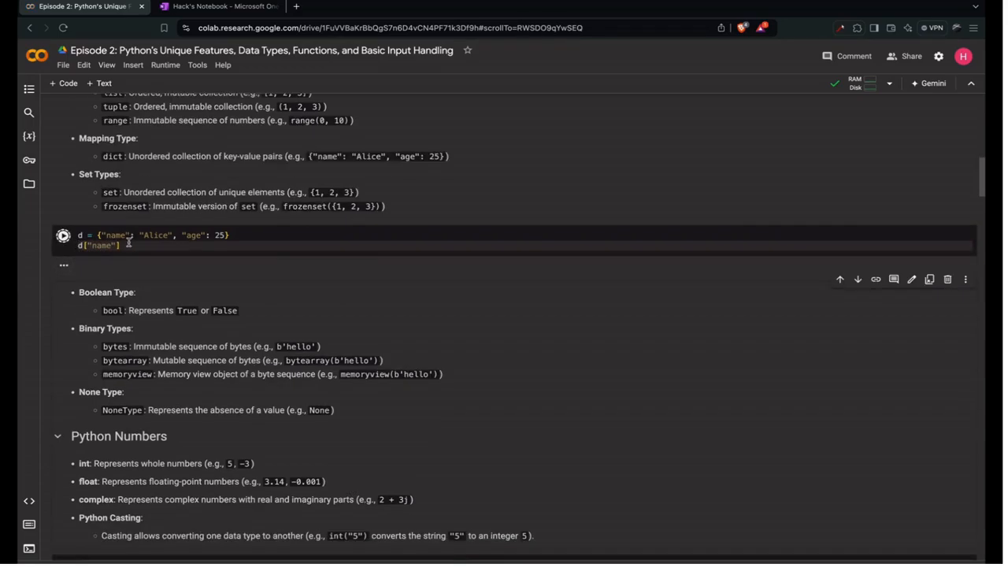
click(63, 234)
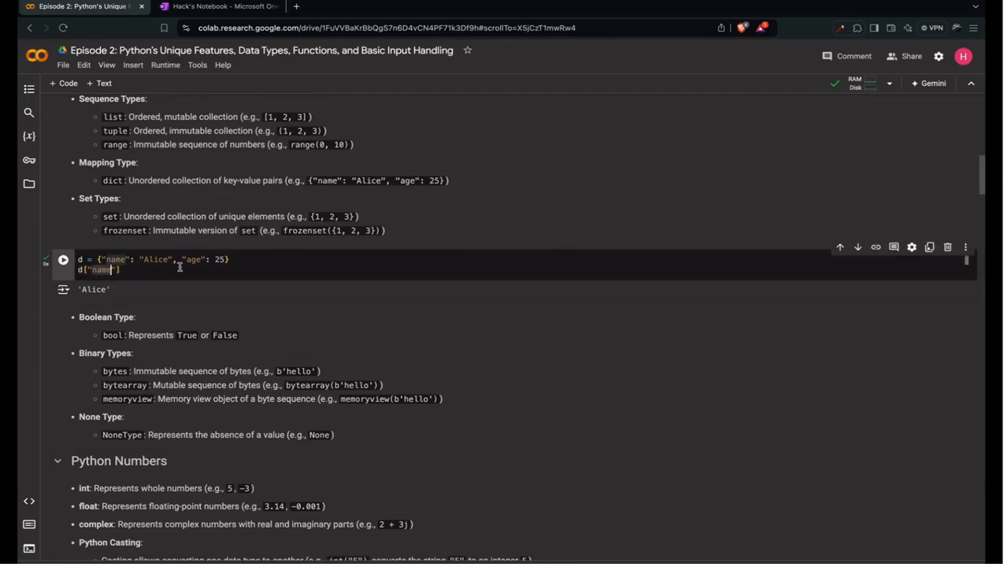
click(63, 235)
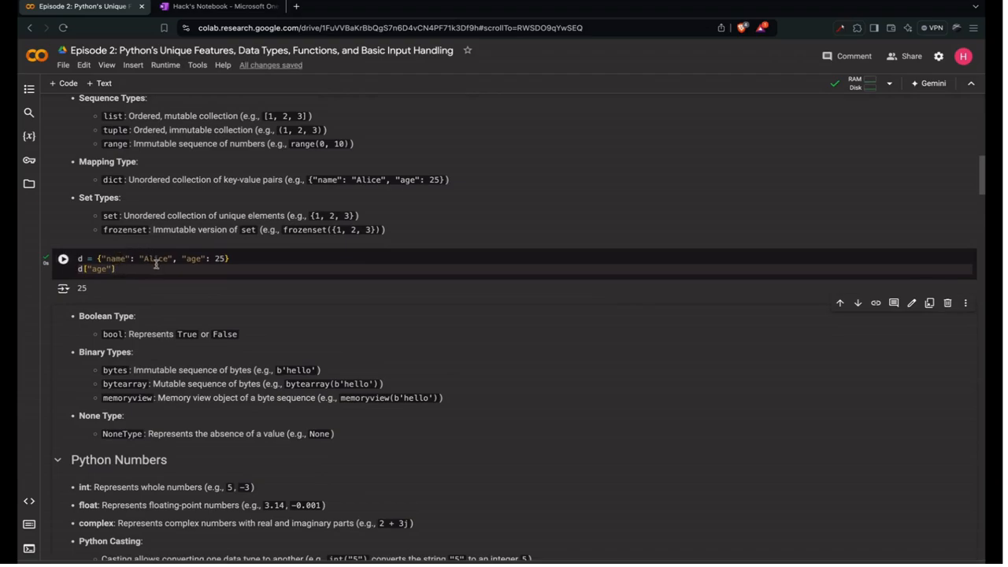
mouse_move(166, 278)
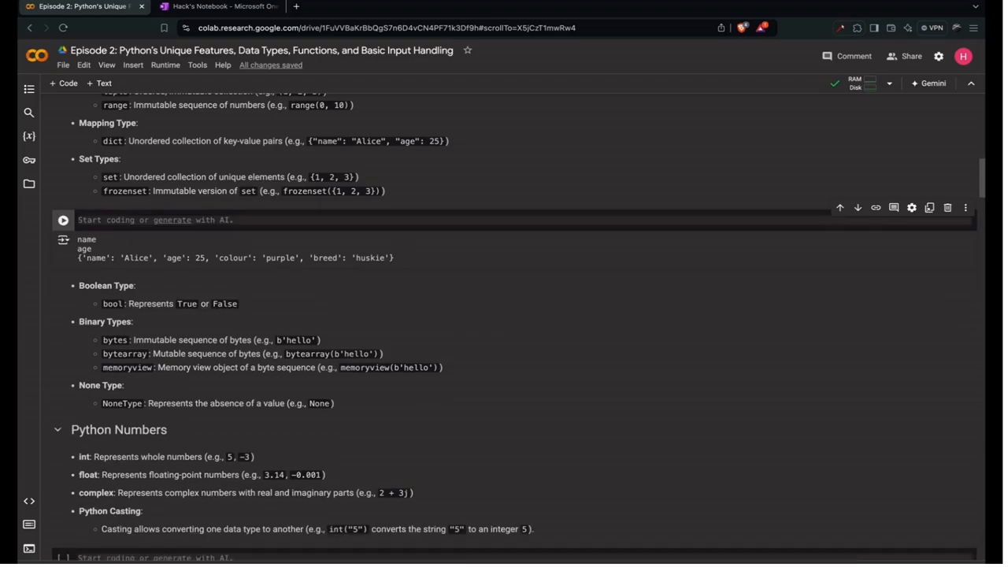
mouse_move(63, 219)
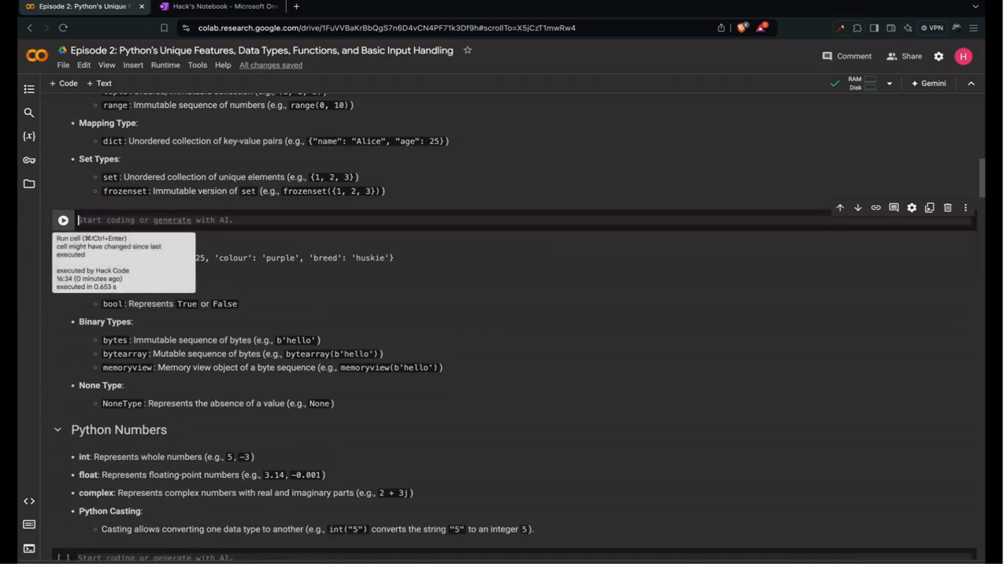
Define s from 1, 2, 3 with set() and confirm type(s) returns set
text(s =)
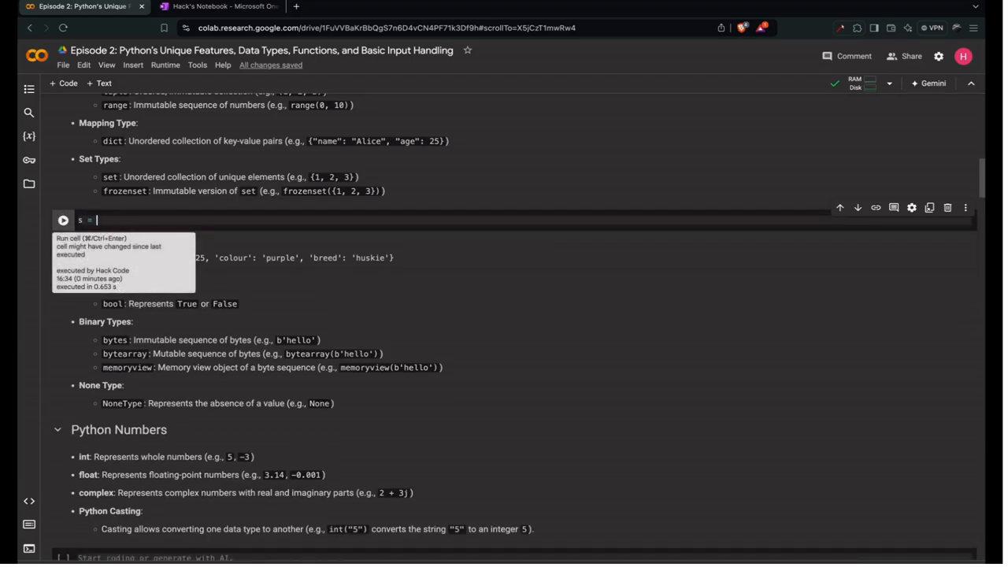
text(set())
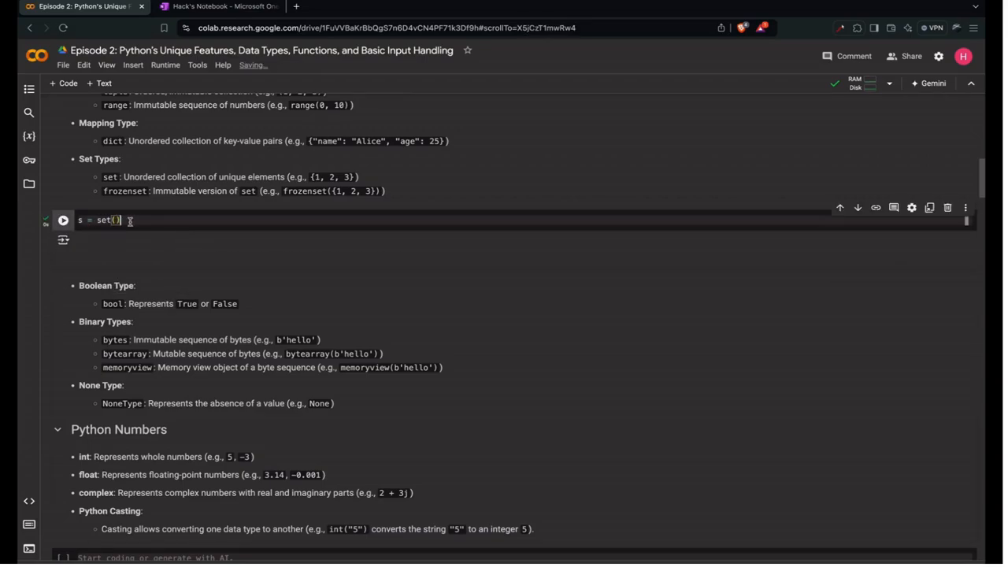
text(type(s)
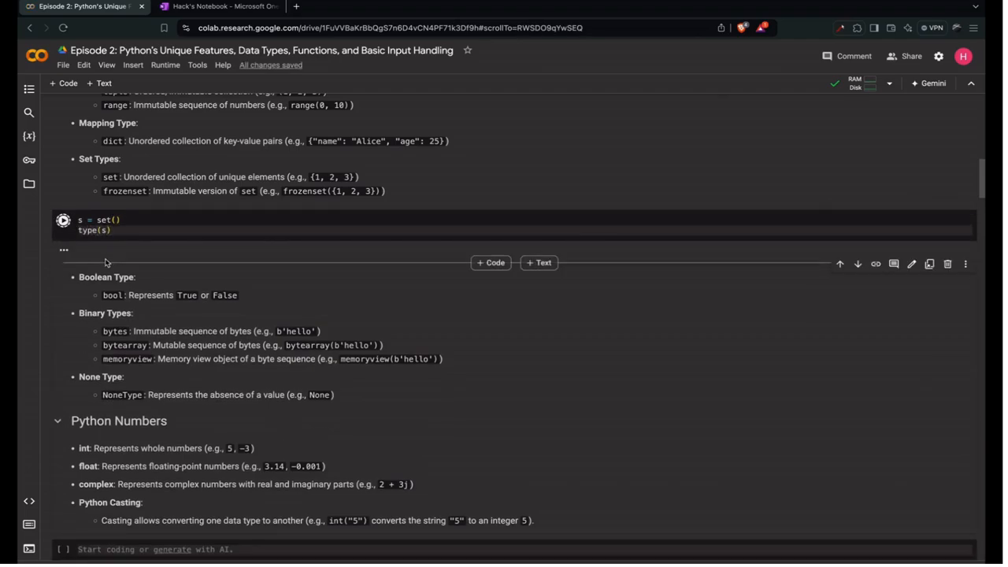
click(63, 220)
text(s = {)
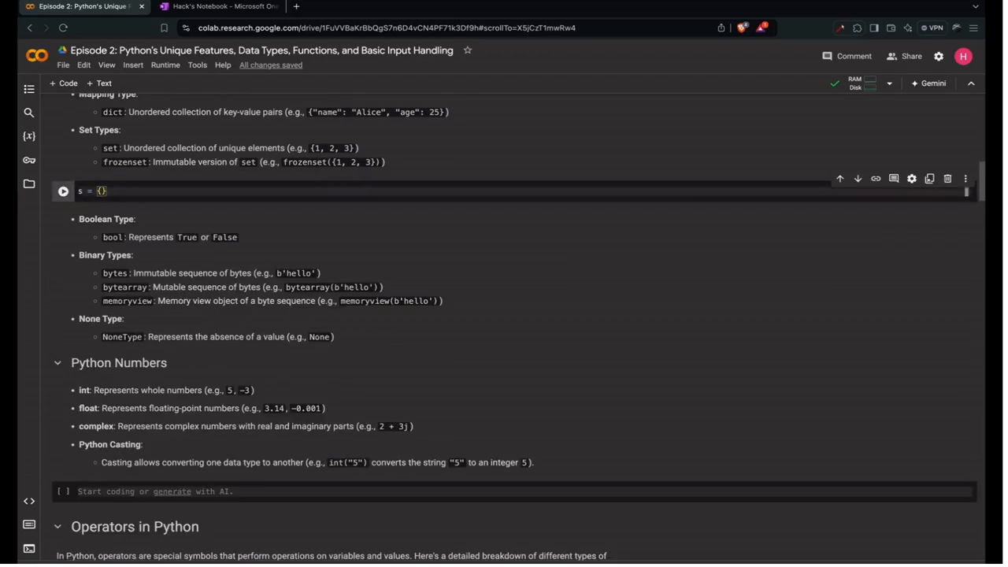
text(1,2,3)
text(print())
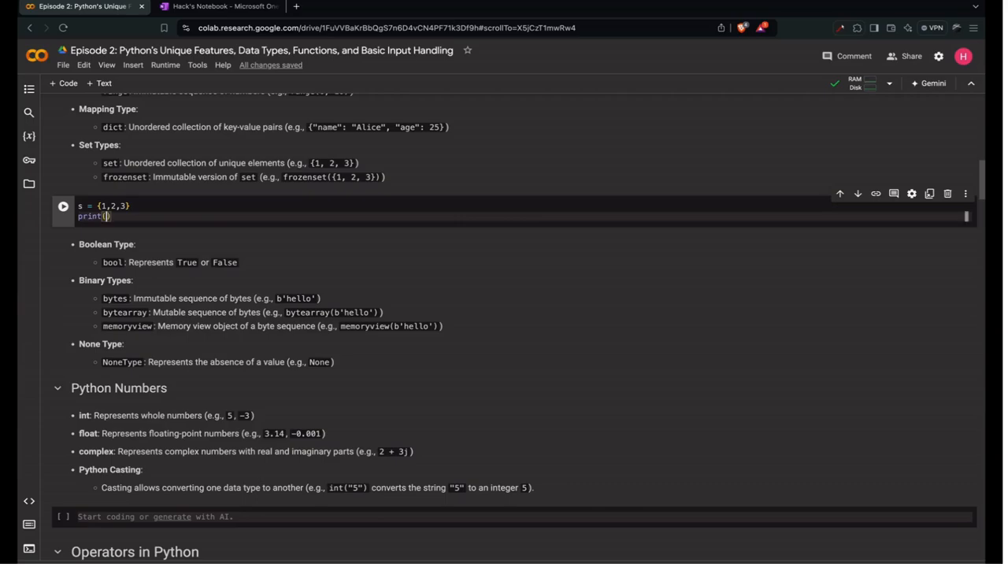
click(63, 206)
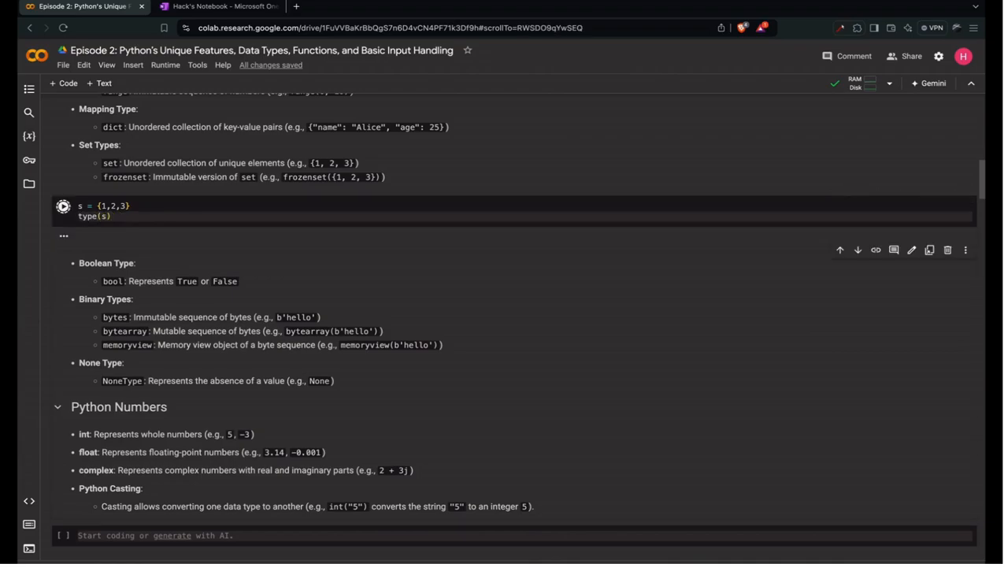
click(63, 205)
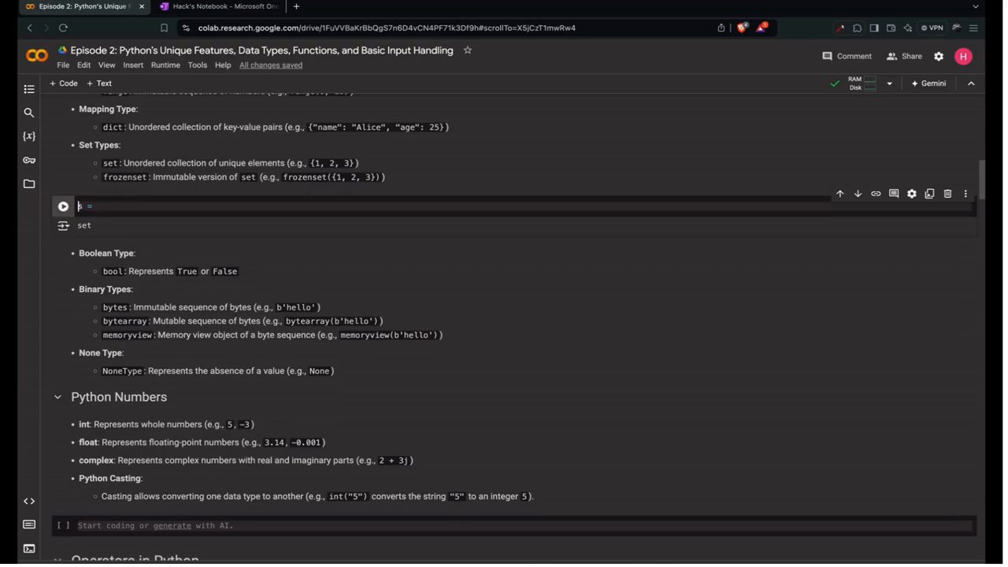
Rewrite s as set([1,2,3]) and rerun, still returning set
text(= set())
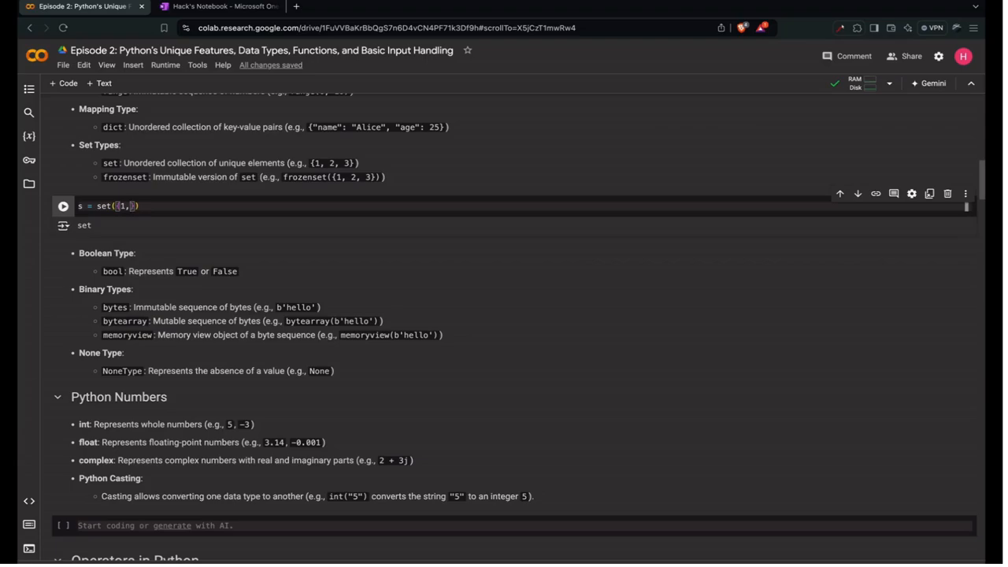
text(2,3})
text(print(s))
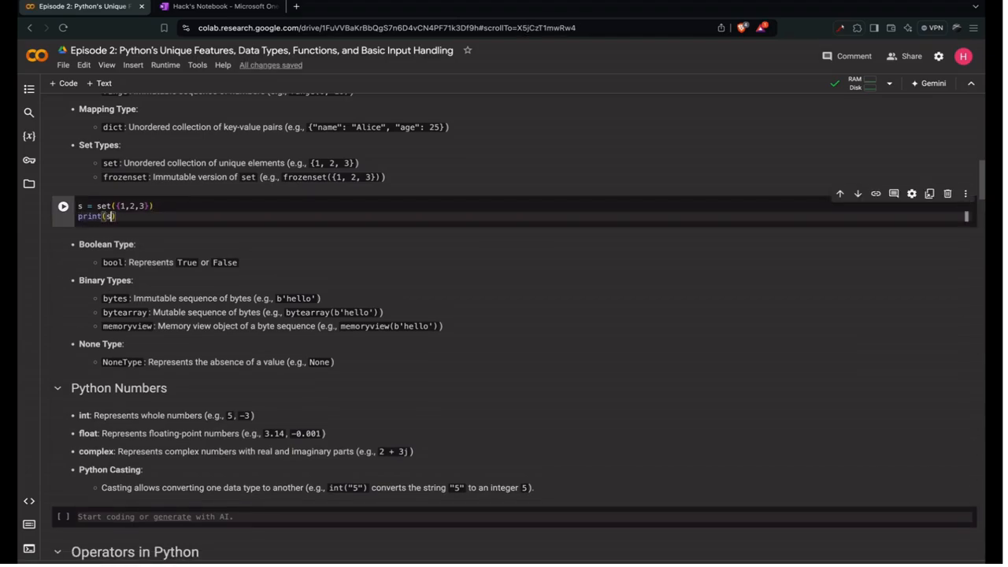
click(63, 206)
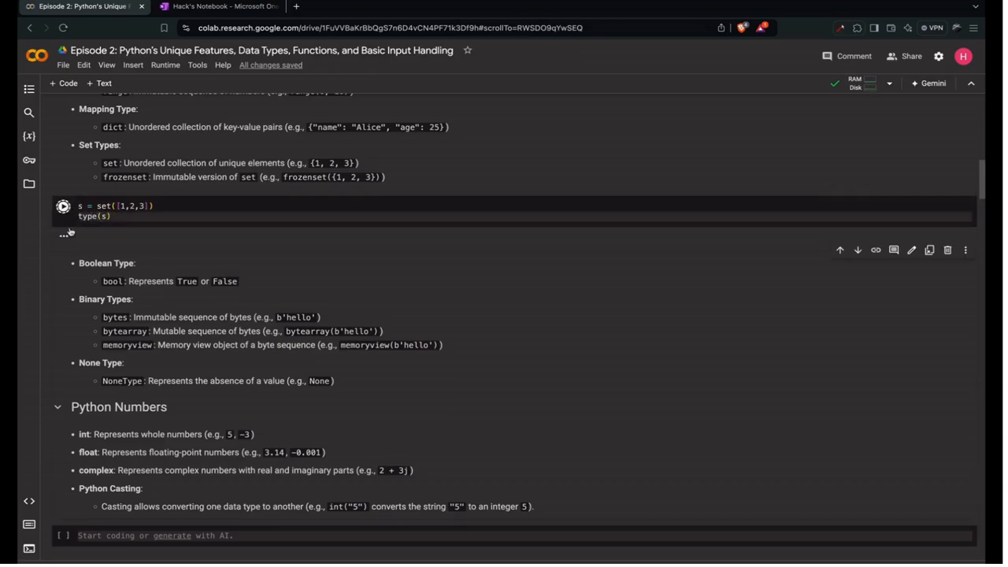
click(63, 206)
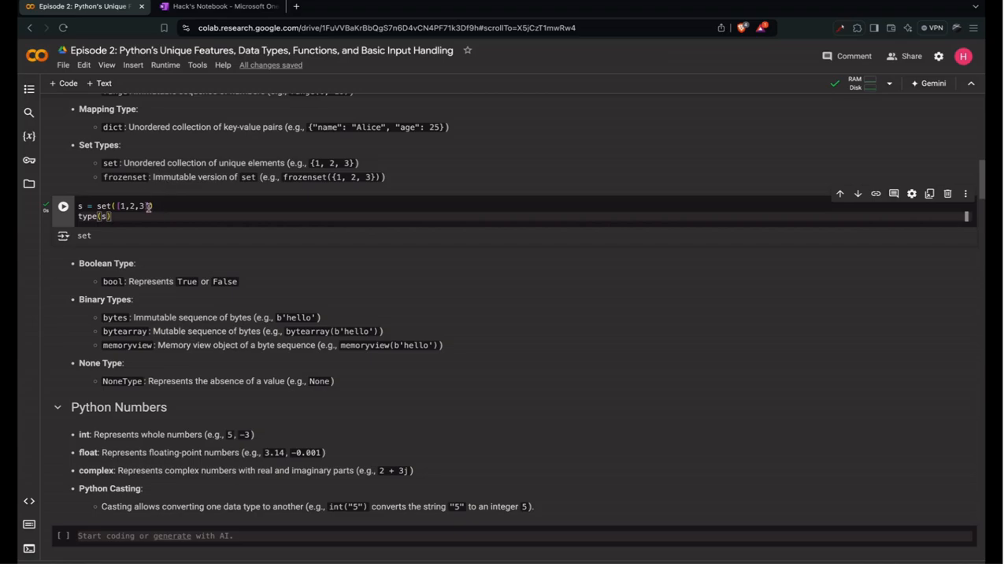
mouse_move(152, 187)
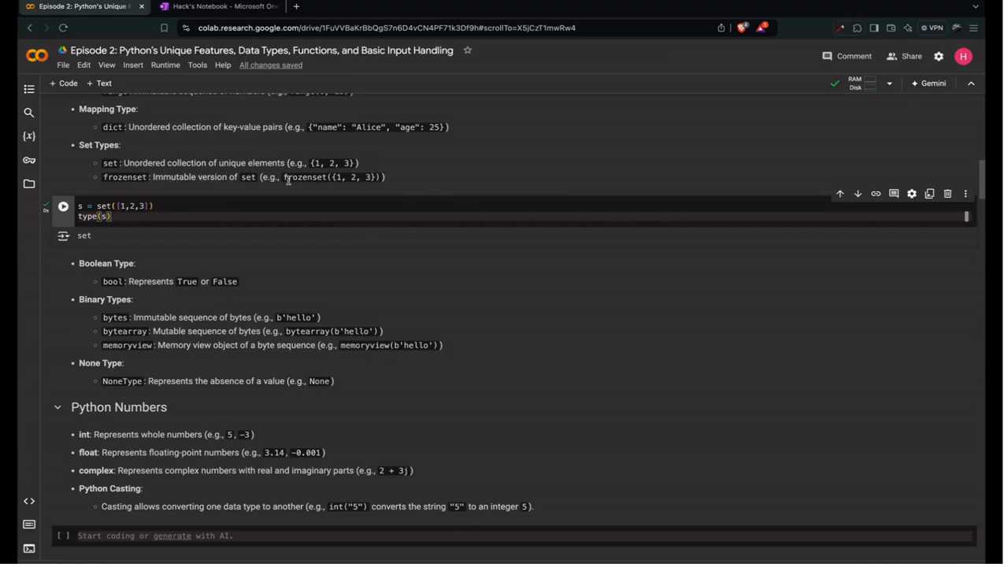
Evaluate frozenset({1, 2, 3}), then assign it to s and confirm type(s) is frozenset
double_click(331, 177)
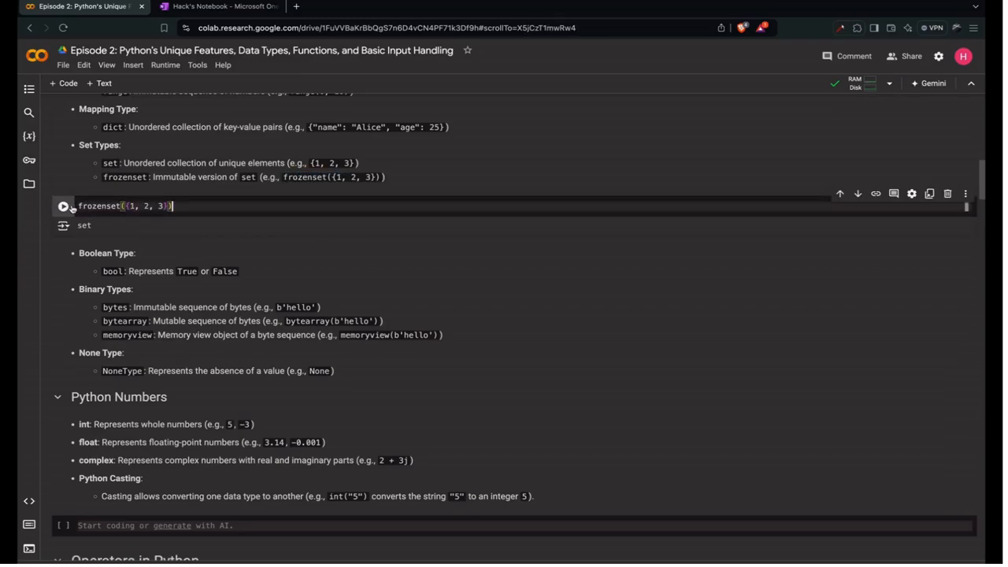
click(63, 206)
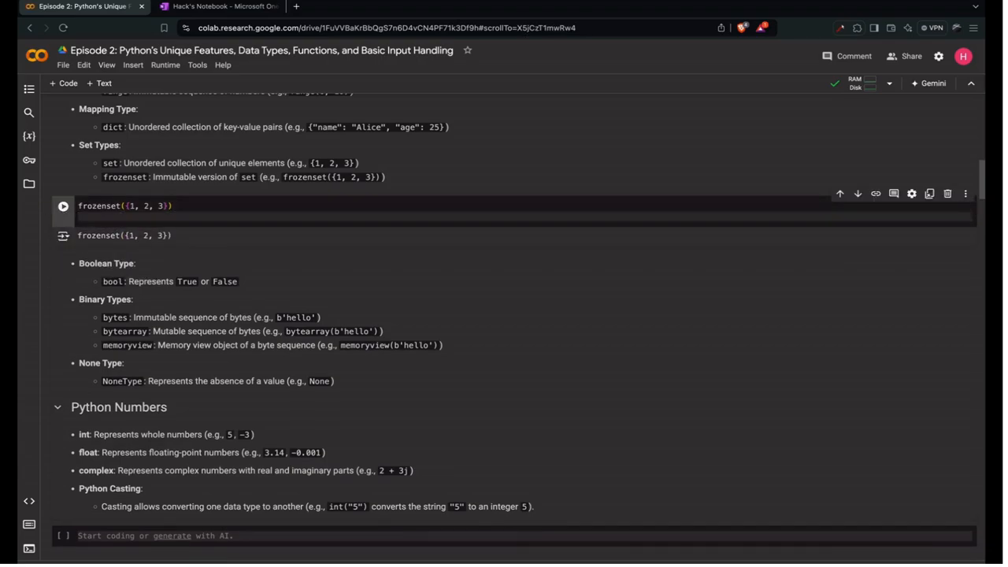
text(tyoe)
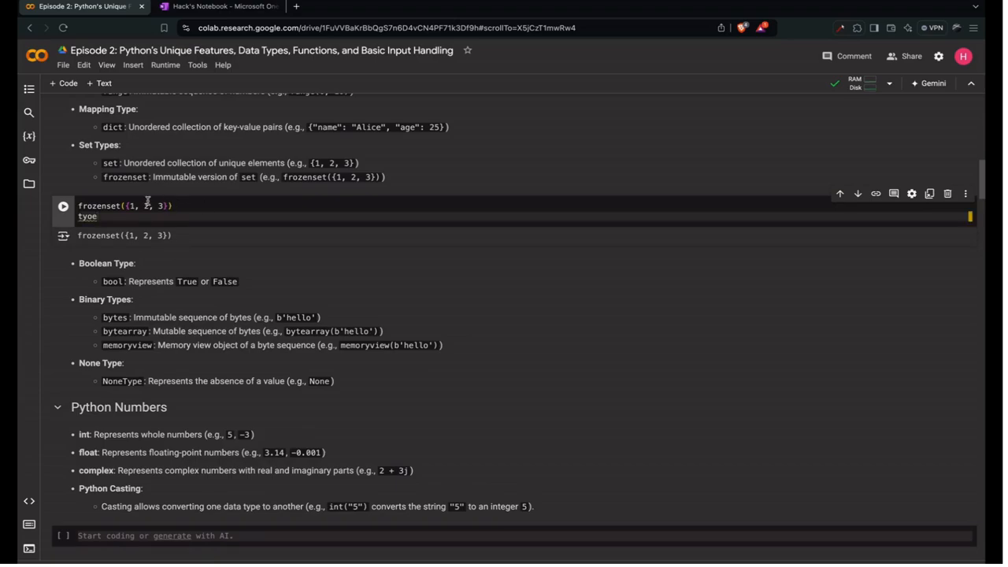
text(s)
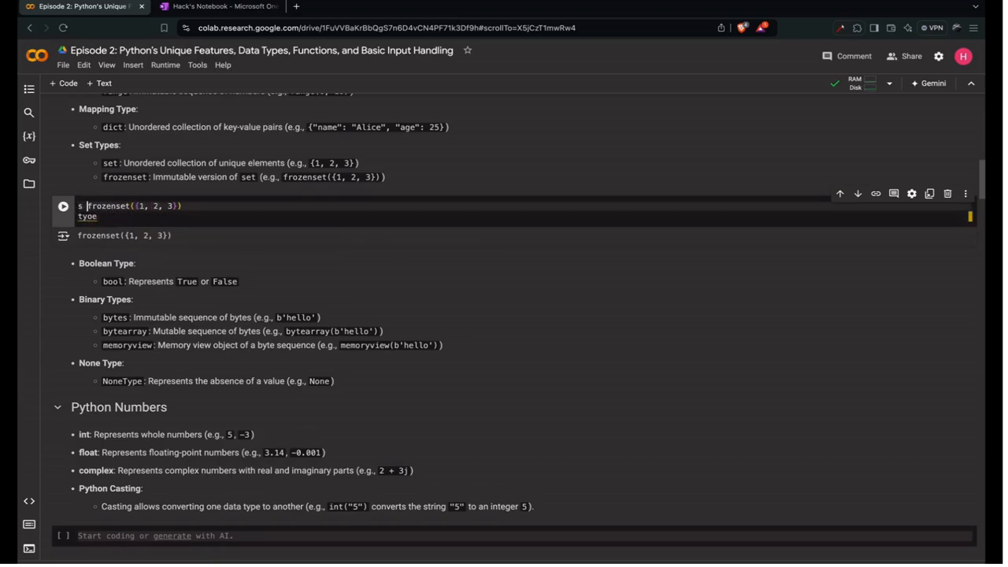
text(=)
text(pe(s))
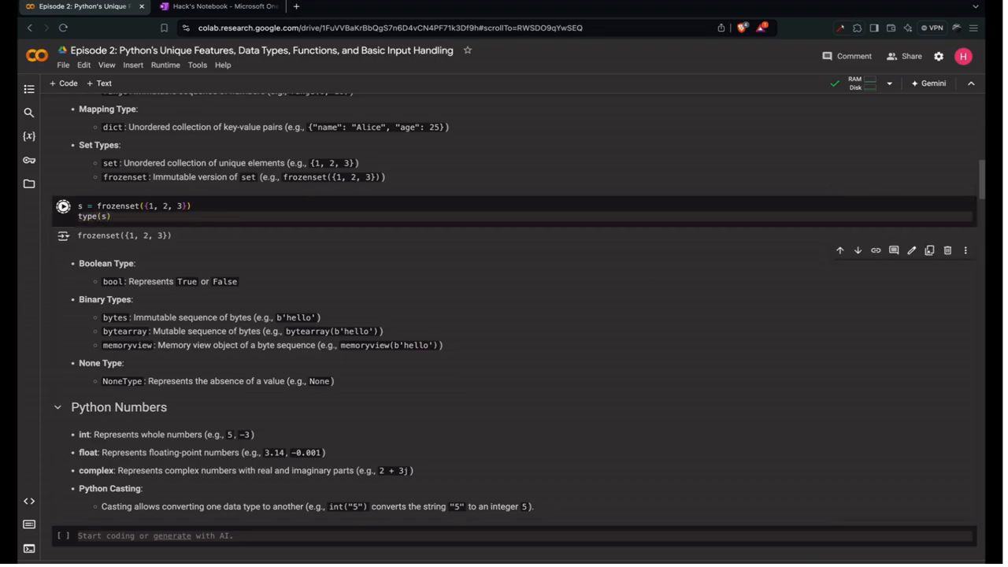
click(63, 205)
text(s.)
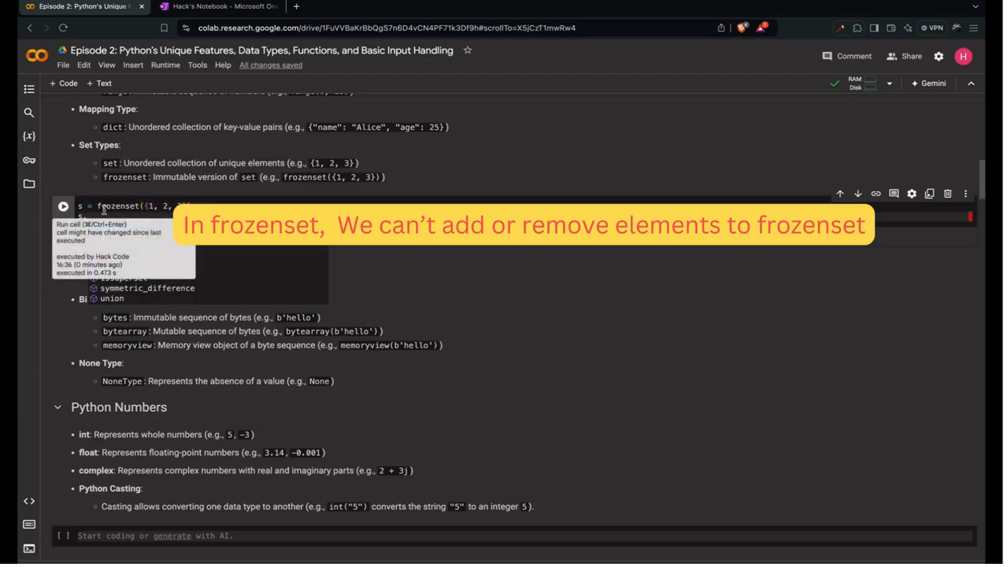
Redefine s as set({1, 2, 3}), remove an element, and display s as {2, 3}
text(set)
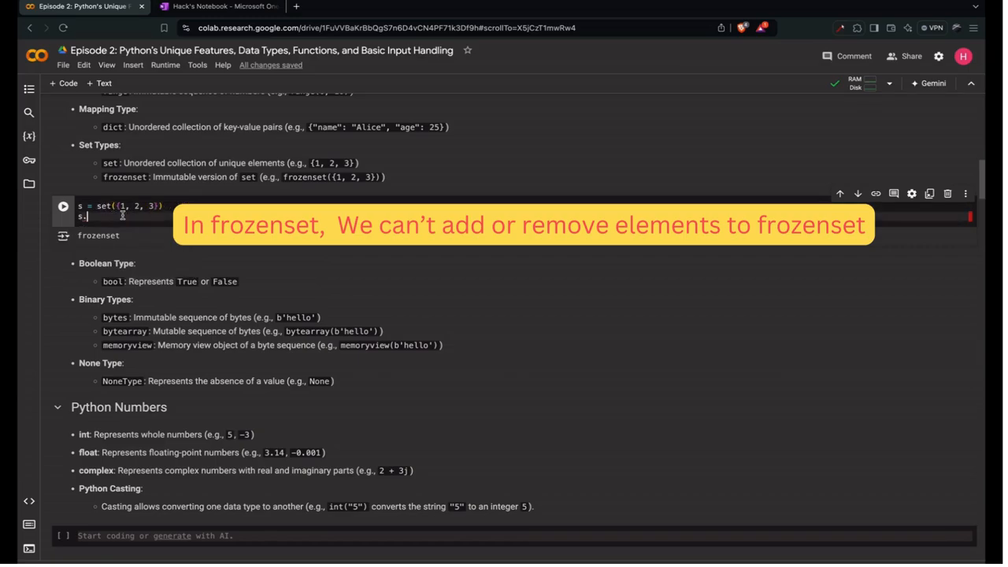
text(rm)
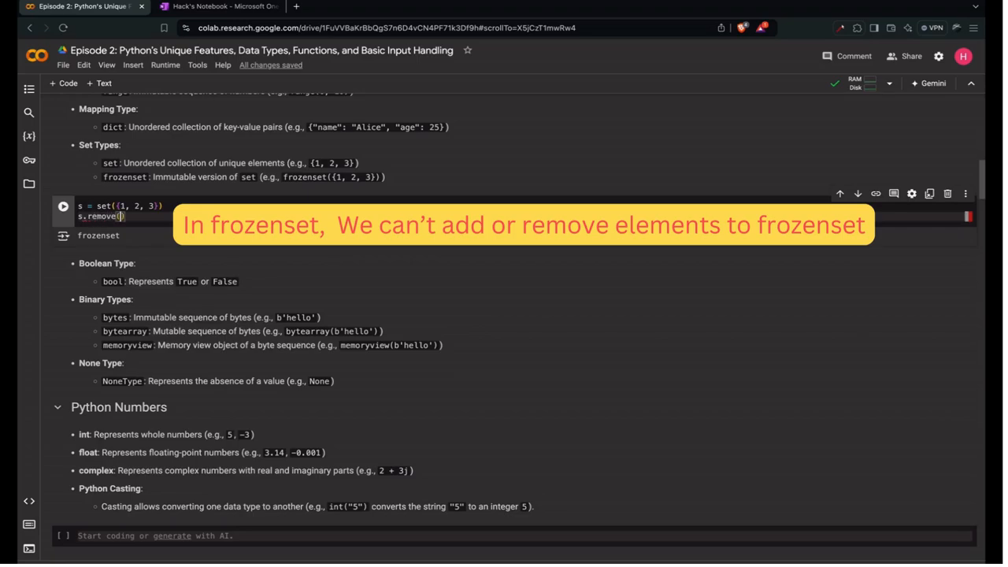
click(63, 206)
text(s)
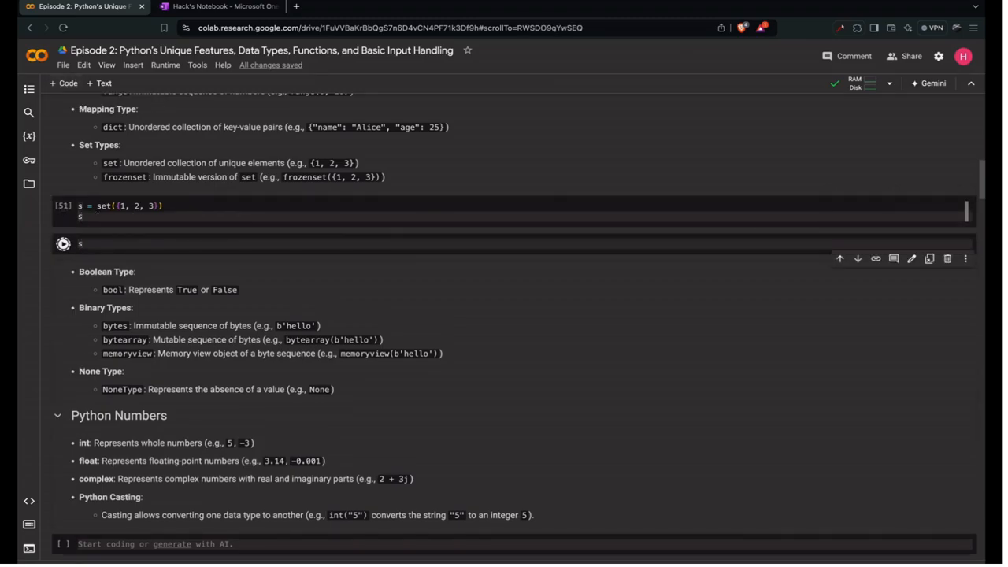
click(63, 243)
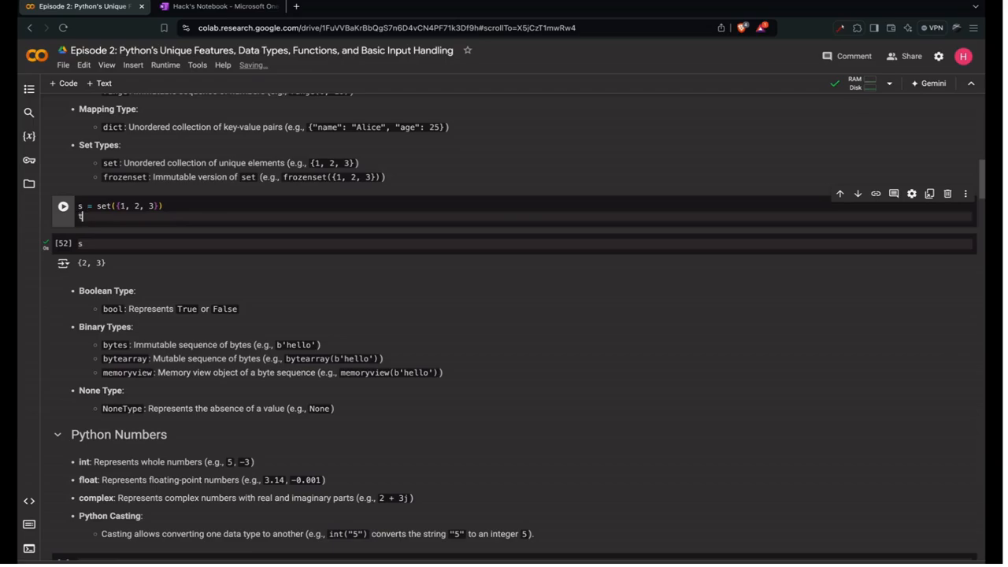
Create t = frozenset({1, 2, 3}), display it, then show t.remove(1) raises AttributeError
text(t = frozenset({1, 2, 3}))
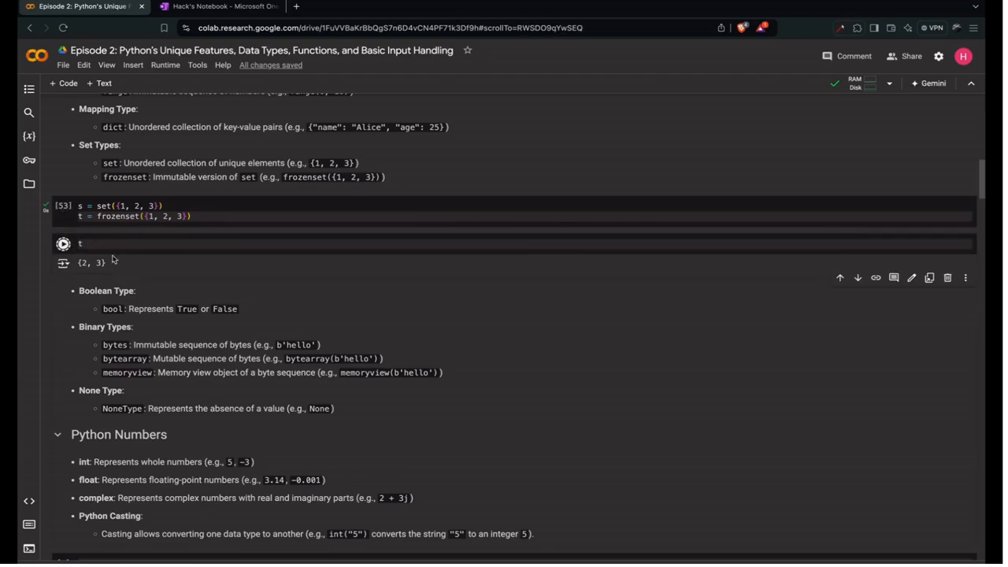
click(63, 243)
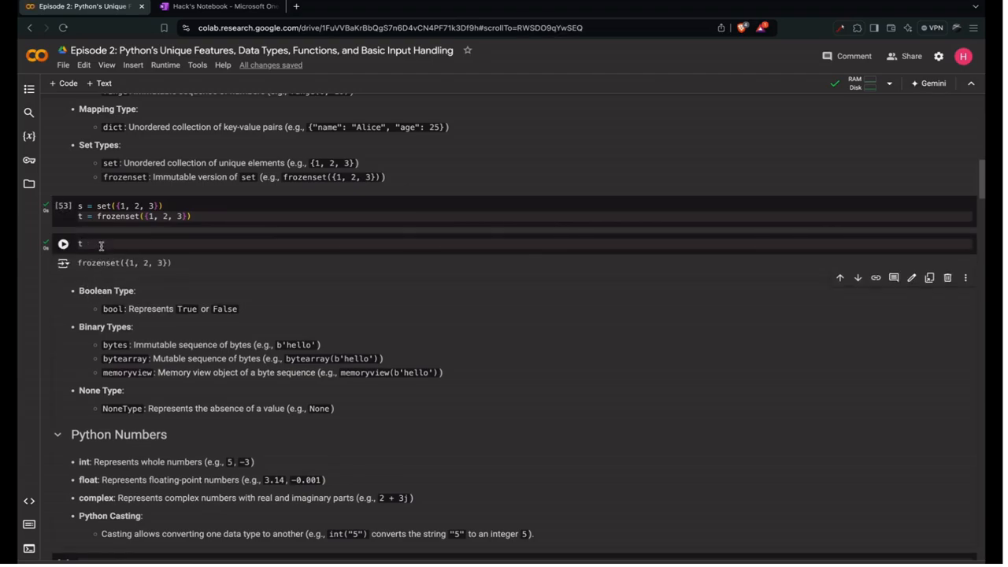
text(.remove(1)
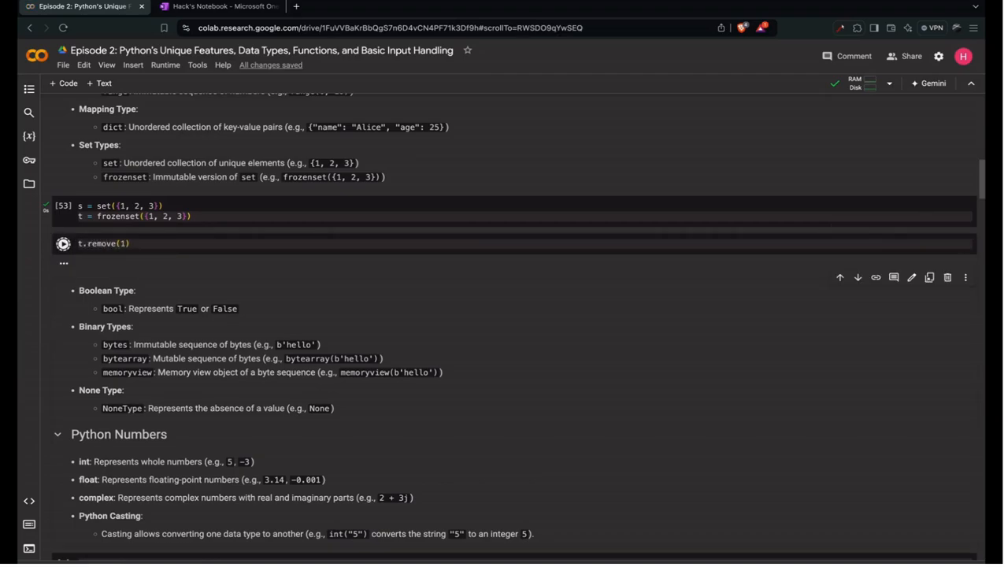
click(63, 243)
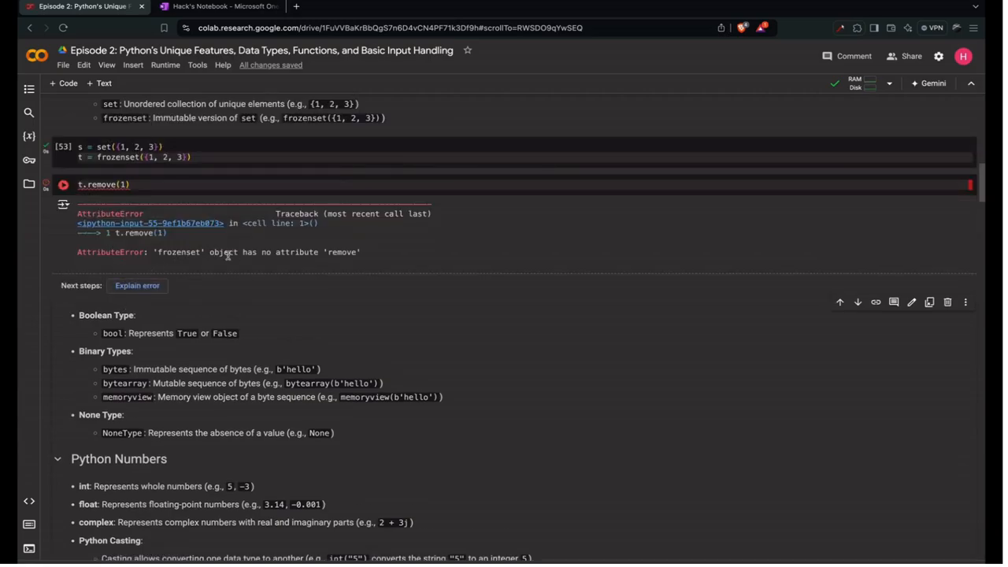
scroll(up, 3)
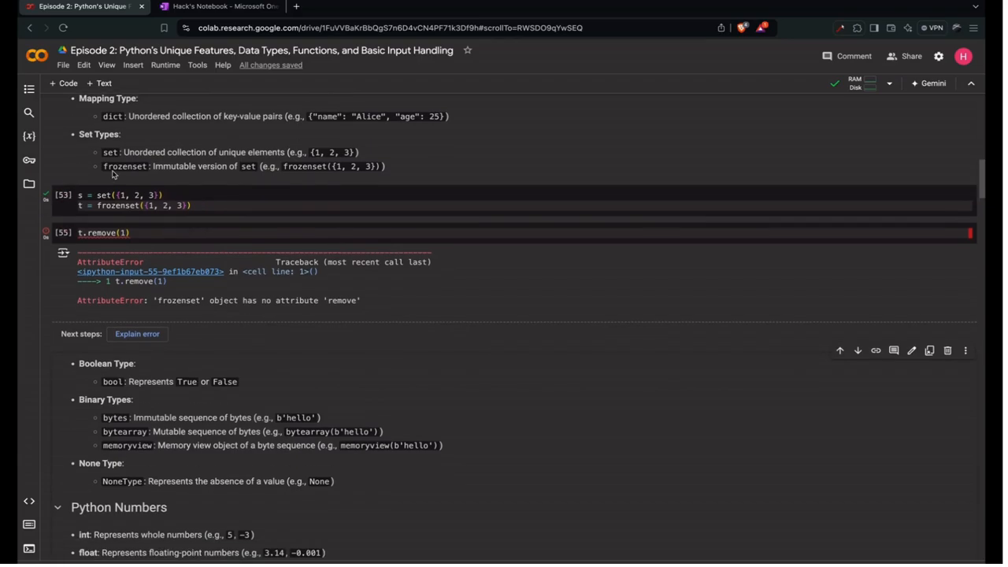
scroll(down, 3)
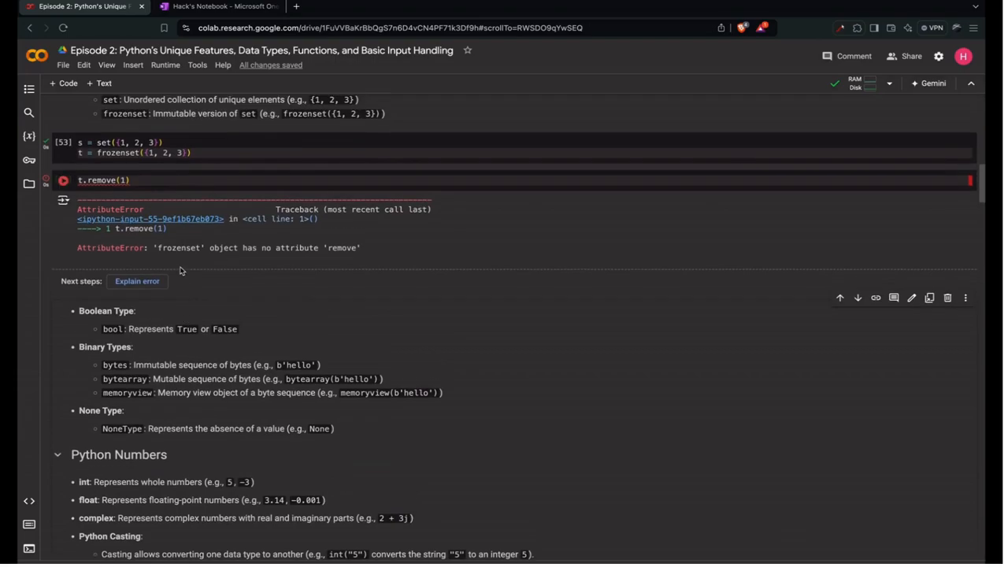
scroll(down, 3)
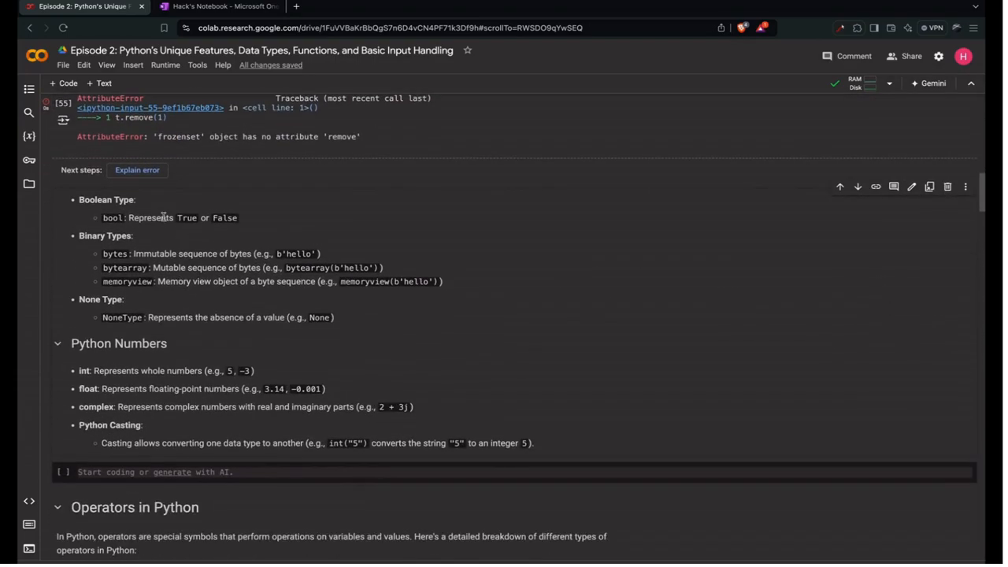
Check the types of False and of bytearray(b'hello') in the type-check cell
scroll(down, 3)
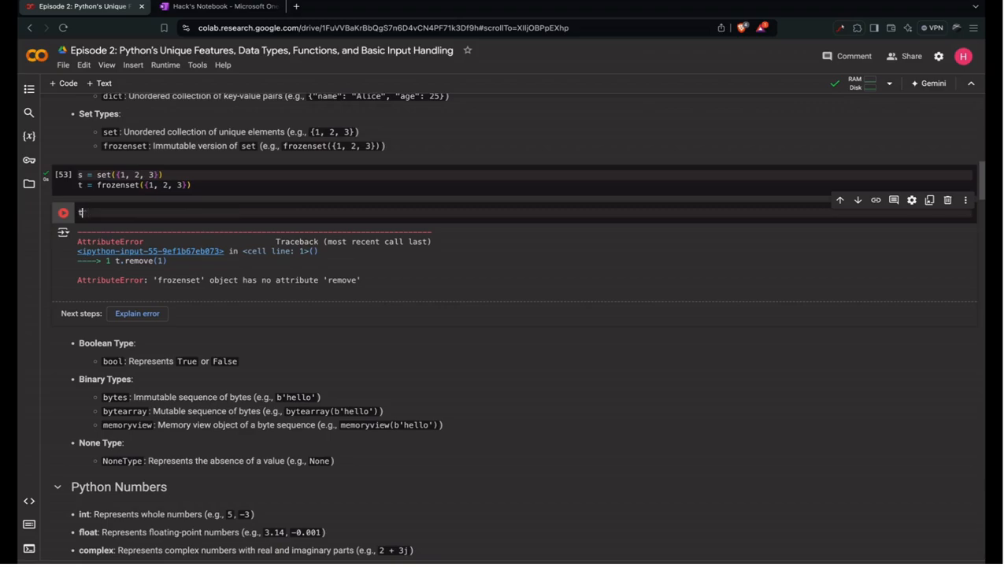
text(ype(False)
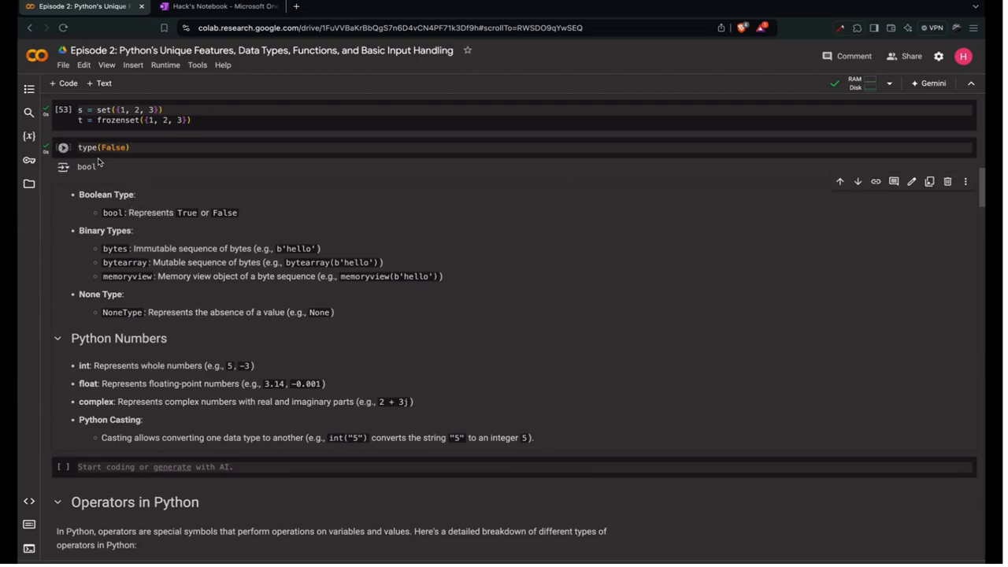
click(63, 147)
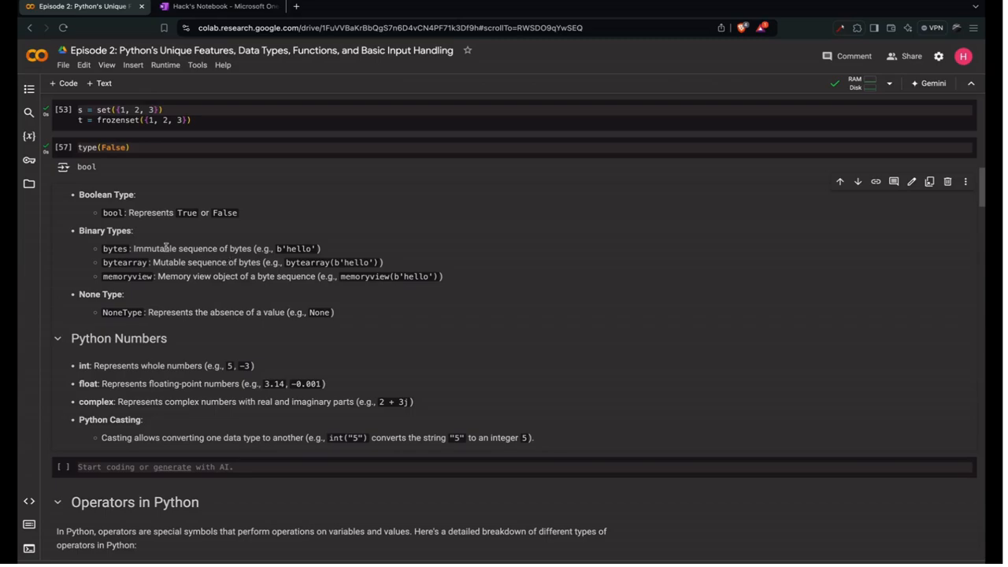
scroll(down, 3)
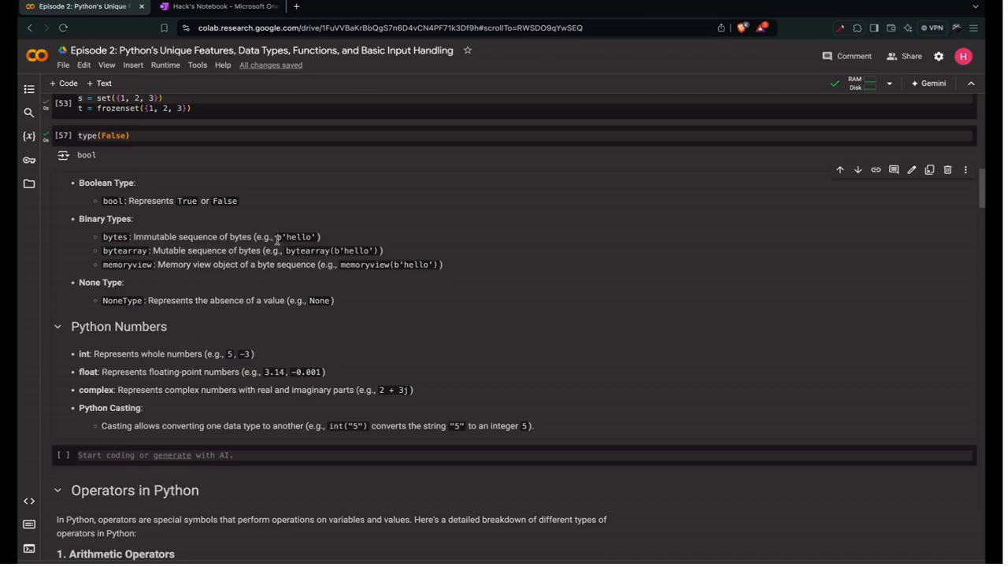
double_click(298, 237)
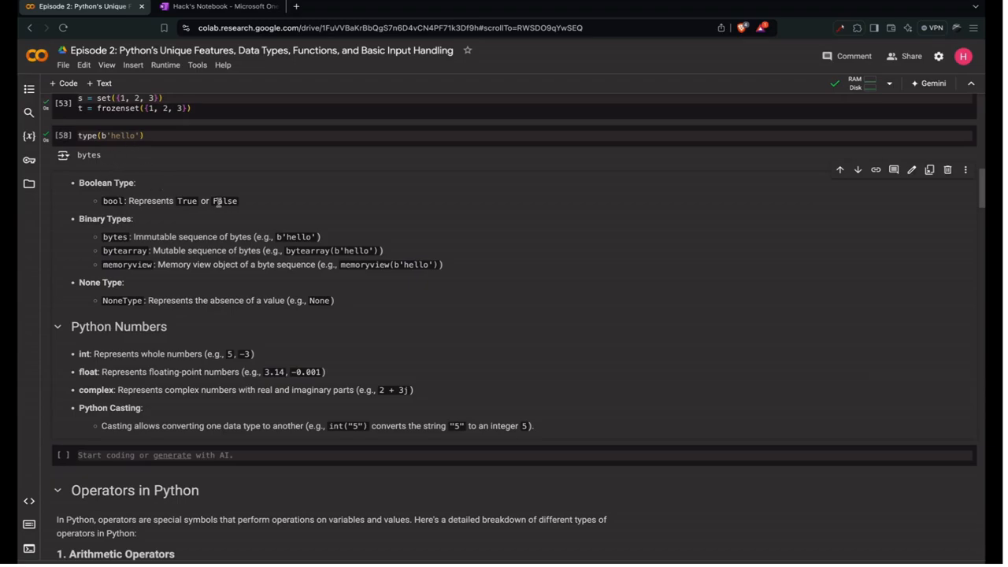
mouse_move(286, 246)
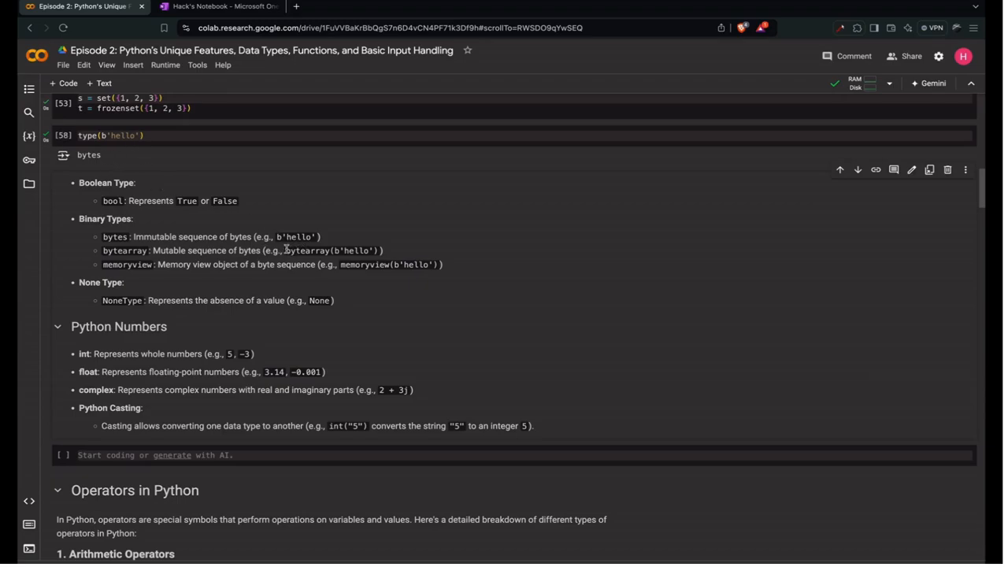
double_click(306, 250)
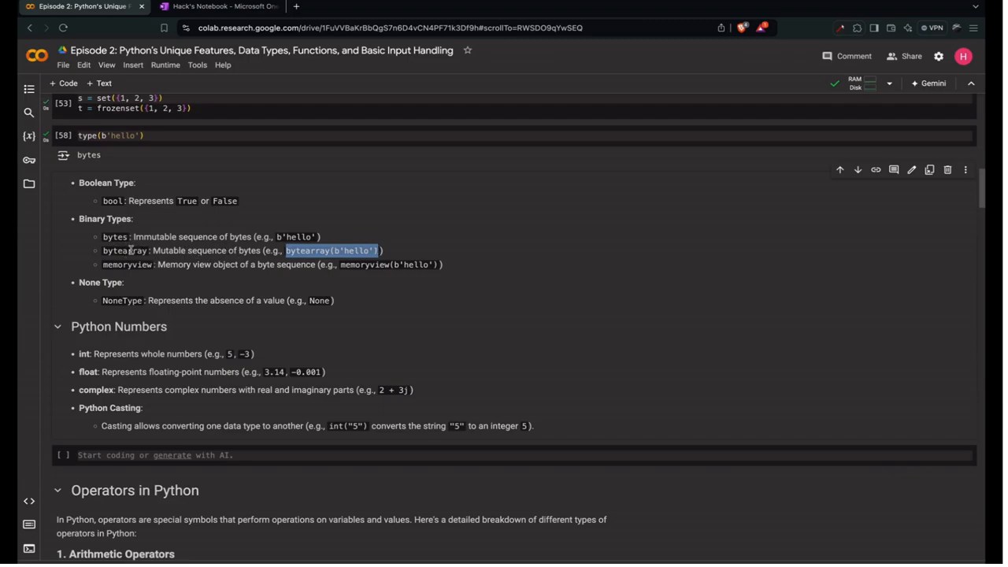
click(110, 135)
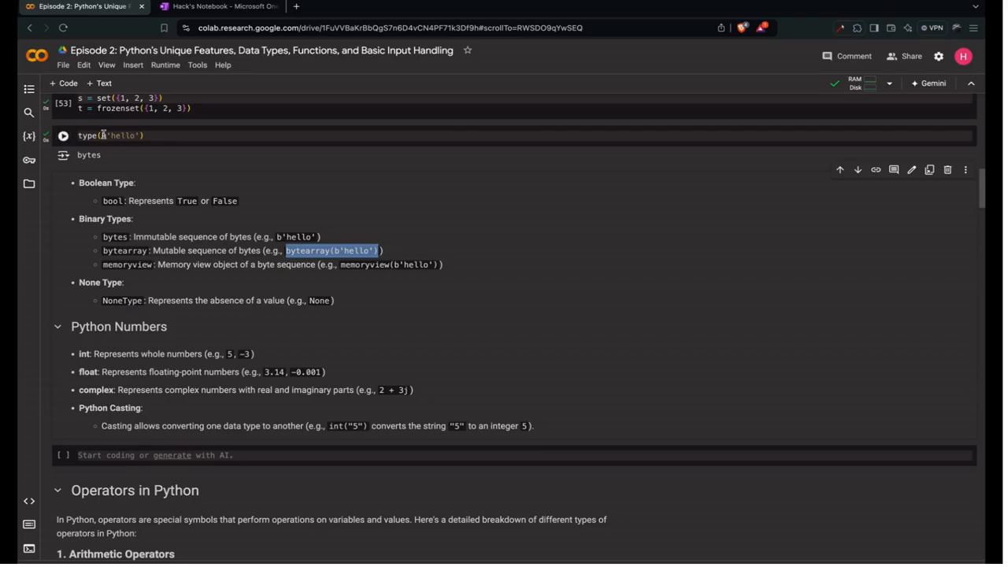
text(bytearray(b'hello'))
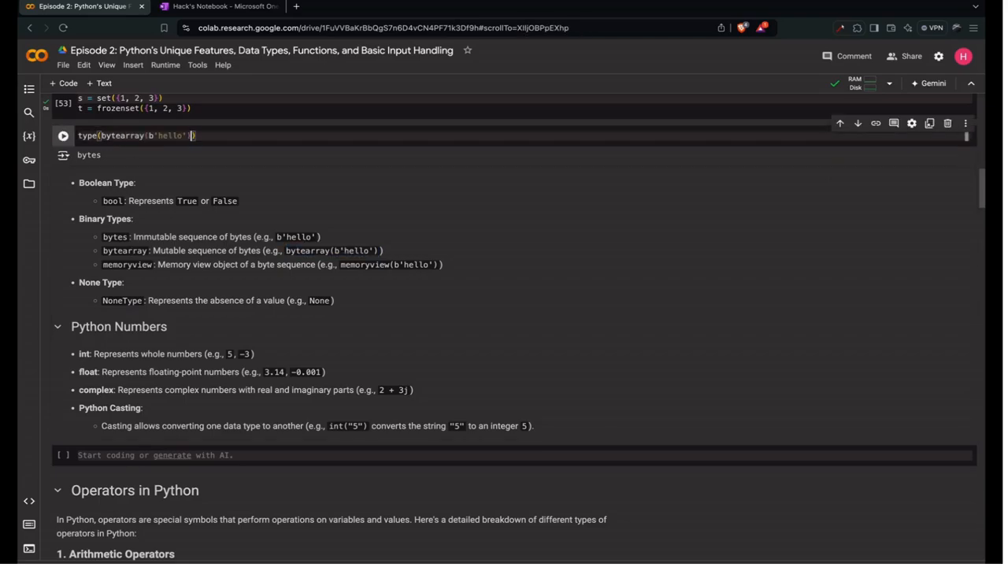
click(63, 135)
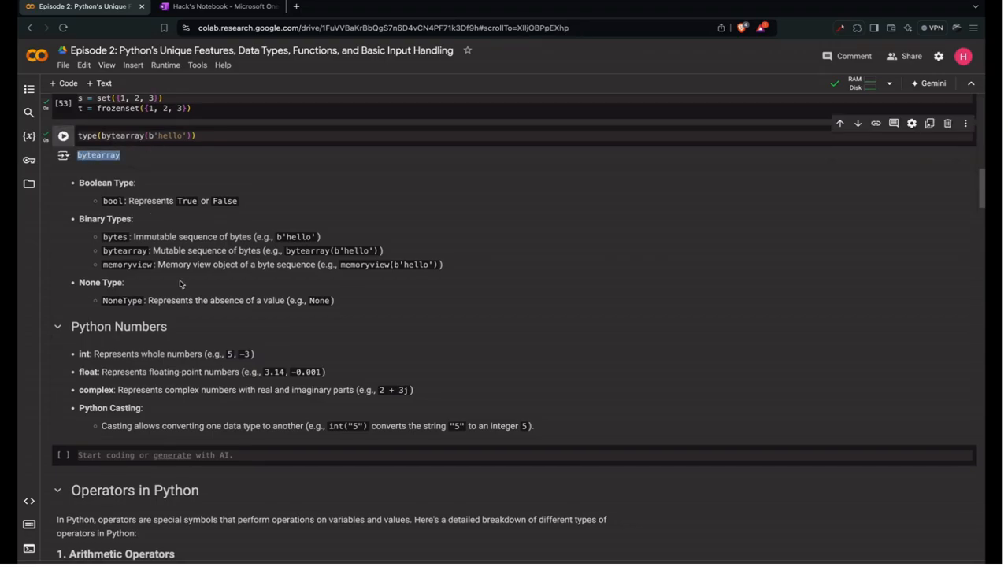
mouse_move(229, 267)
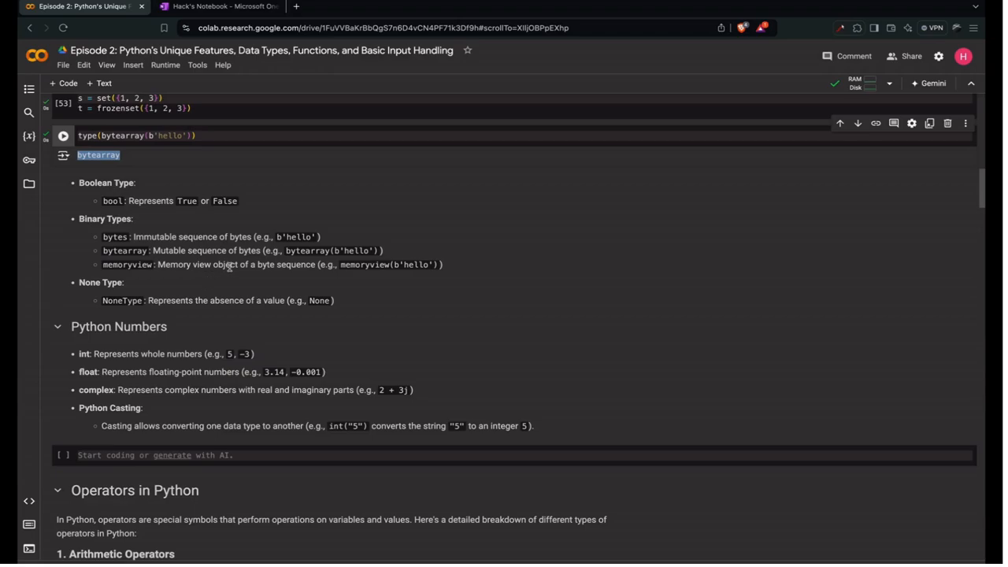
Check that type(memoryview(b'hello')) returns memoryview
double_click(364, 264)
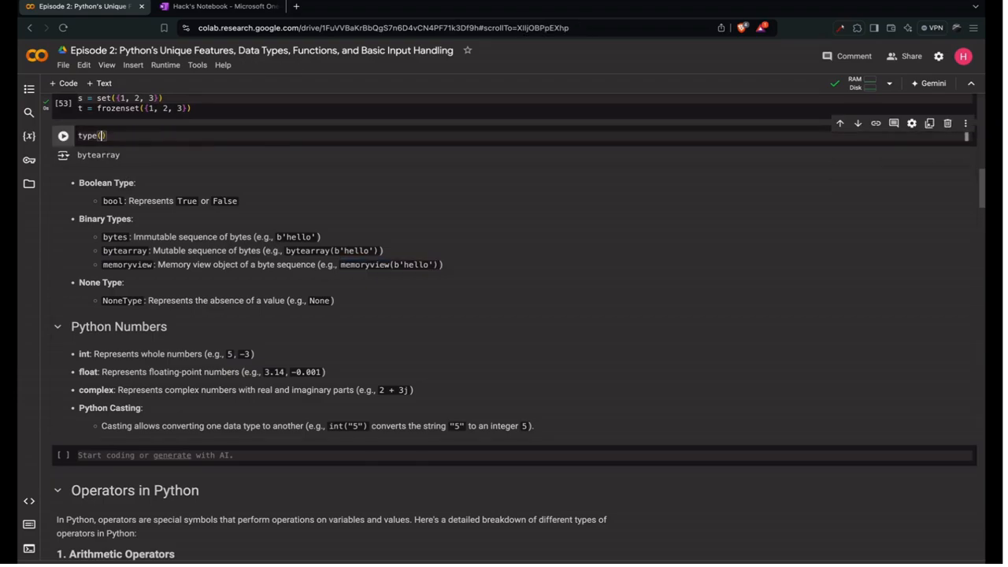
text(memoryview(b'hello'))
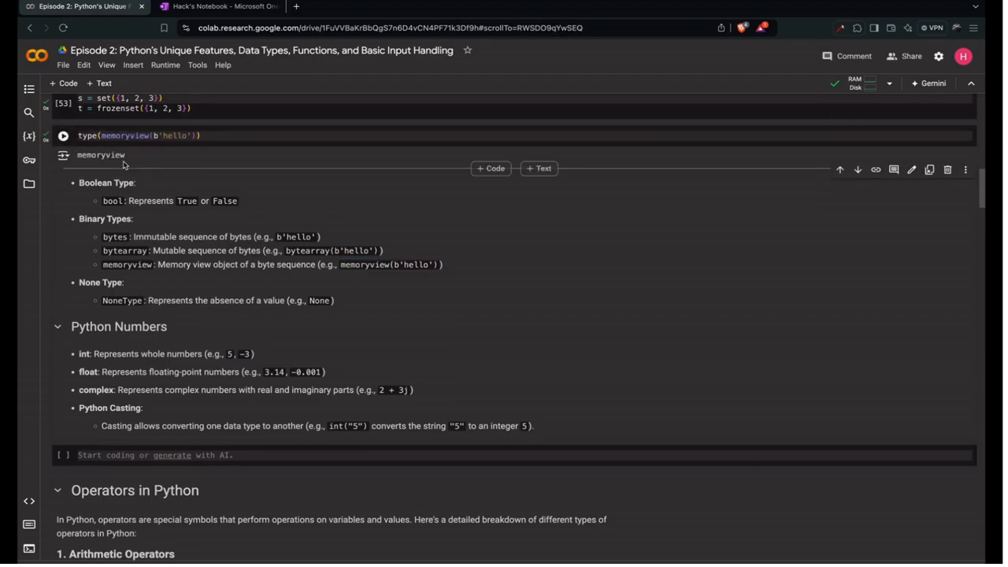
click(63, 135)
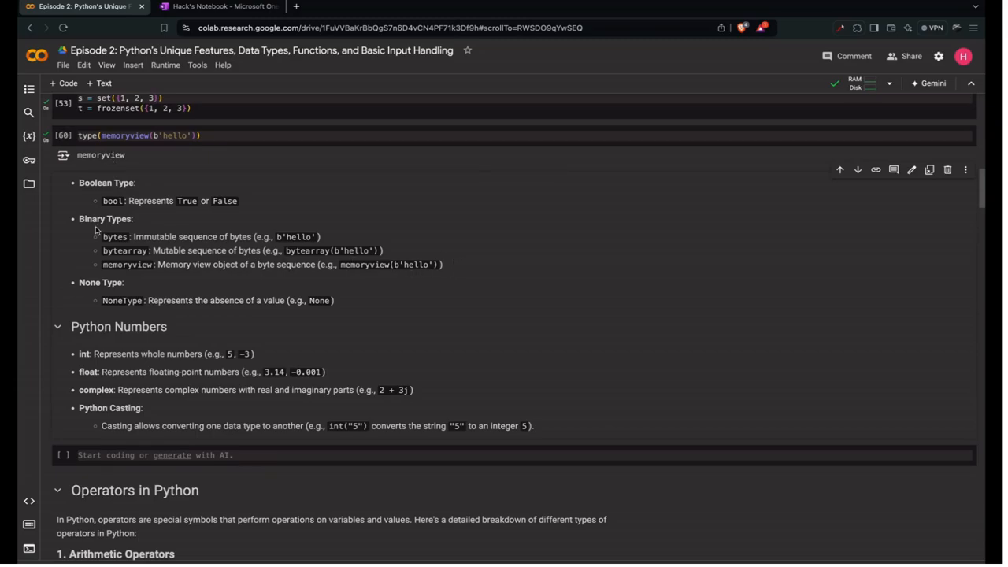
Confirm type(None) returns NoneType, then scroll to the empty cell below Python Casting
scroll(down, 3)
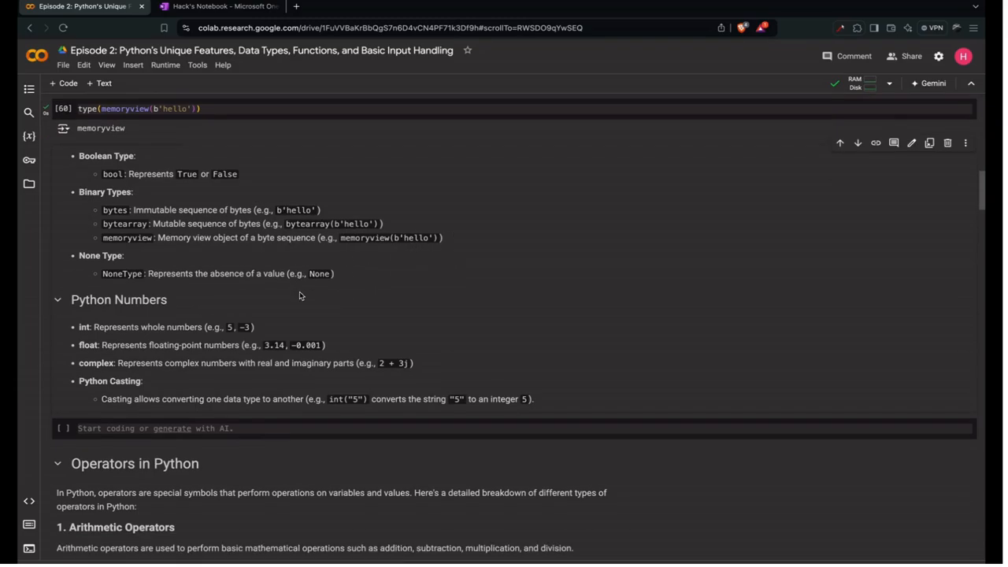
scroll(up, 3)
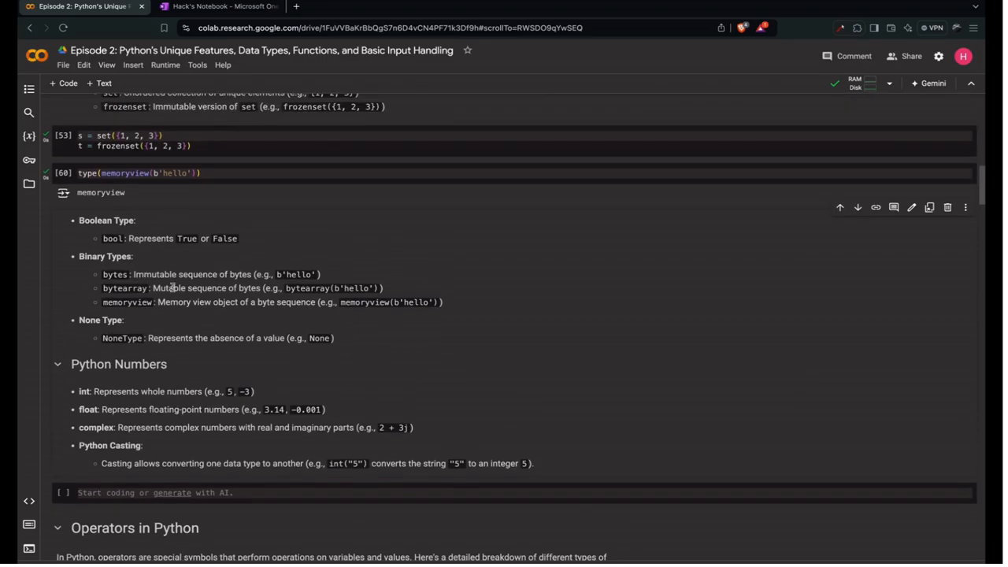
mouse_move(174, 328)
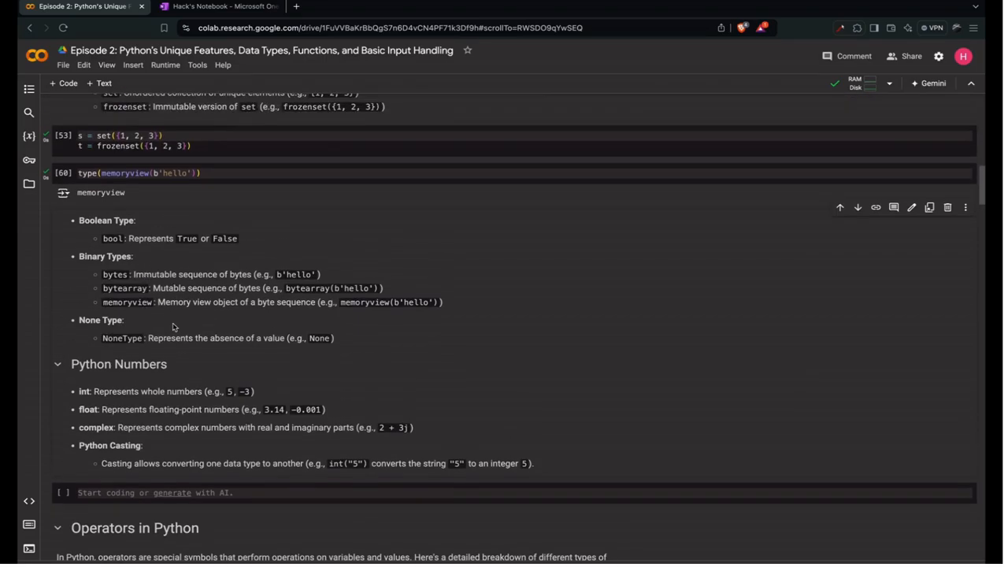
scroll(up, 3)
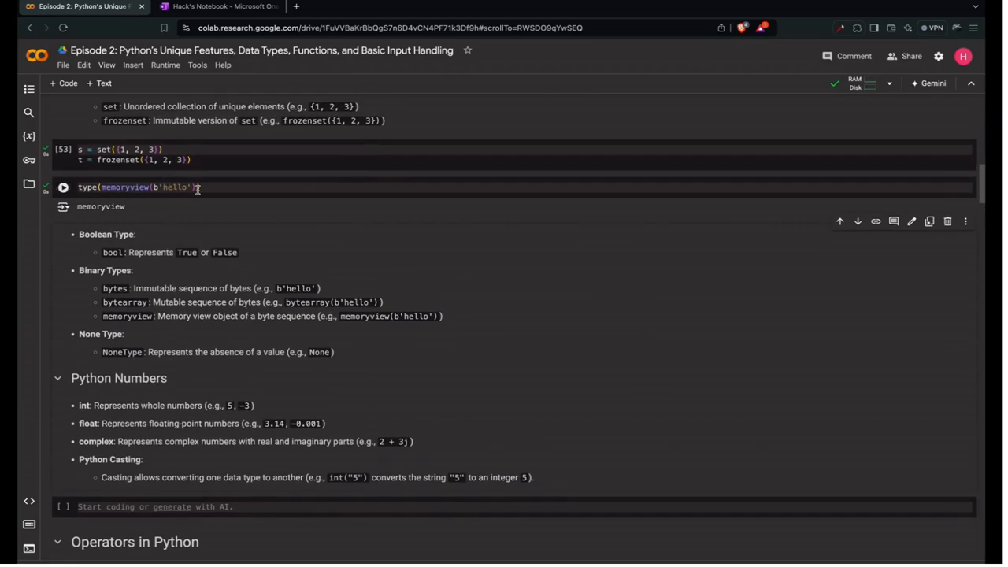
double_click(124, 186)
text(type(None)
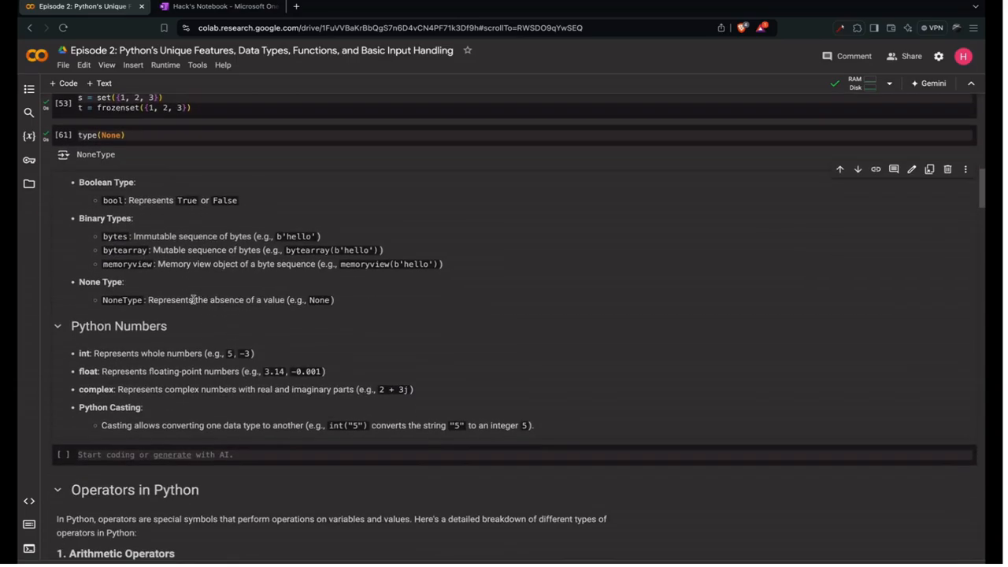
scroll(down, 3)
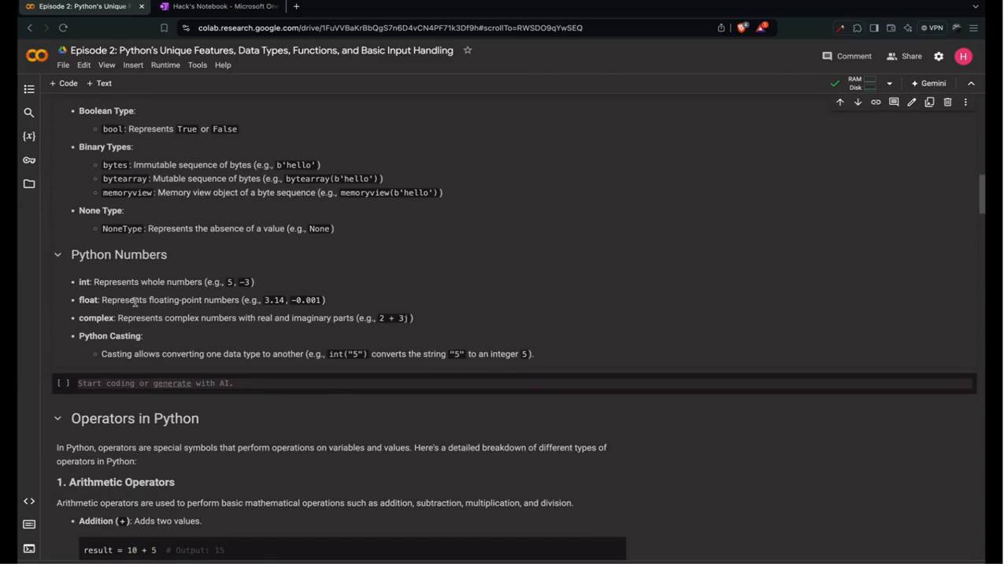
scroll(down, 3)
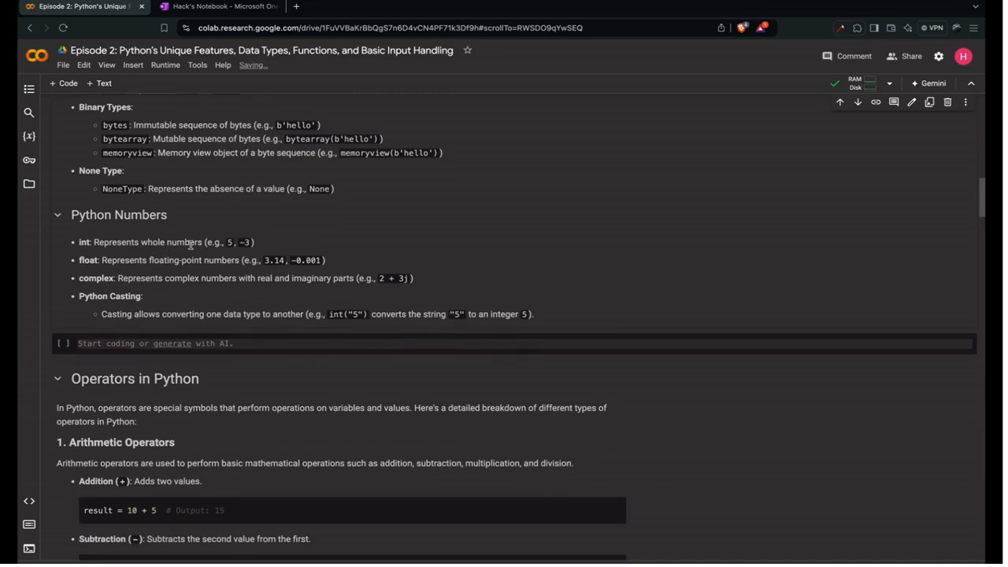
scroll(up, 3)
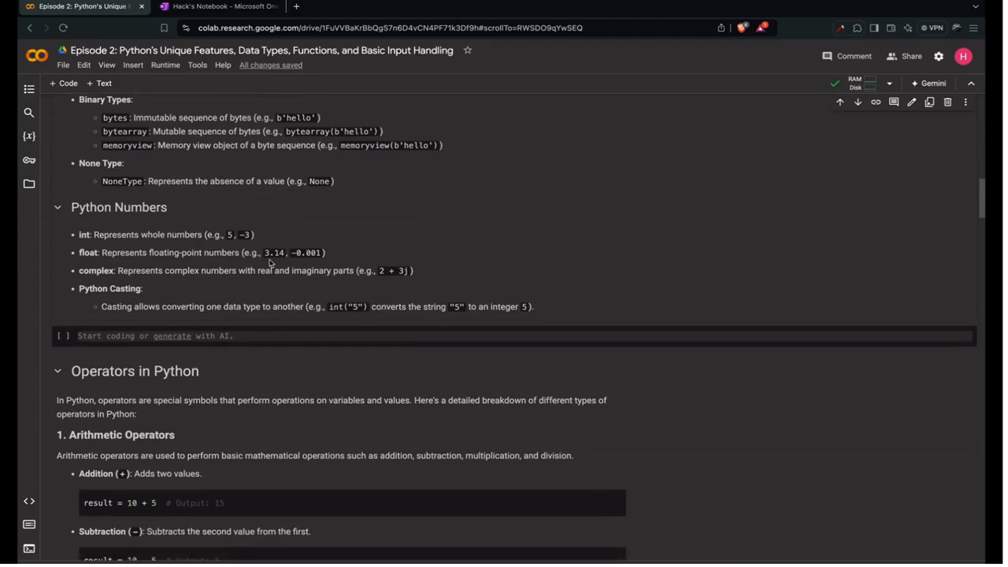
scroll(down, 3)
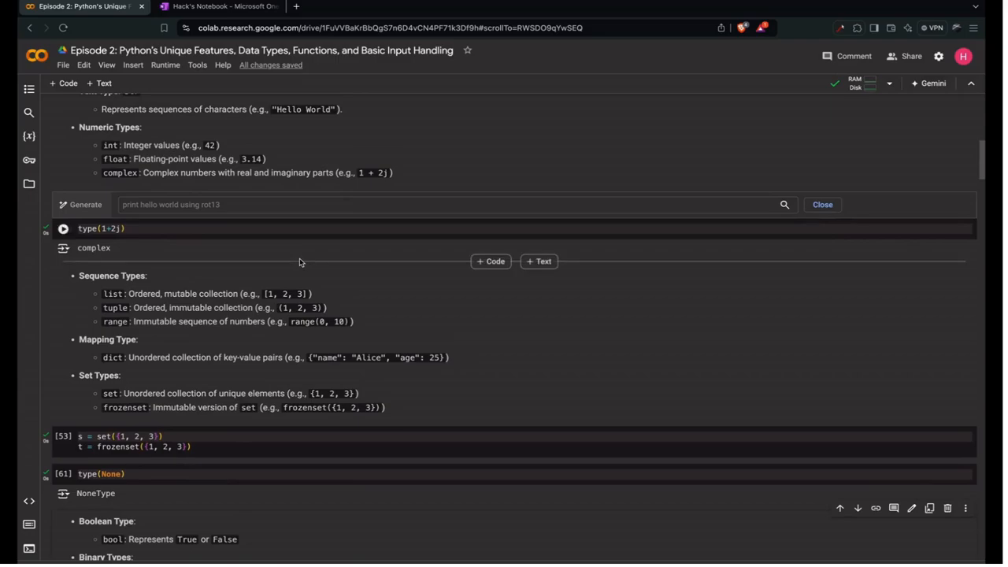
scroll(down, 3)
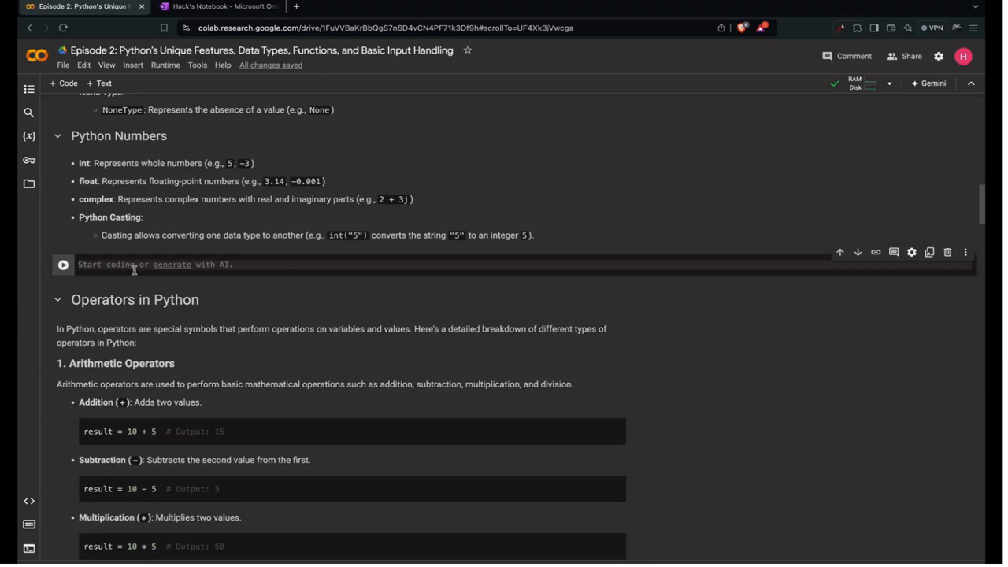
Cast s = "5" with t = int(s) and confirm type(t) is int
text(+)
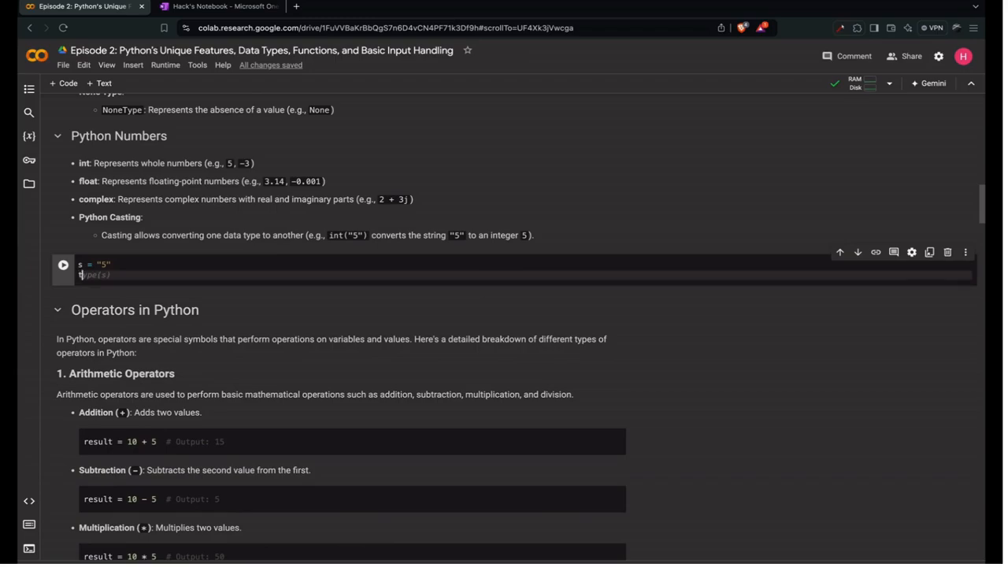
scroll(down, 3)
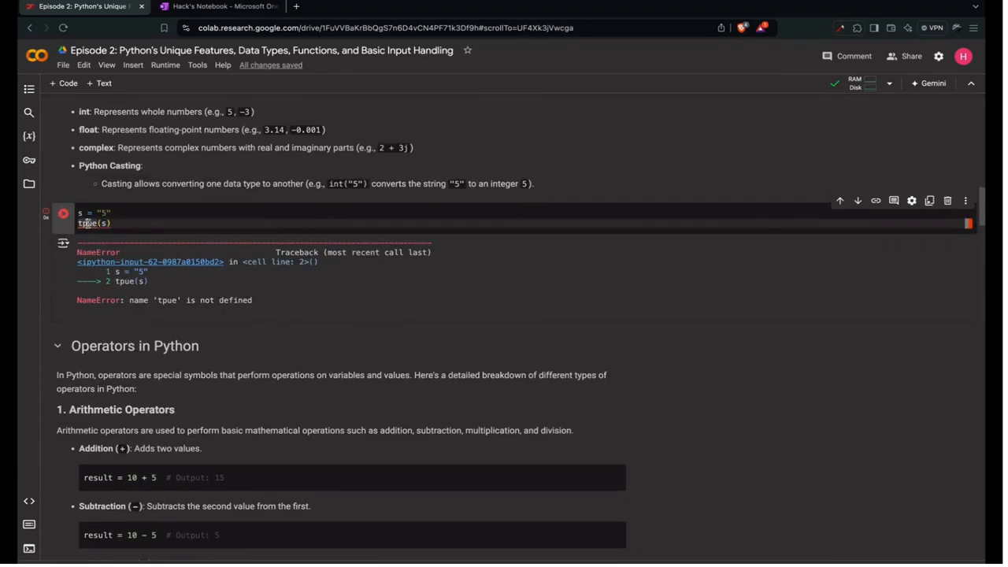
scroll(down, 3)
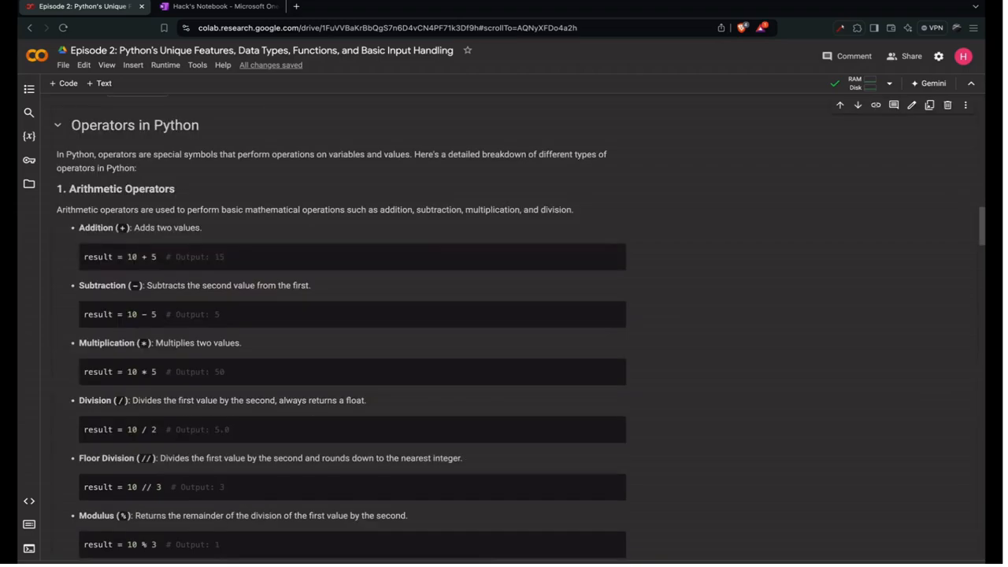
scroll(up, 3)
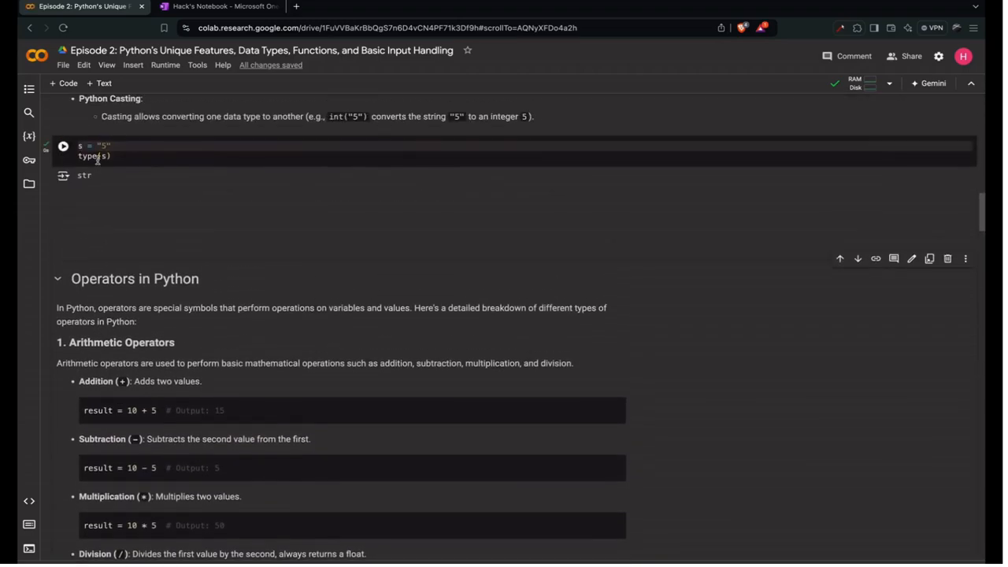
scroll(up, 3)
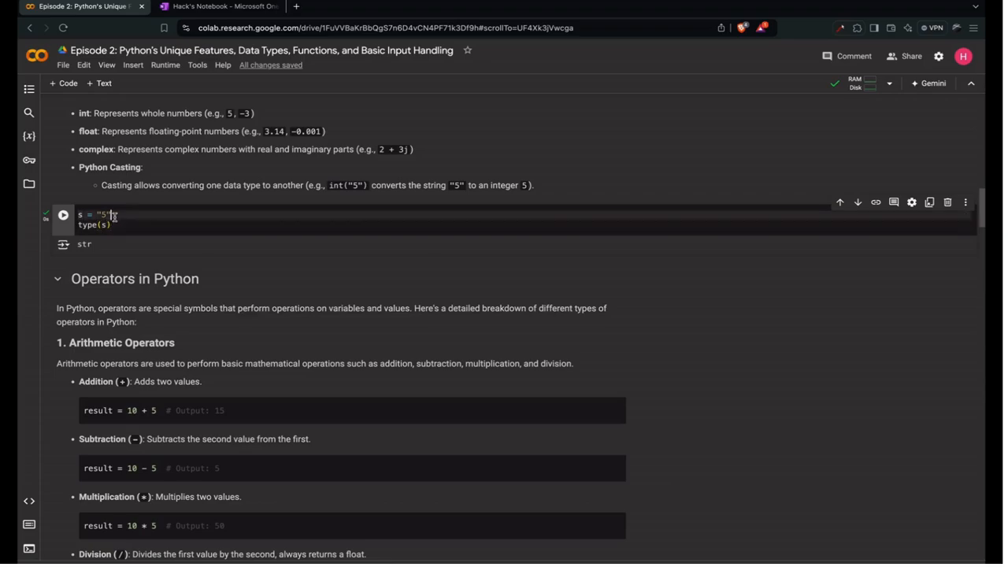
text(t = int)
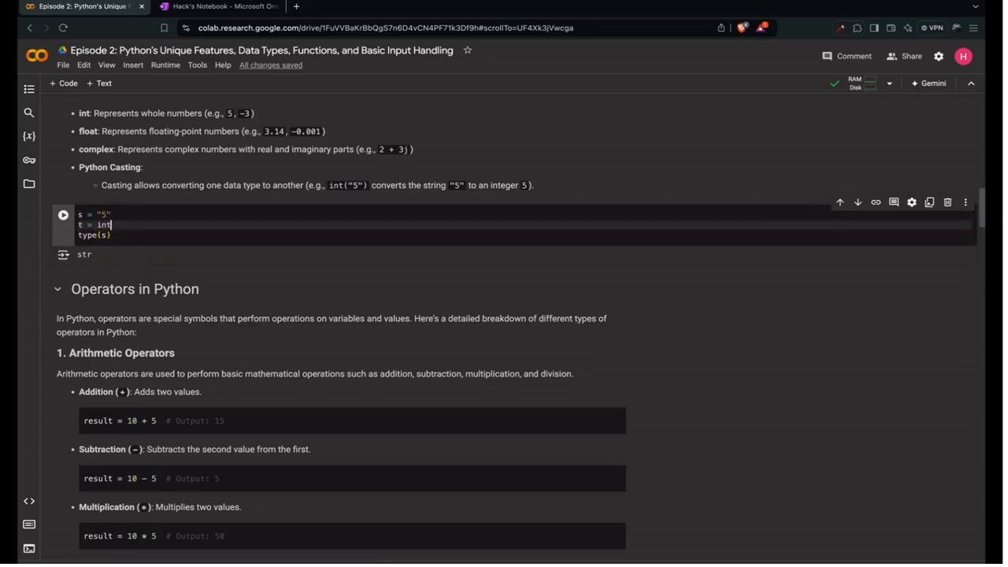
text((s))
click(525, 235)
text(t)
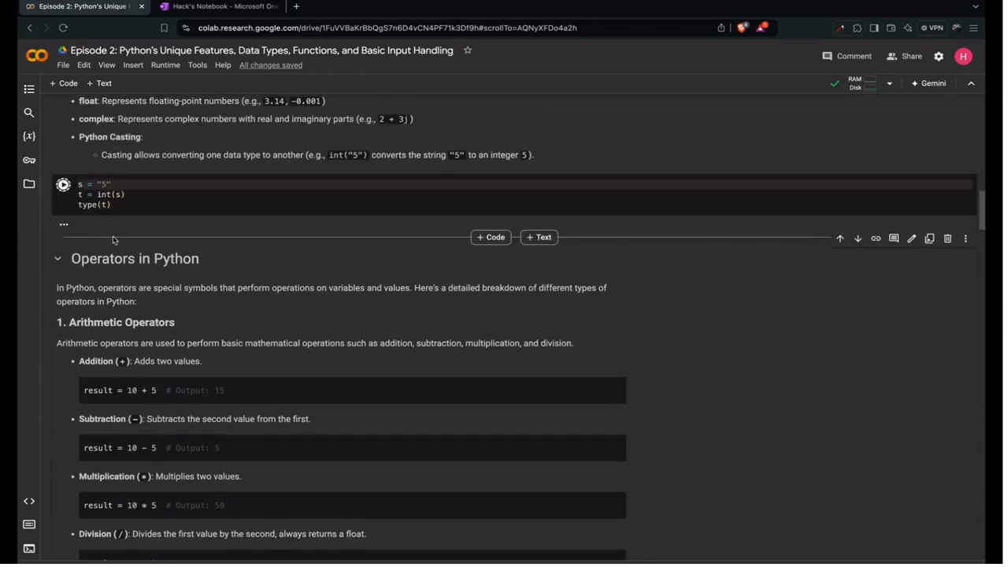
Change s to 'dfln5' and rerun to show int() raises ValueError
click(63, 184)
text(dfl)
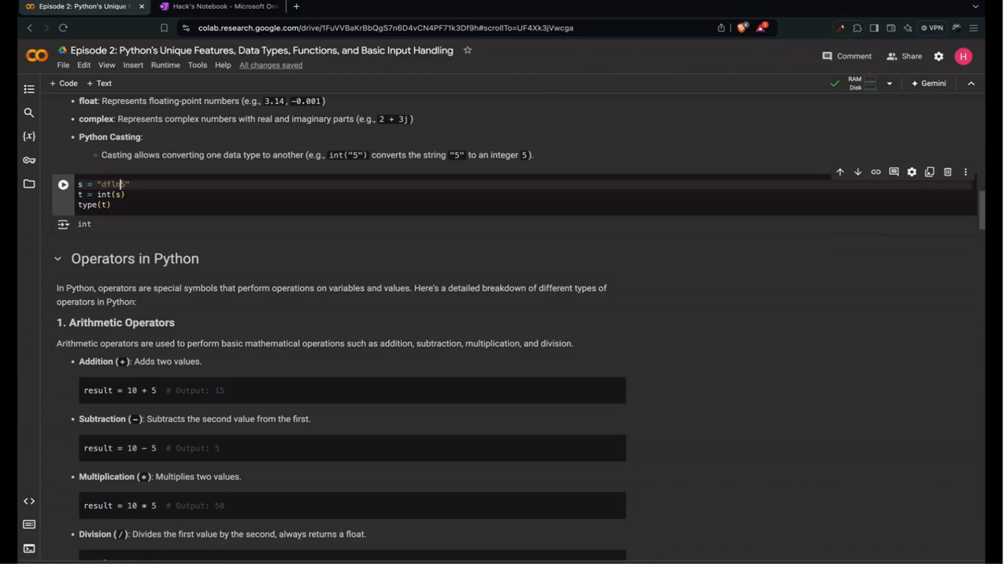
click(63, 184)
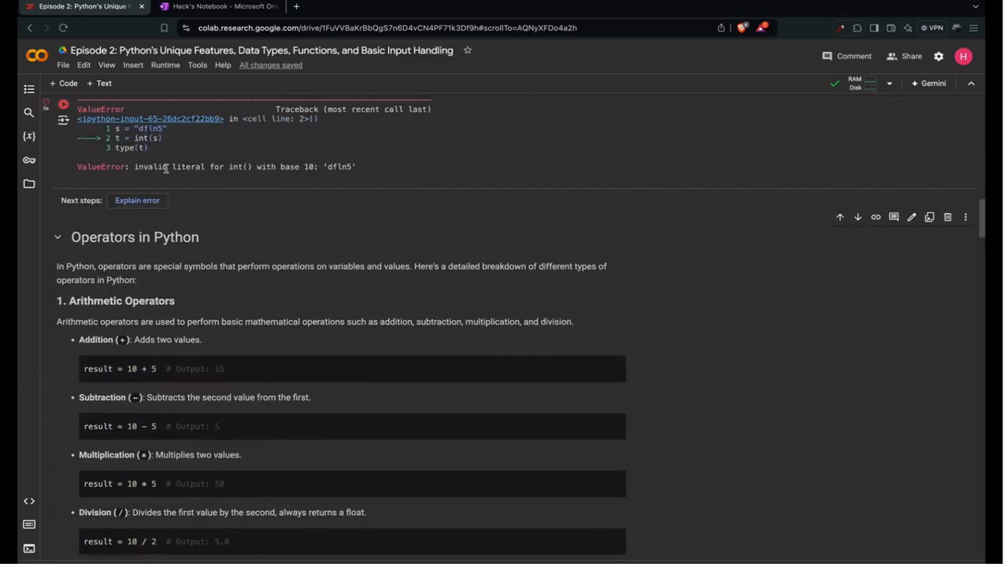
scroll(up, 3)
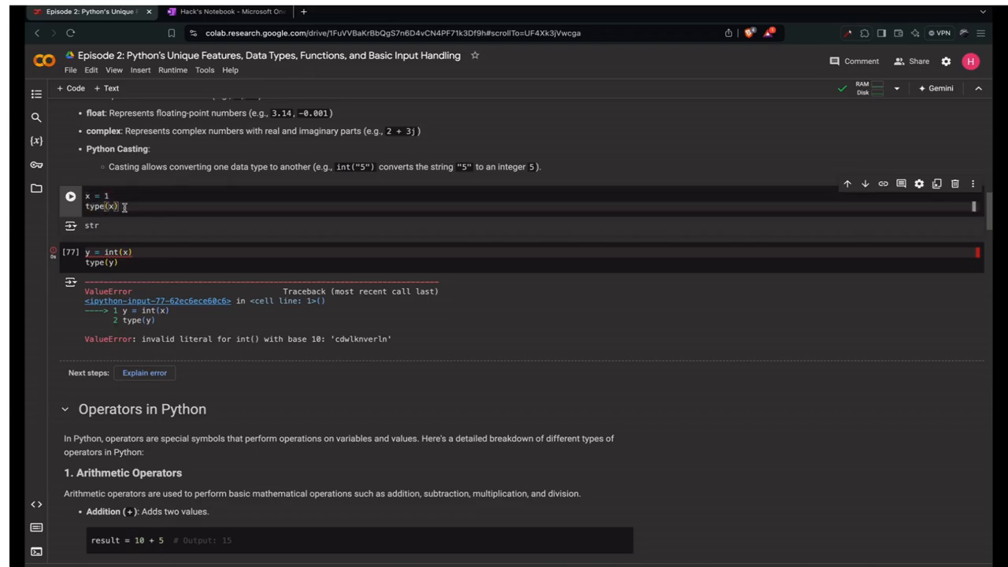
Rerun x = 1 as int, and cast it with float(x) to get a float
click(71, 196)
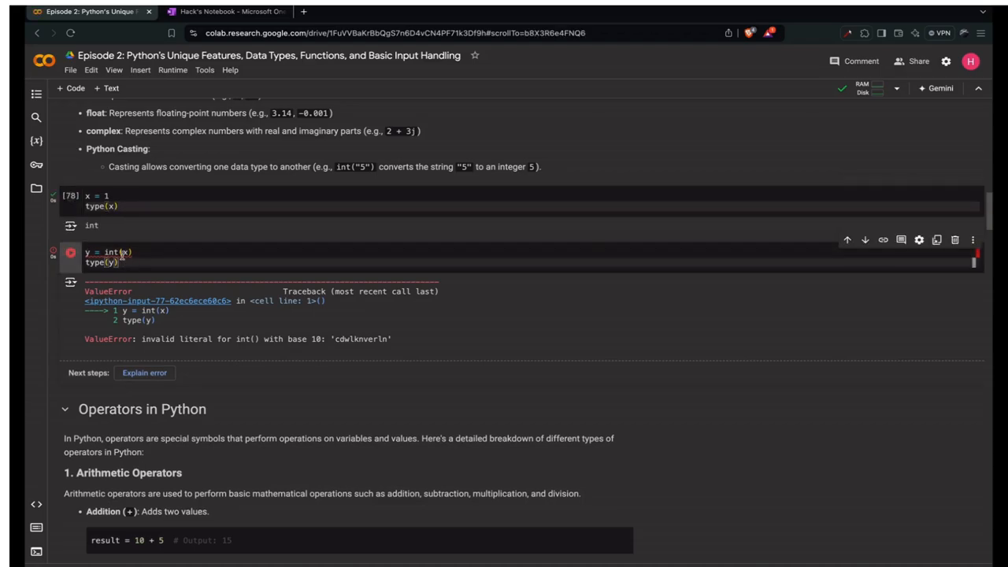
text(float)
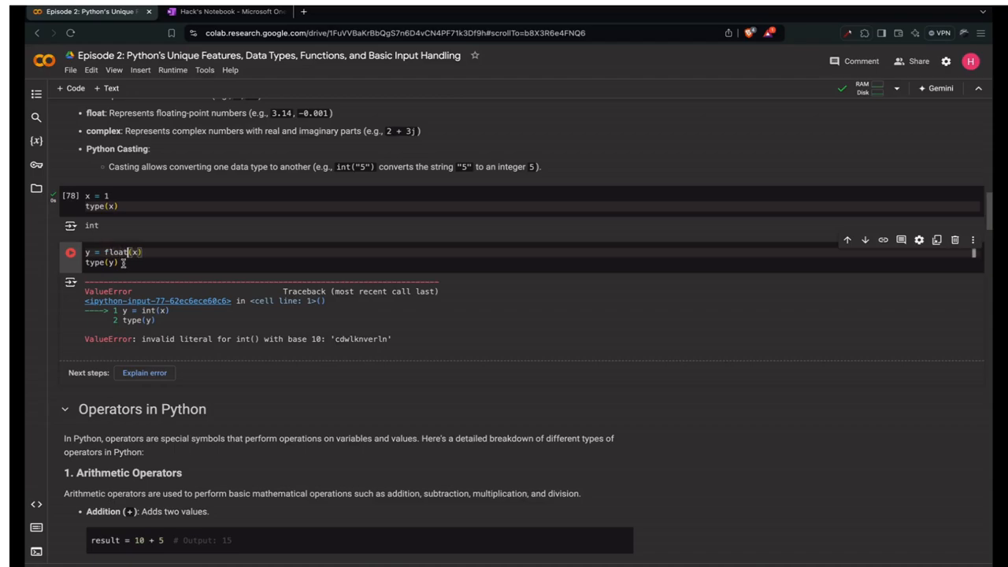
scroll(down, 3)
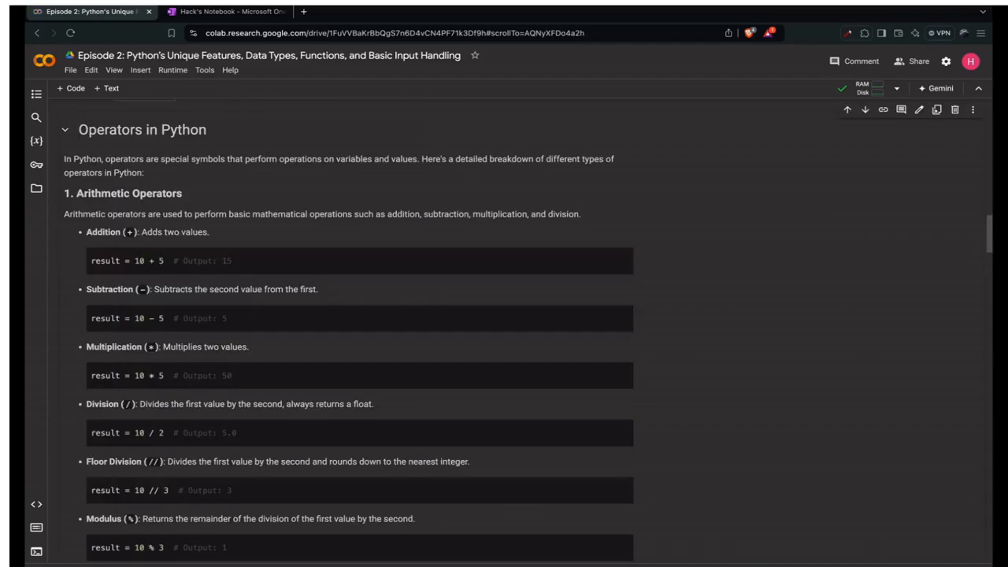
scroll(up, 3)
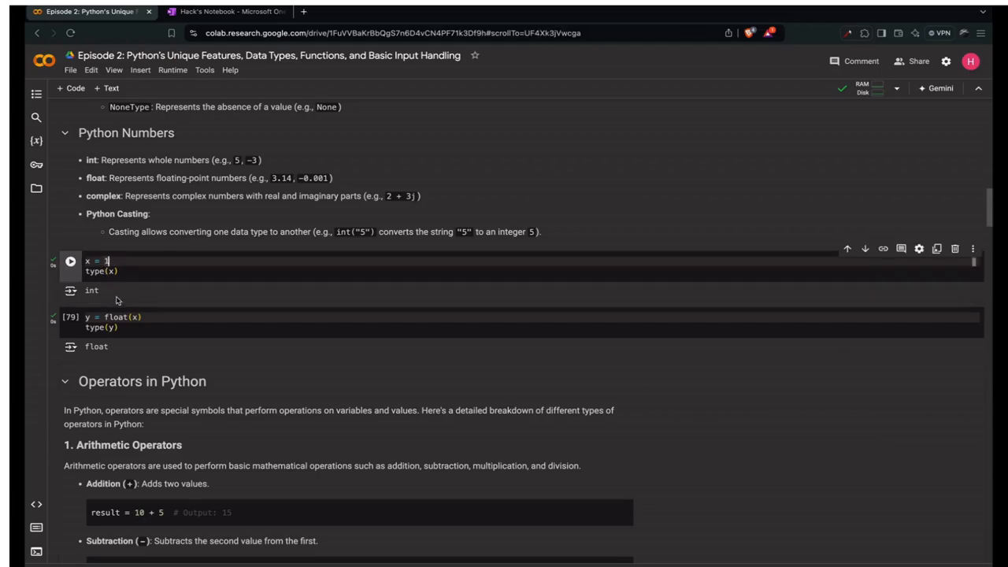
Change x to 1.01 (float) and convert it with int(x) to get an int
text(.)
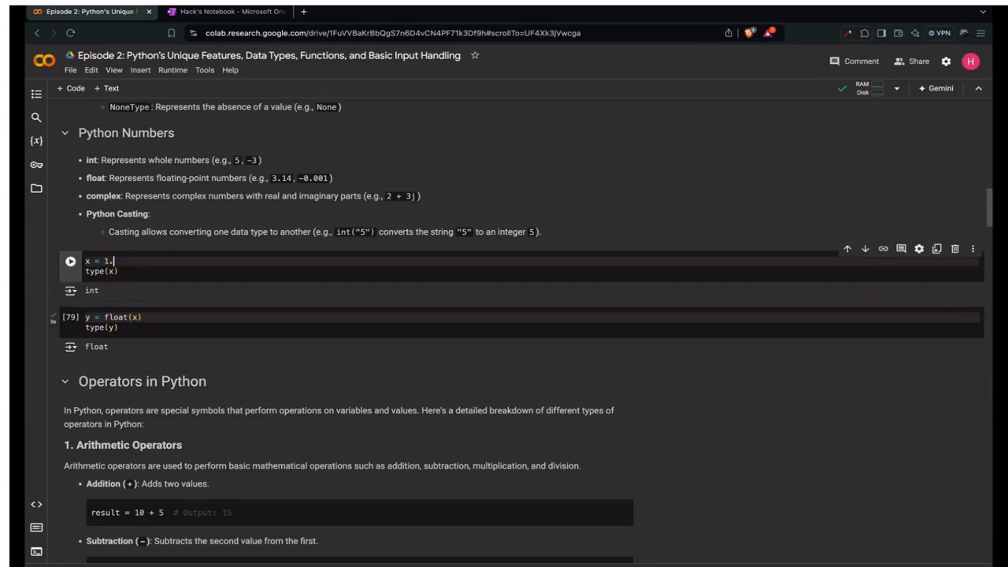
text(01)
click(532, 317)
text(in)
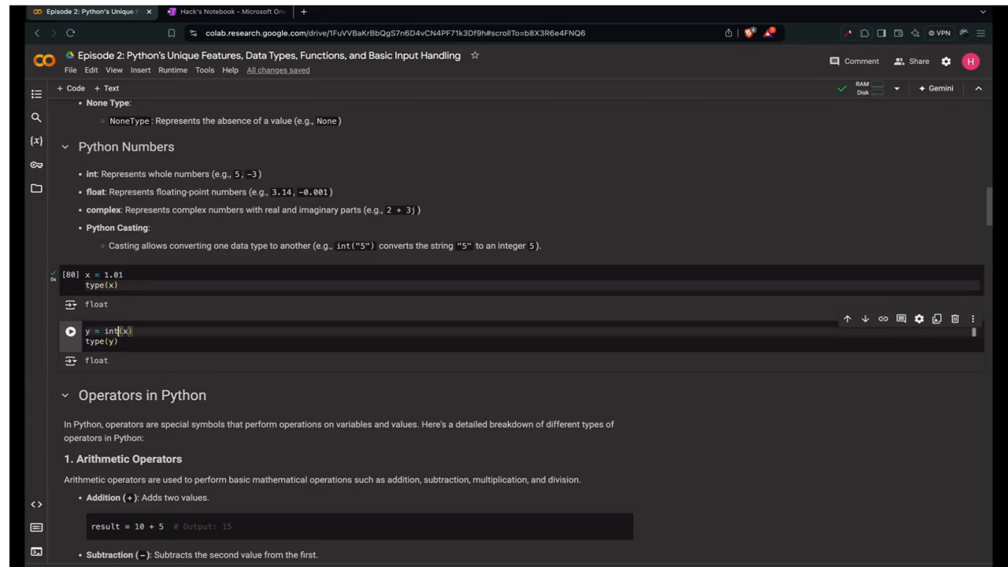
scroll(down, 3)
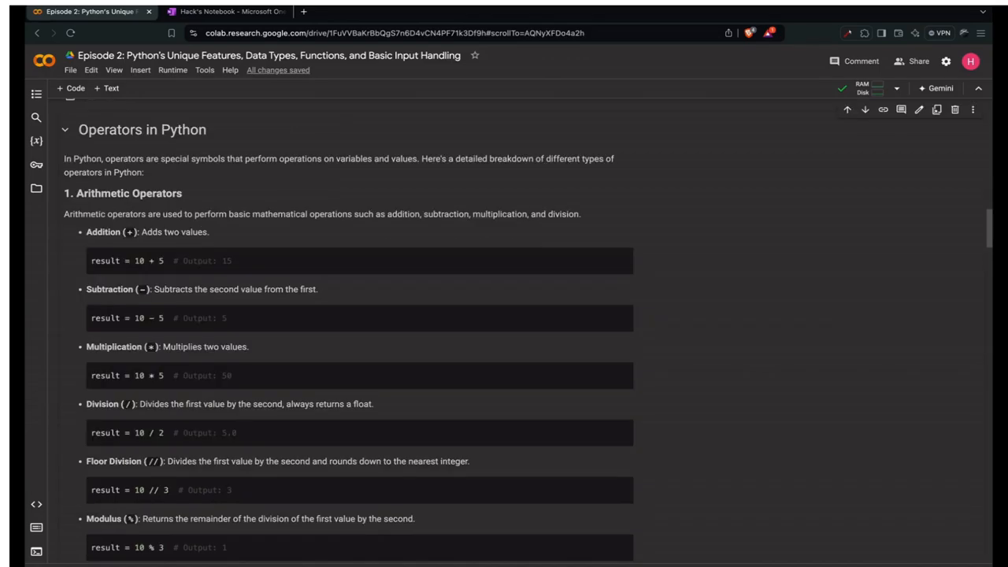
scroll(up, 3)
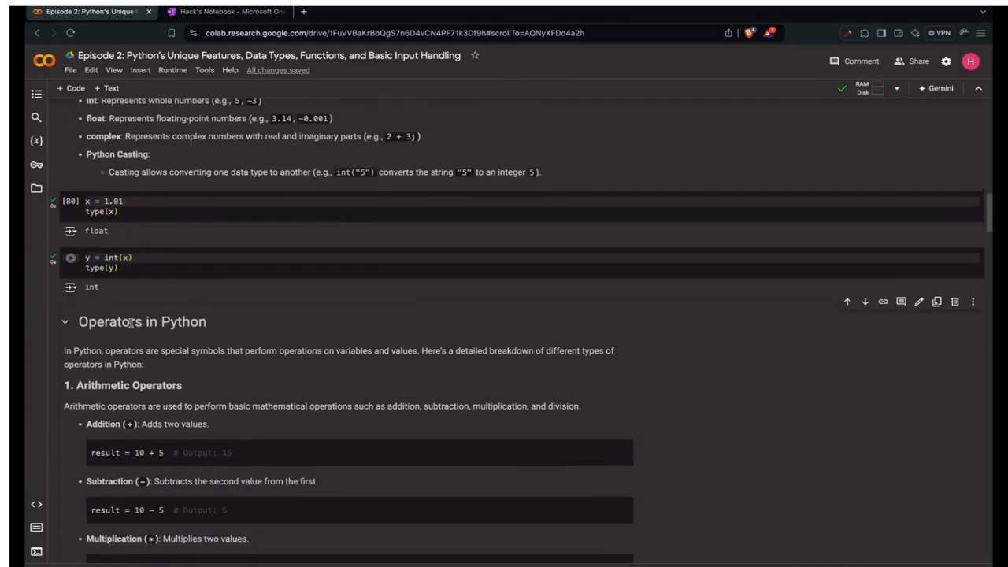